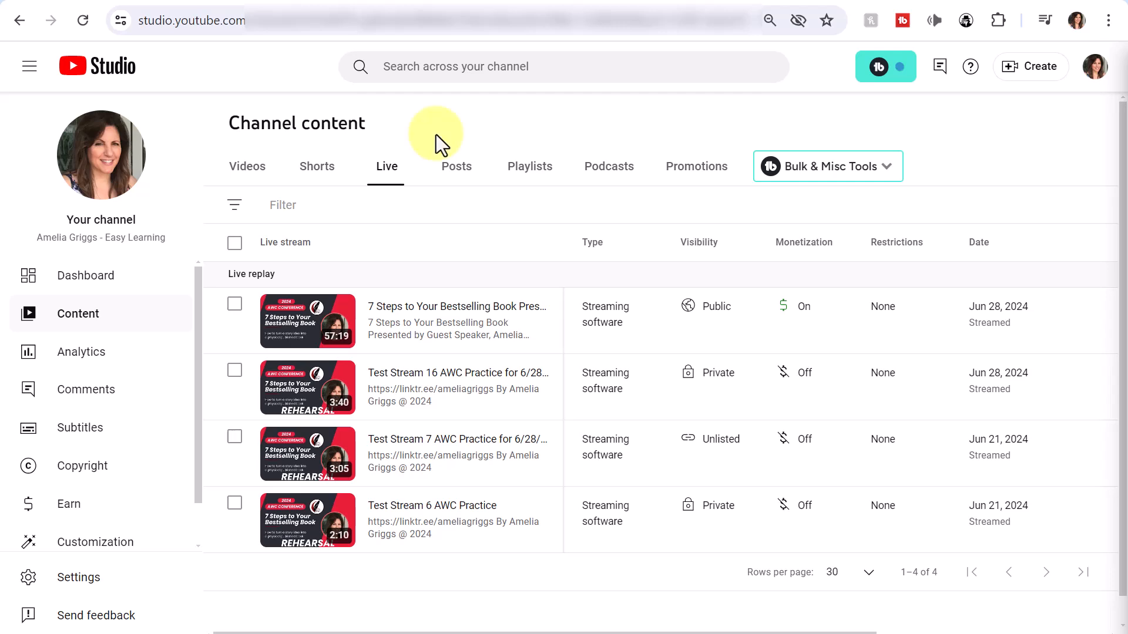
mouse_move(171, 79)
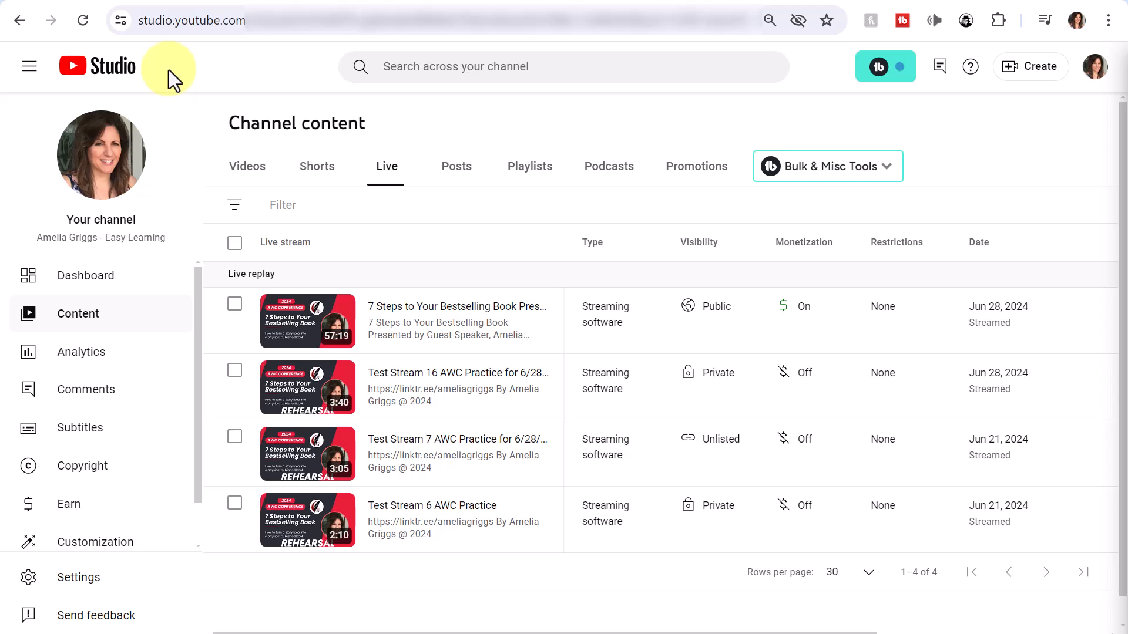
mouse_move(187, 79)
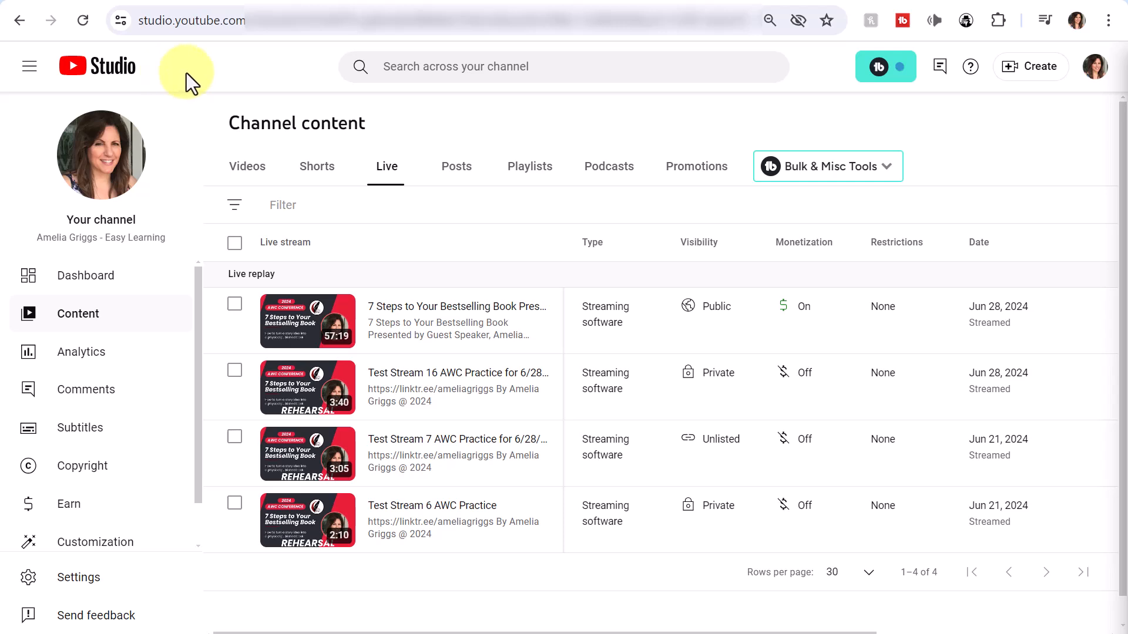
mouse_move(77, 314)
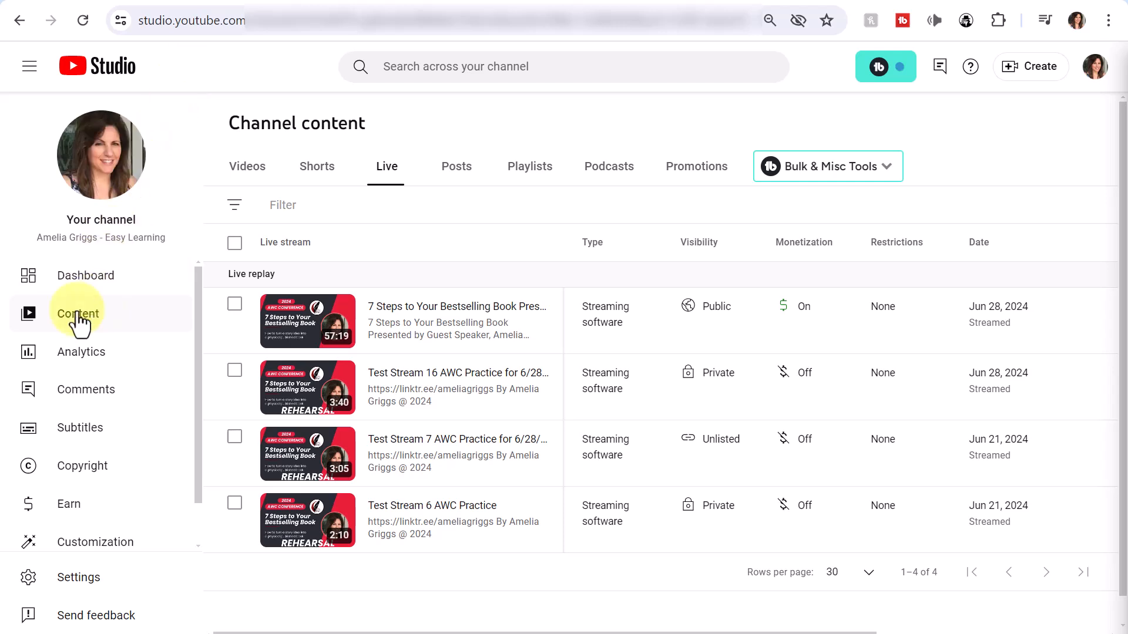
mouse_move(255, 166)
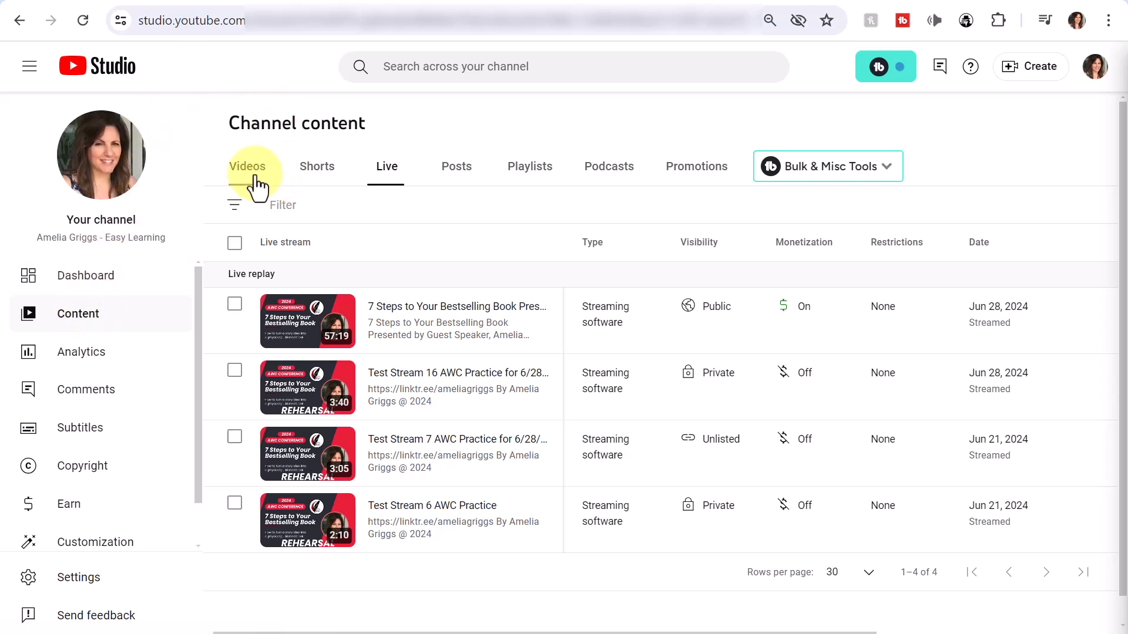
- Switch between the Videos and Live lists, ending on the uploaded Videos list
click(248, 166)
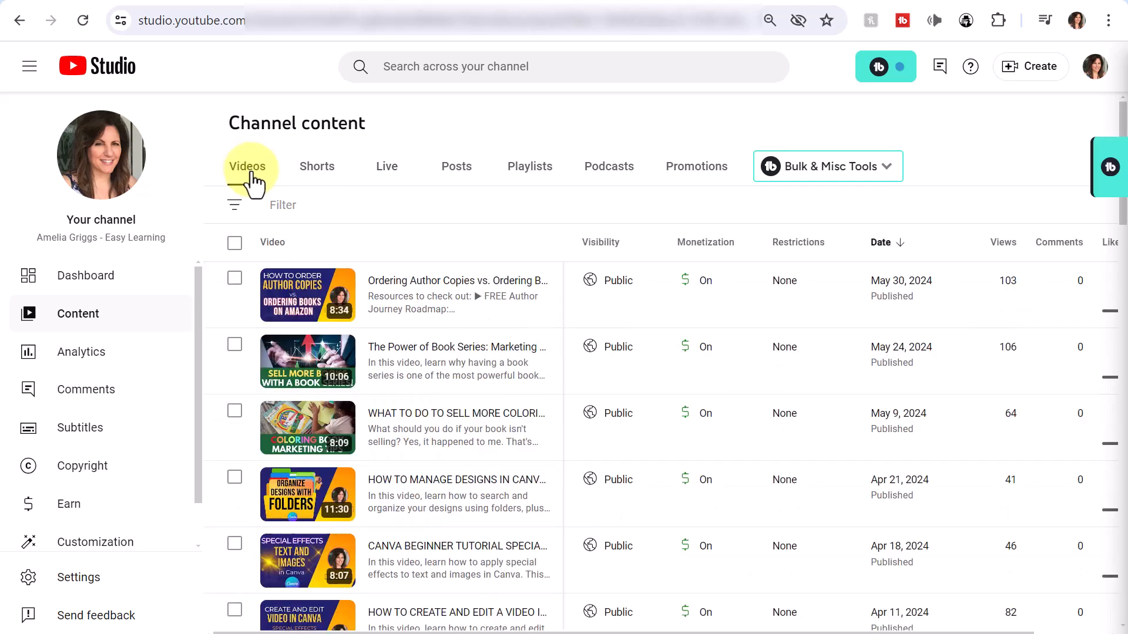
mouse_move(387, 167)
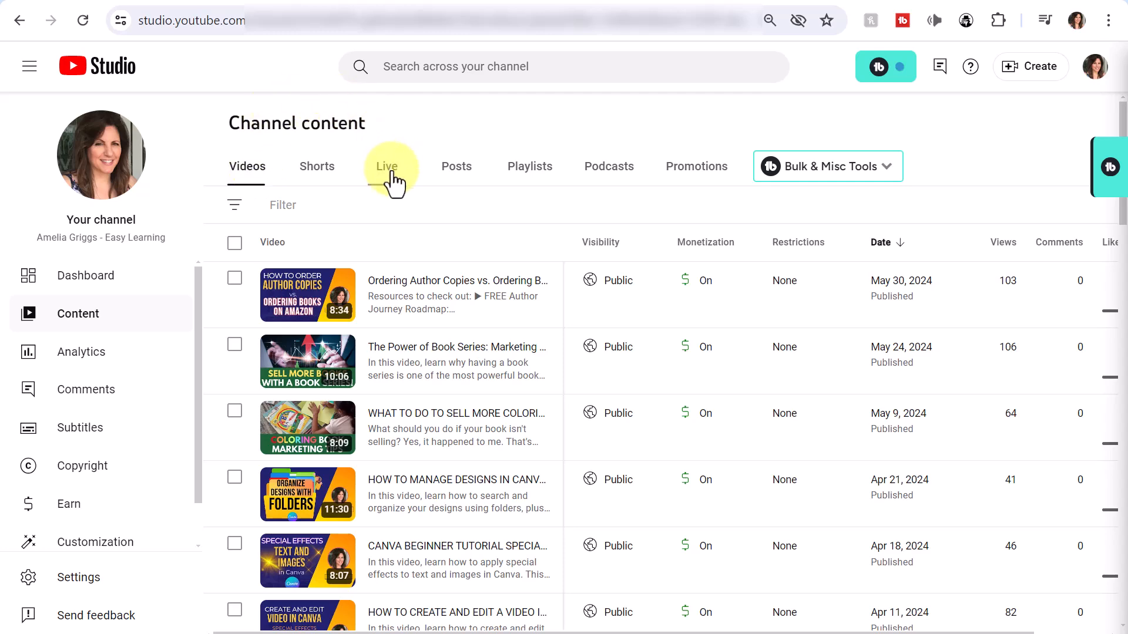
click(391, 166)
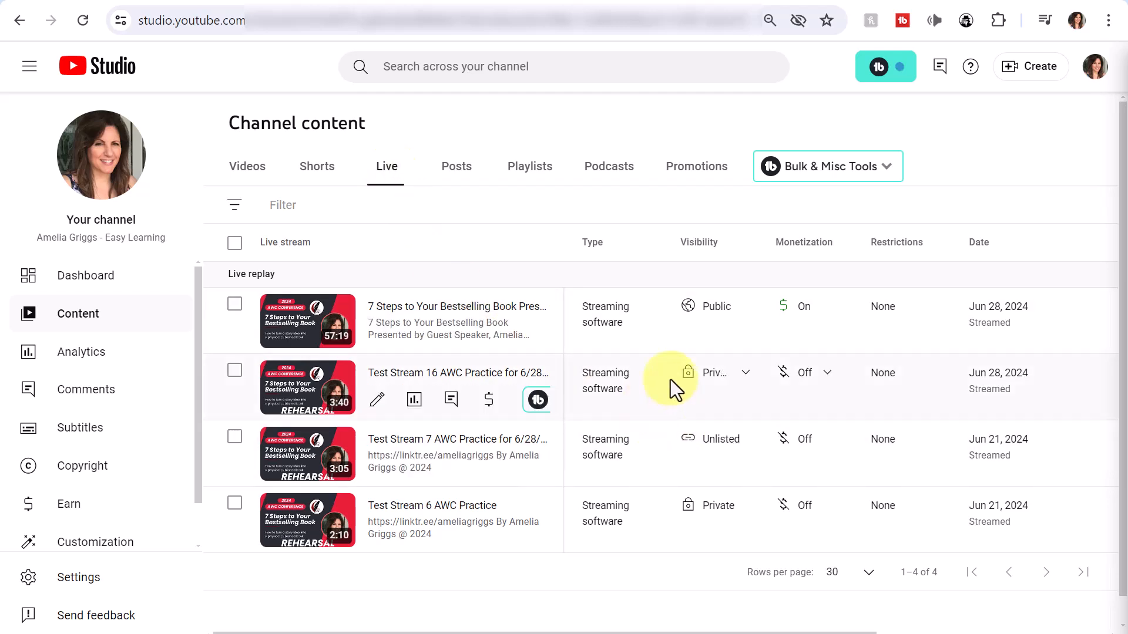
mouse_move(400, 372)
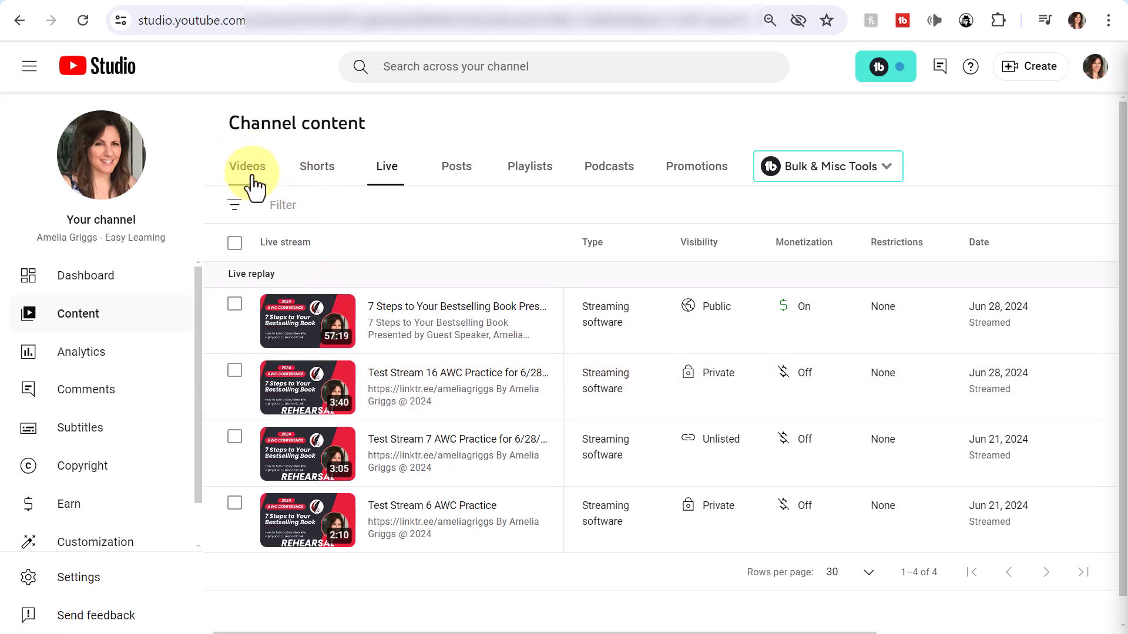
mouse_move(254, 172)
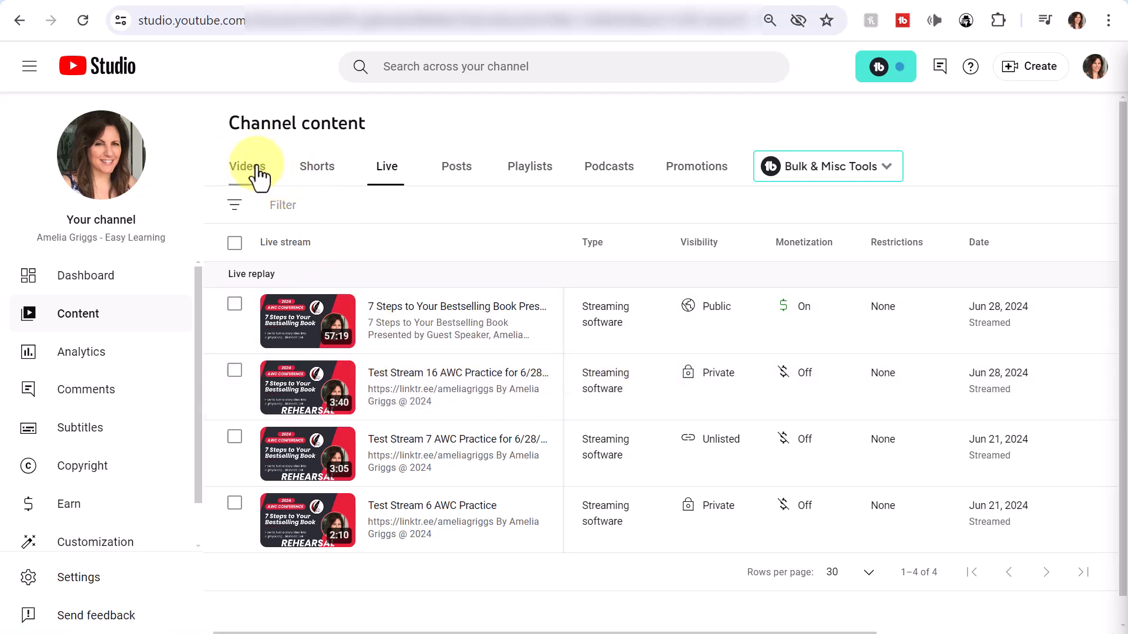
click(246, 166)
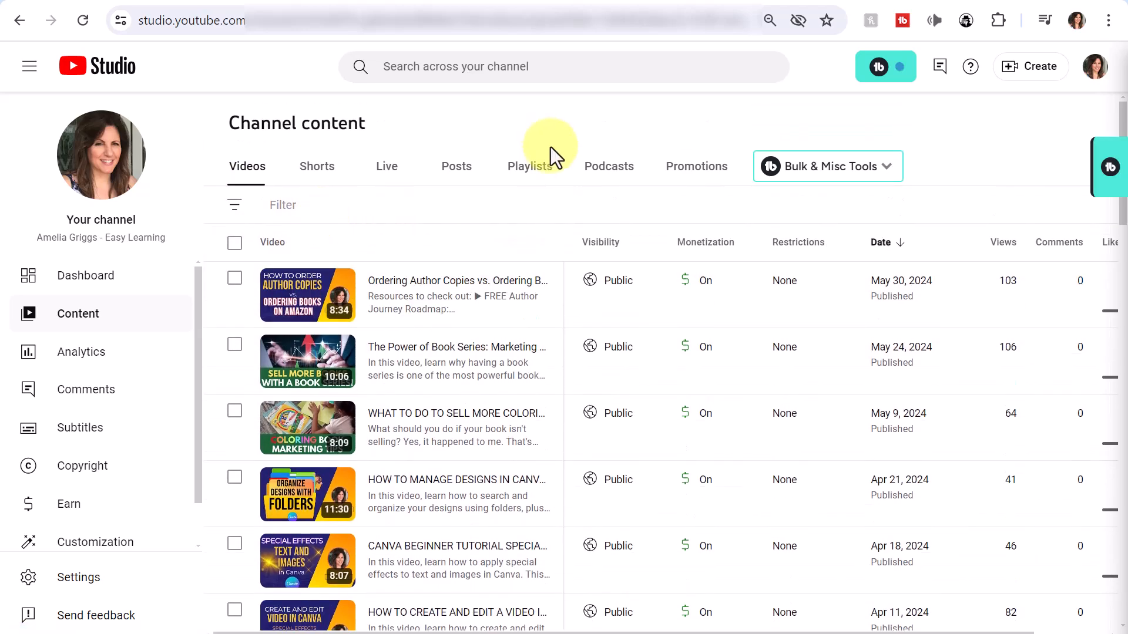
mouse_move(428, 288)
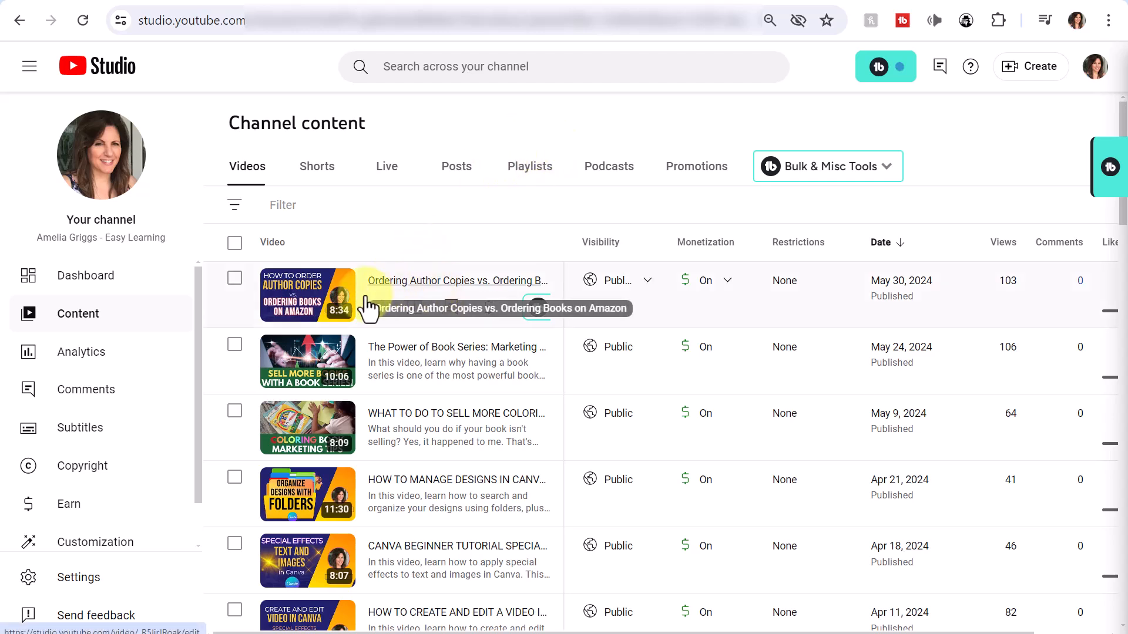
mouse_move(378, 307)
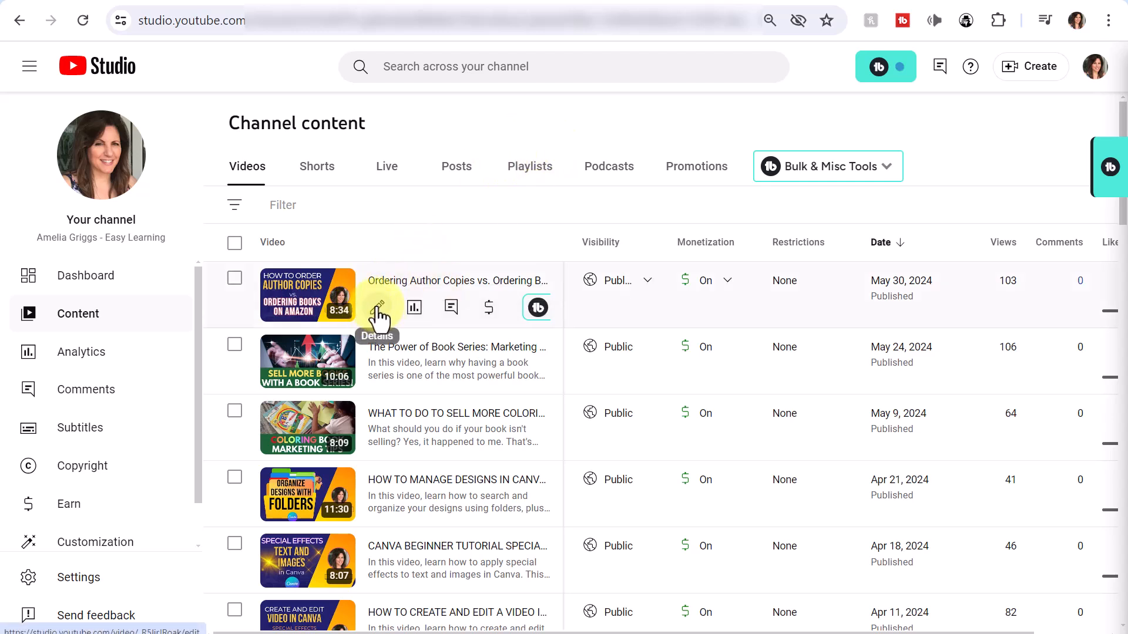
mouse_move(372, 121)
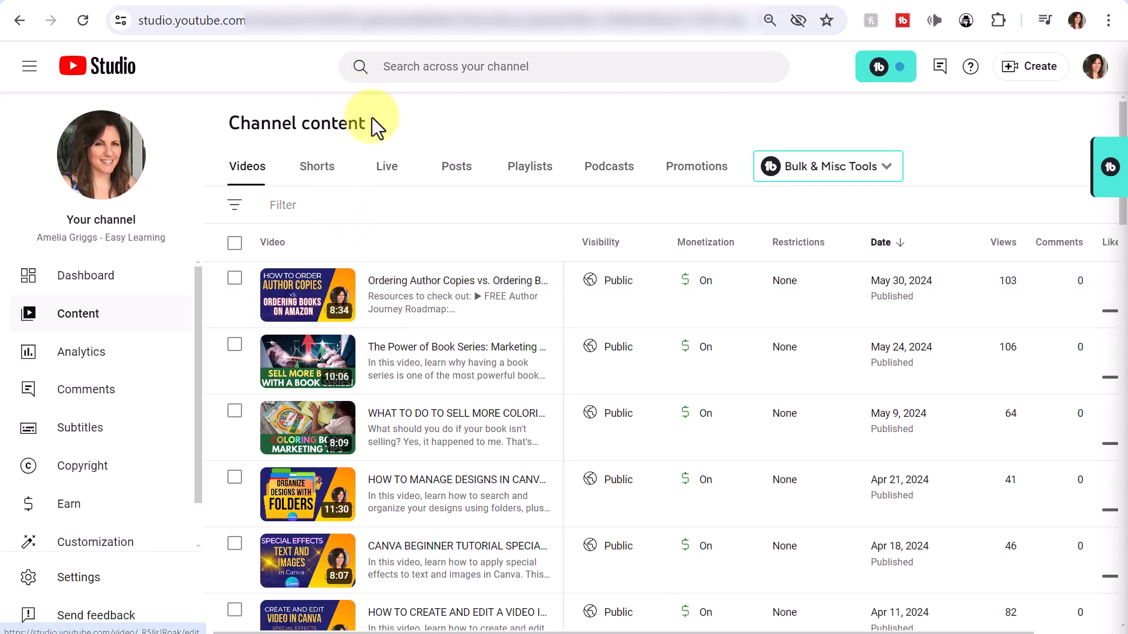
mouse_move(386, 166)
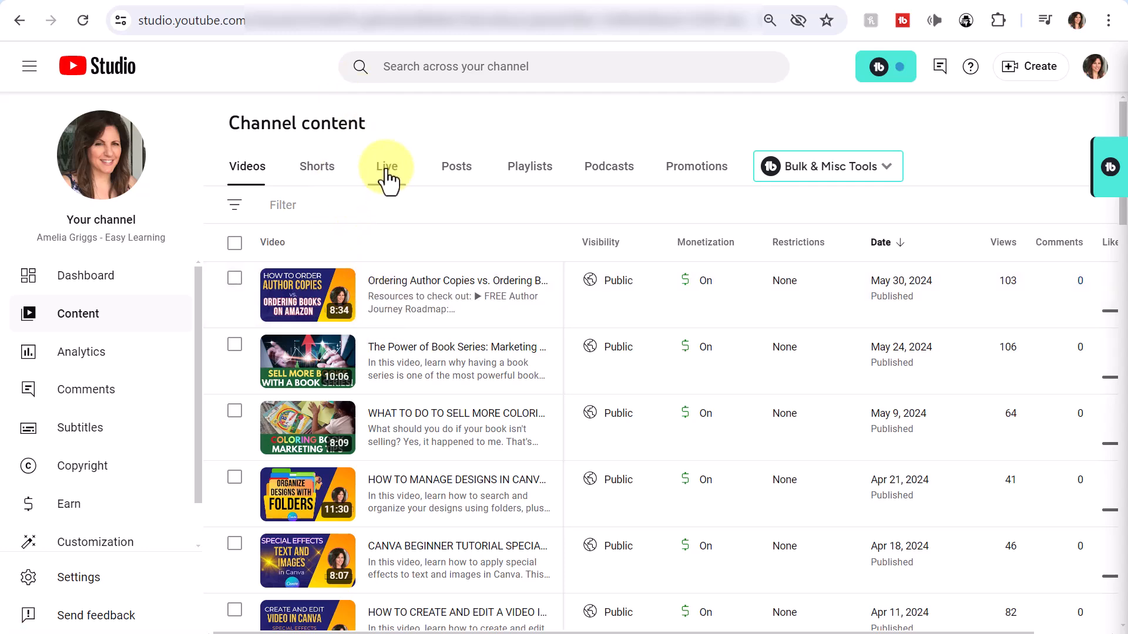
- Open the Details page for the 'Test Stream 16 AWC Practice for 6/28/24' live replay
click(387, 166)
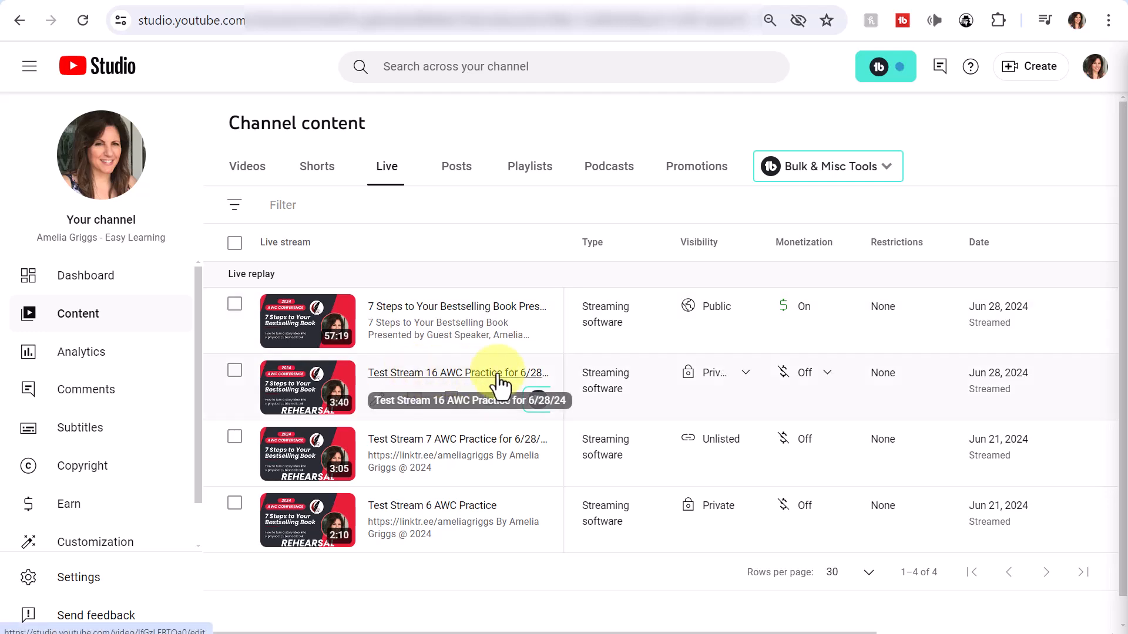
mouse_move(378, 408)
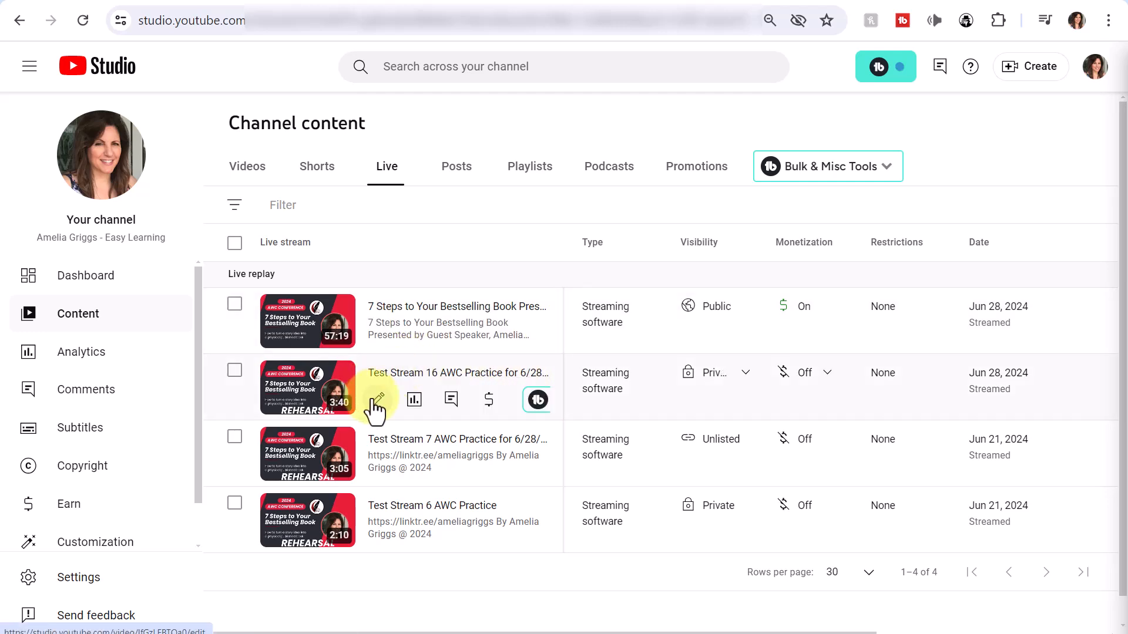
mouse_move(375, 399)
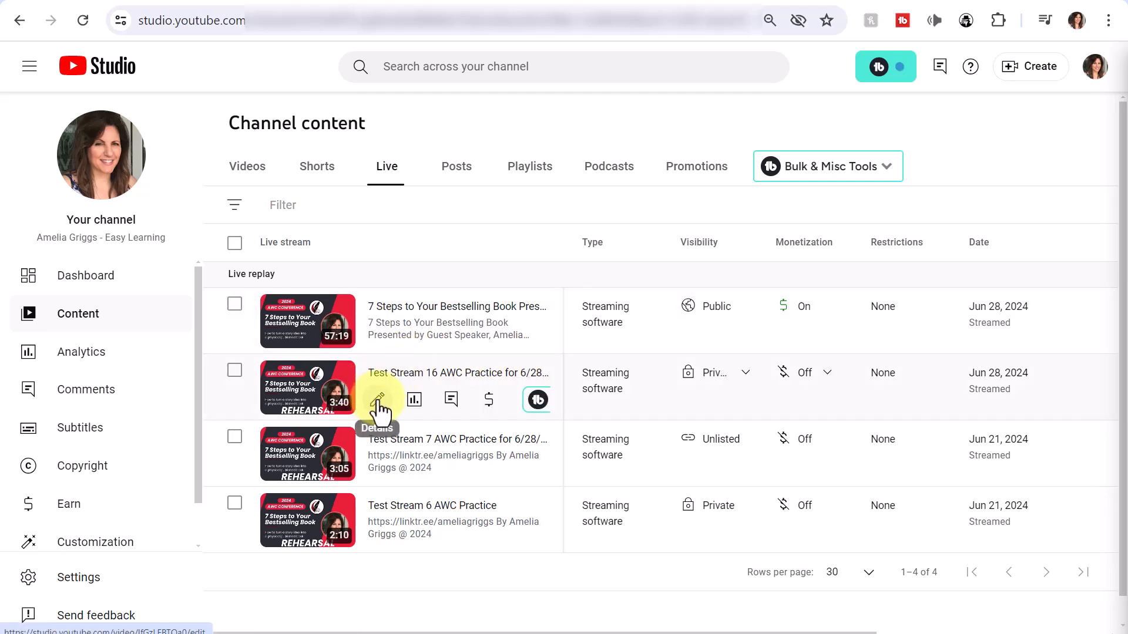
click(378, 400)
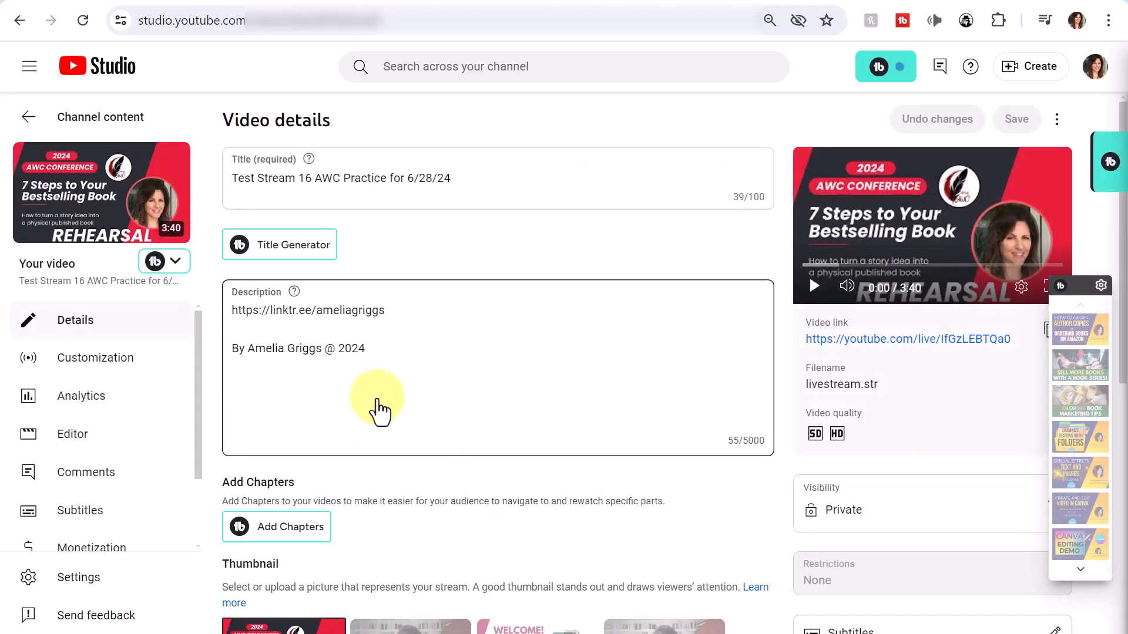
mouse_move(377, 398)
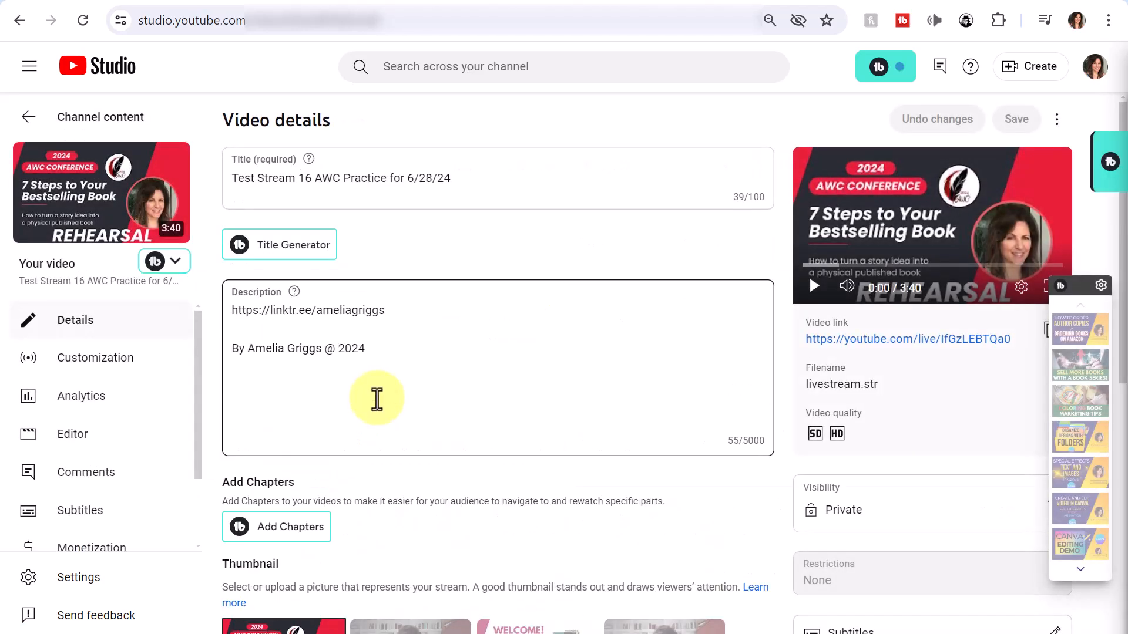
mouse_move(360, 129)
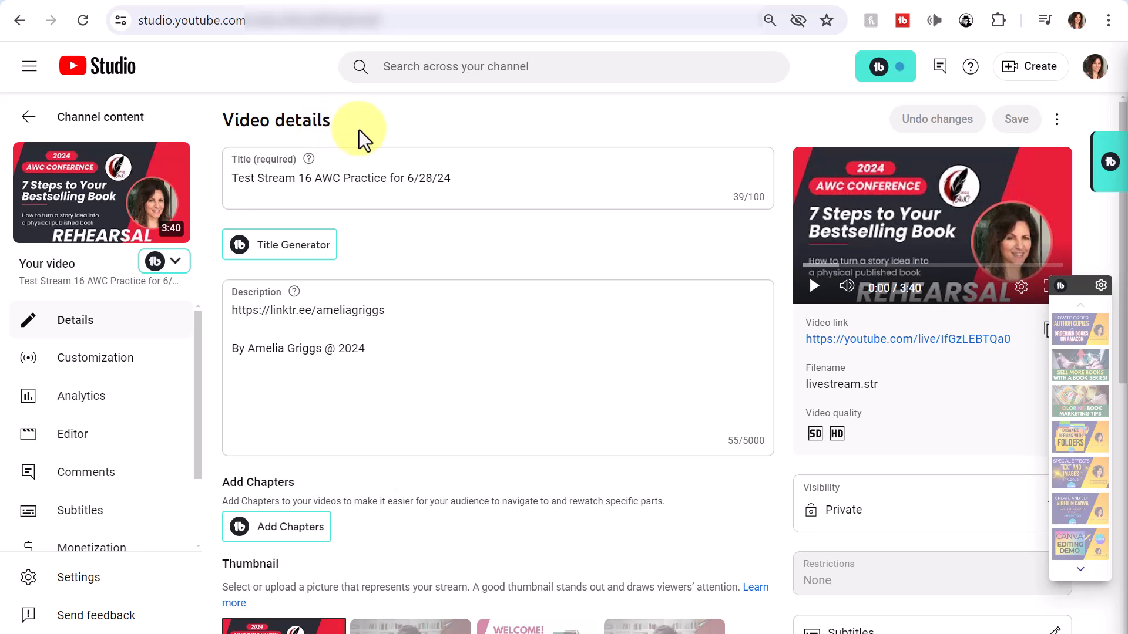
mouse_move(71, 433)
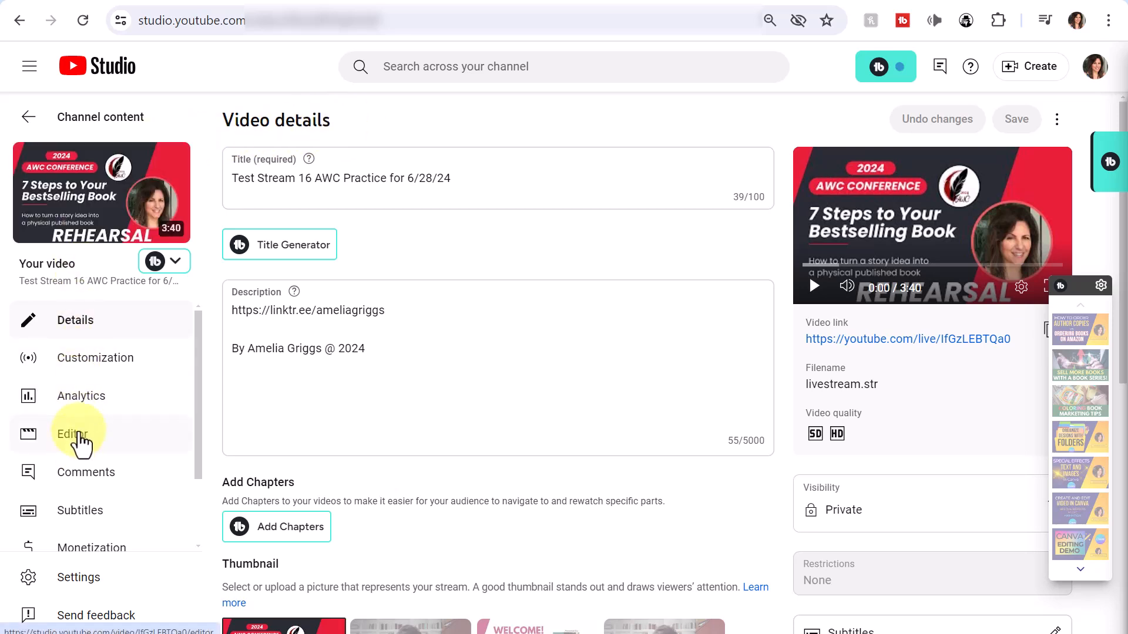
scroll(down, 3)
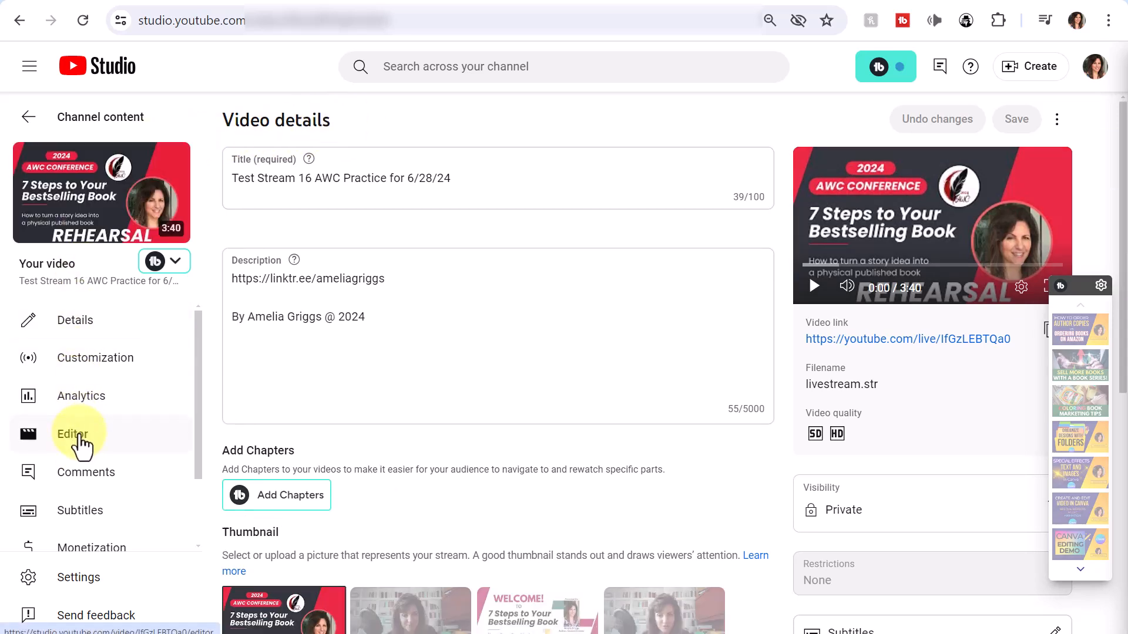
click(72, 435)
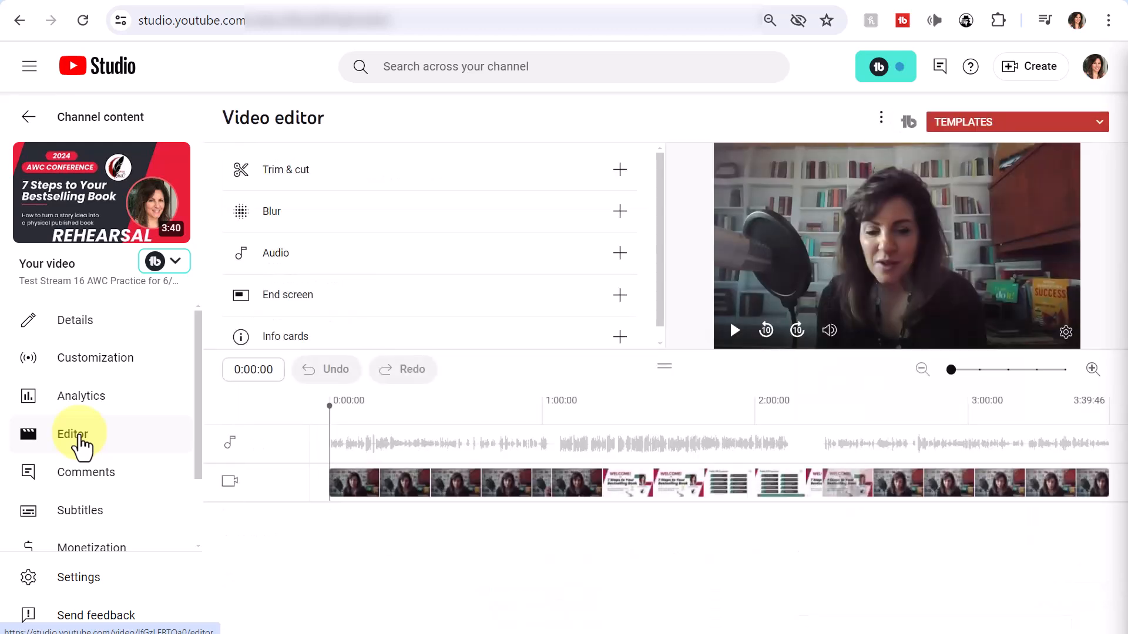
mouse_move(413, 104)
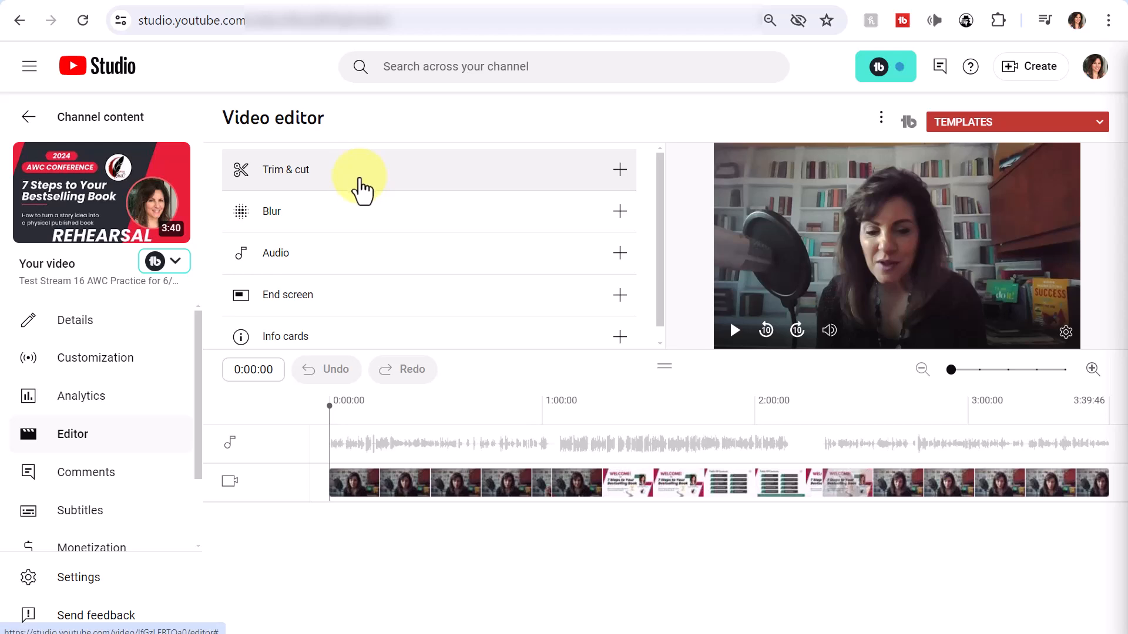
mouse_move(348, 196)
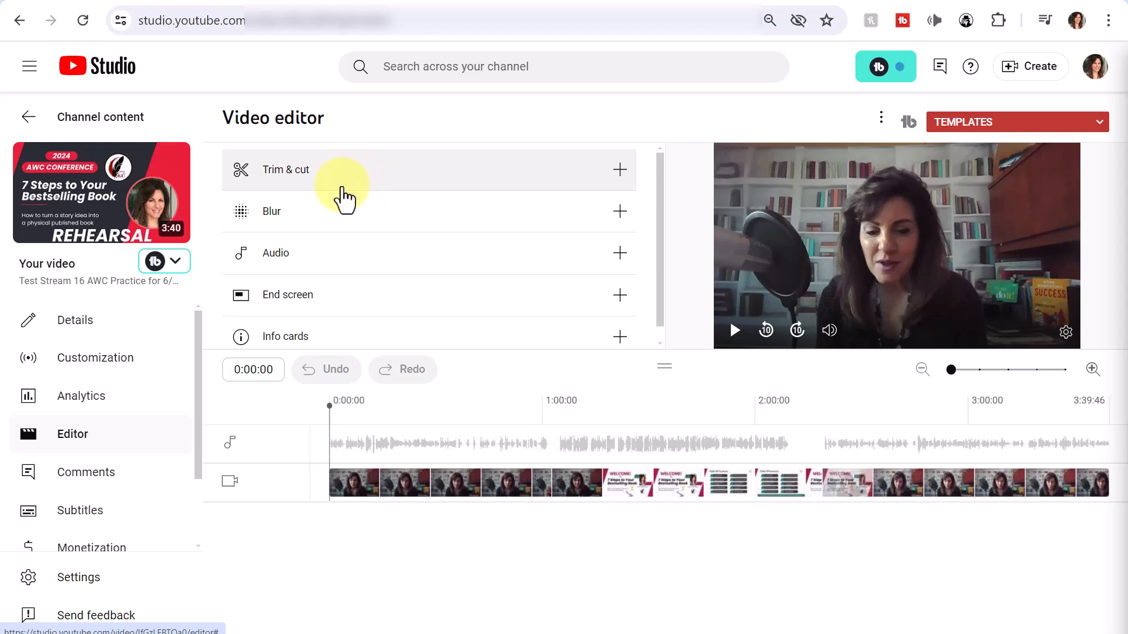
mouse_move(326, 219)
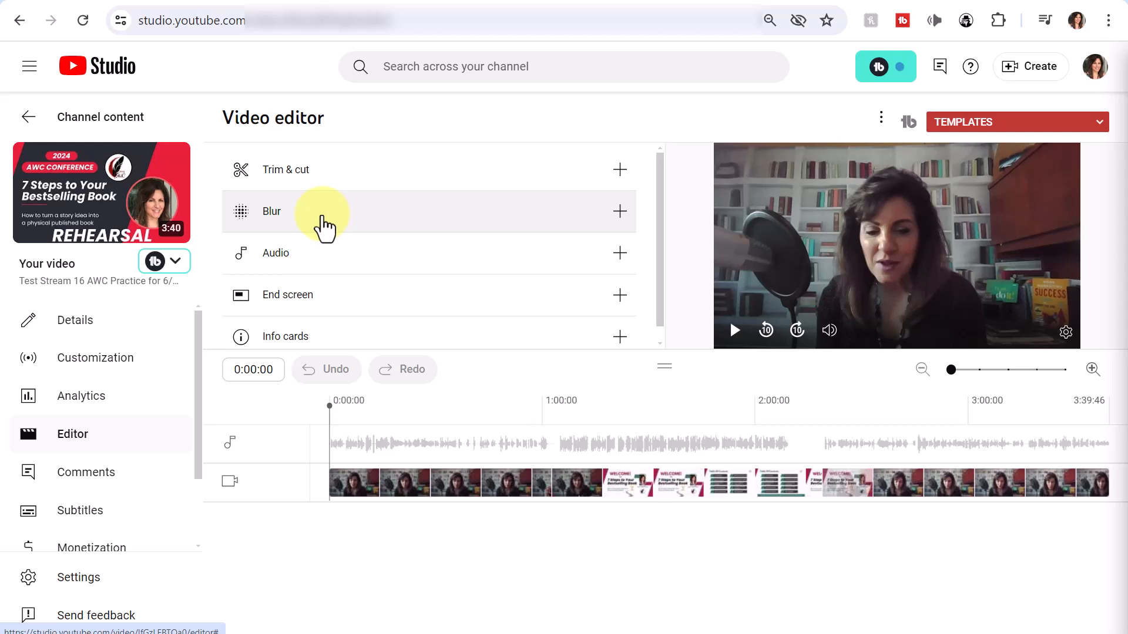
mouse_move(325, 219)
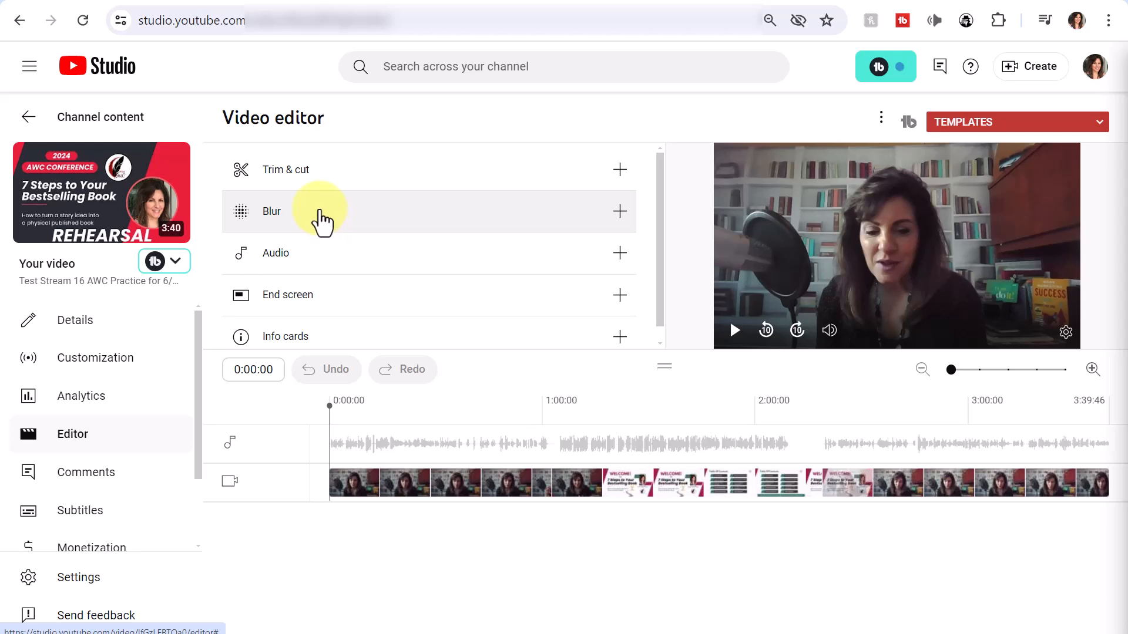
mouse_move(281, 220)
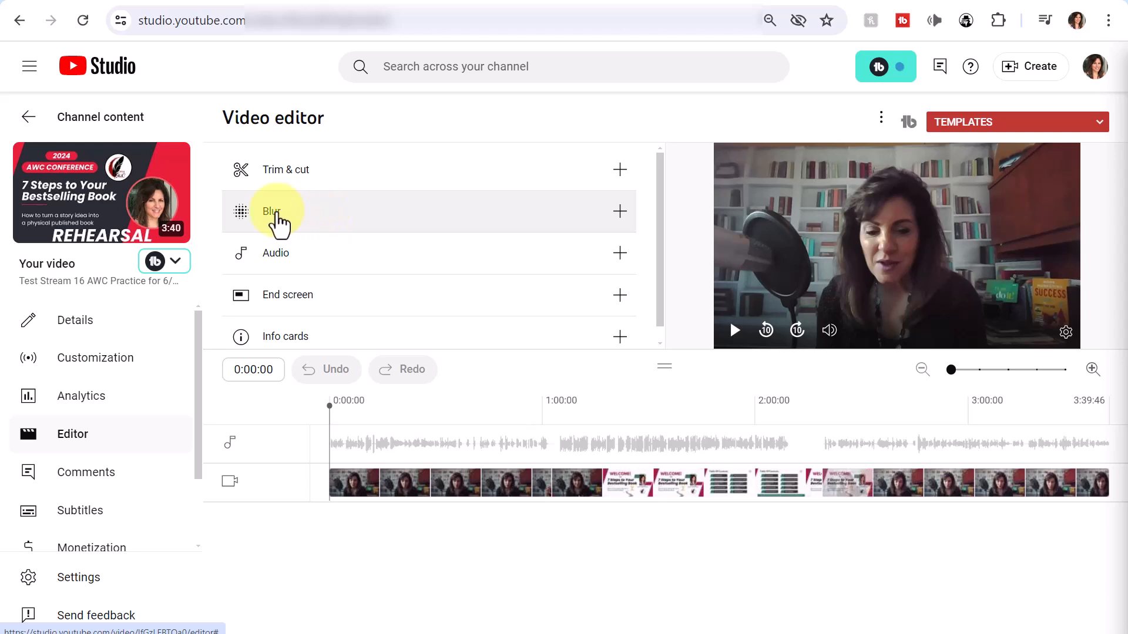
mouse_move(769, 173)
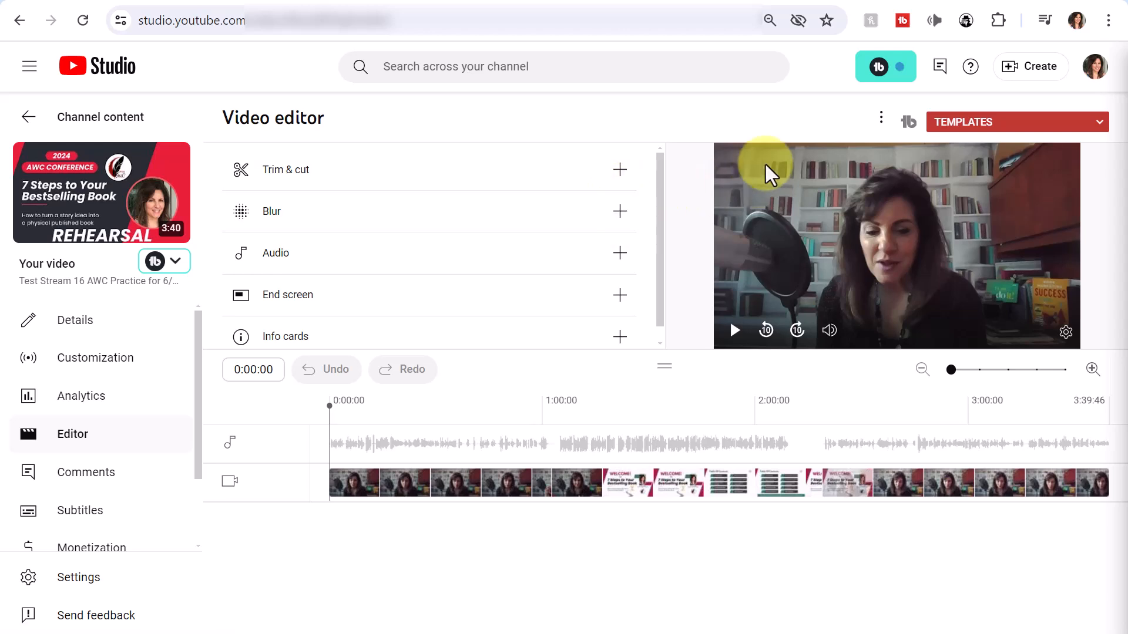
mouse_move(852, 201)
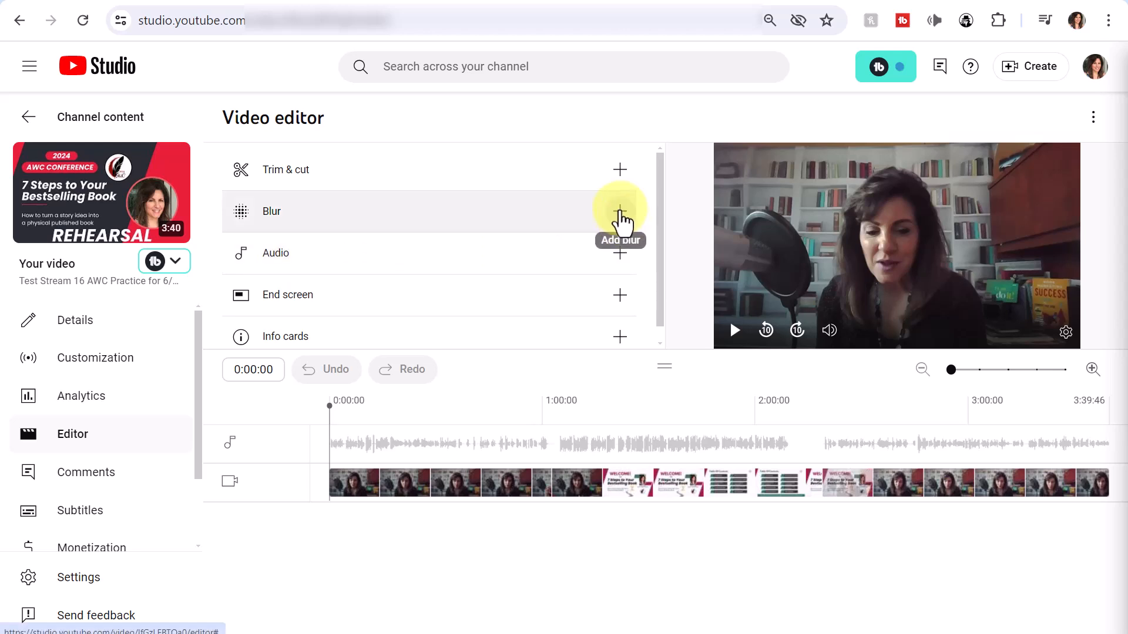
- Add two custom blurs to the video, each spanning the start to 2:10:33
click(619, 210)
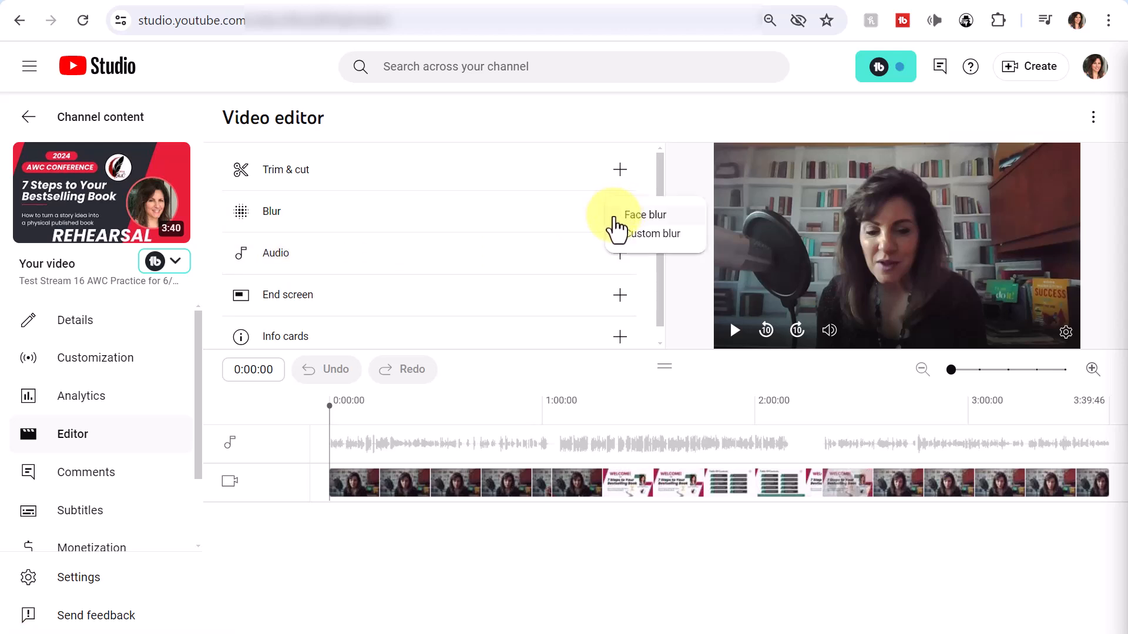
mouse_move(628, 241)
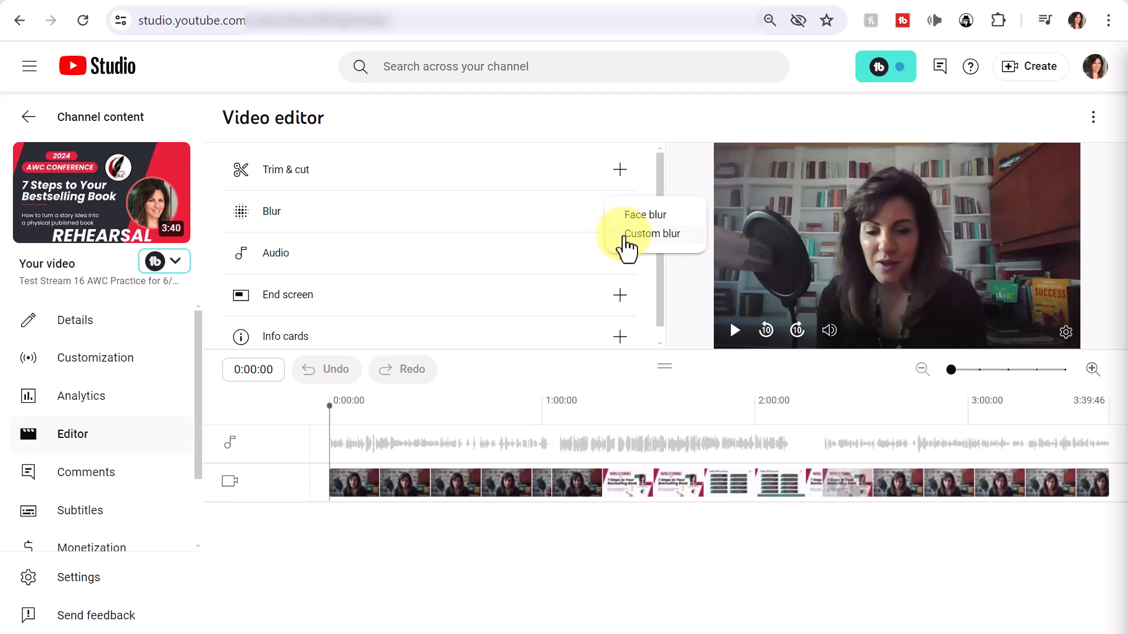
mouse_move(647, 245)
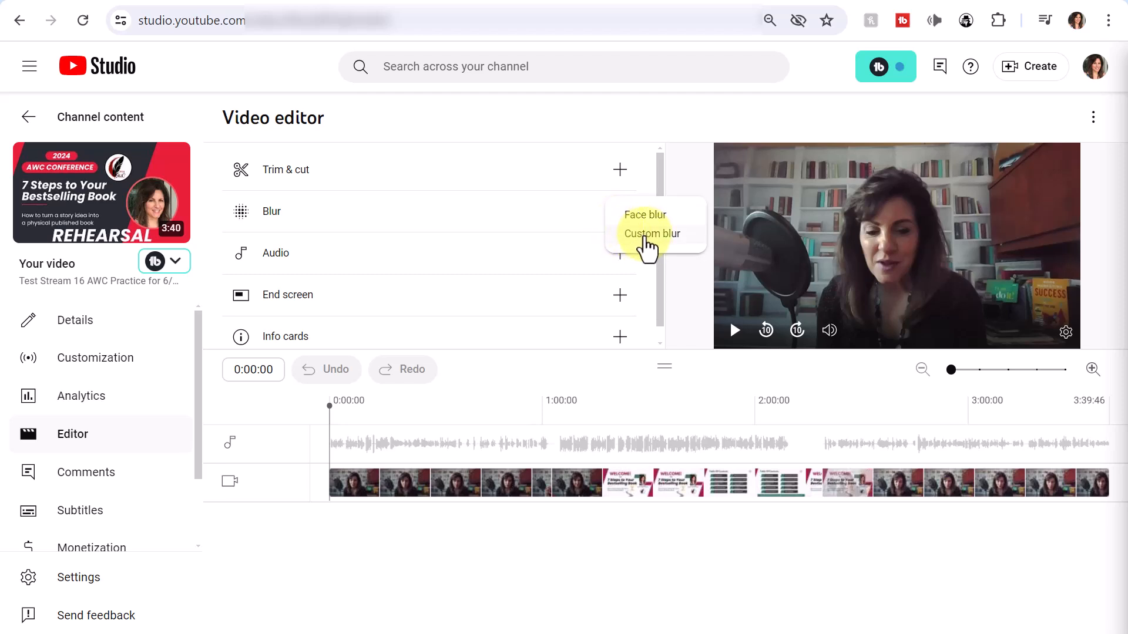
click(651, 233)
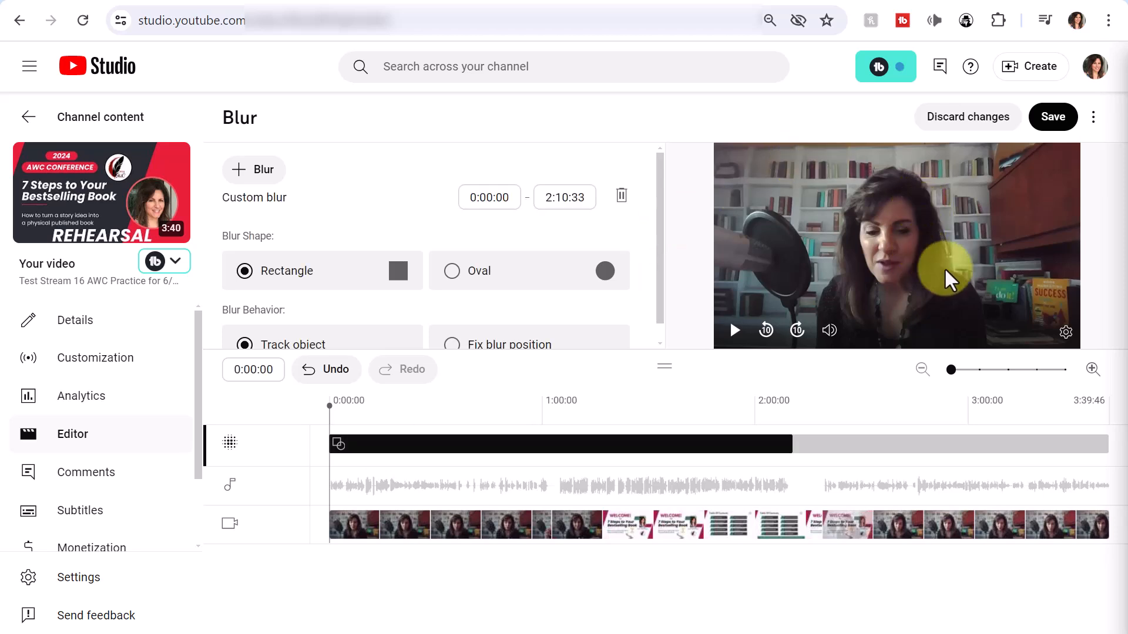
mouse_move(228, 200)
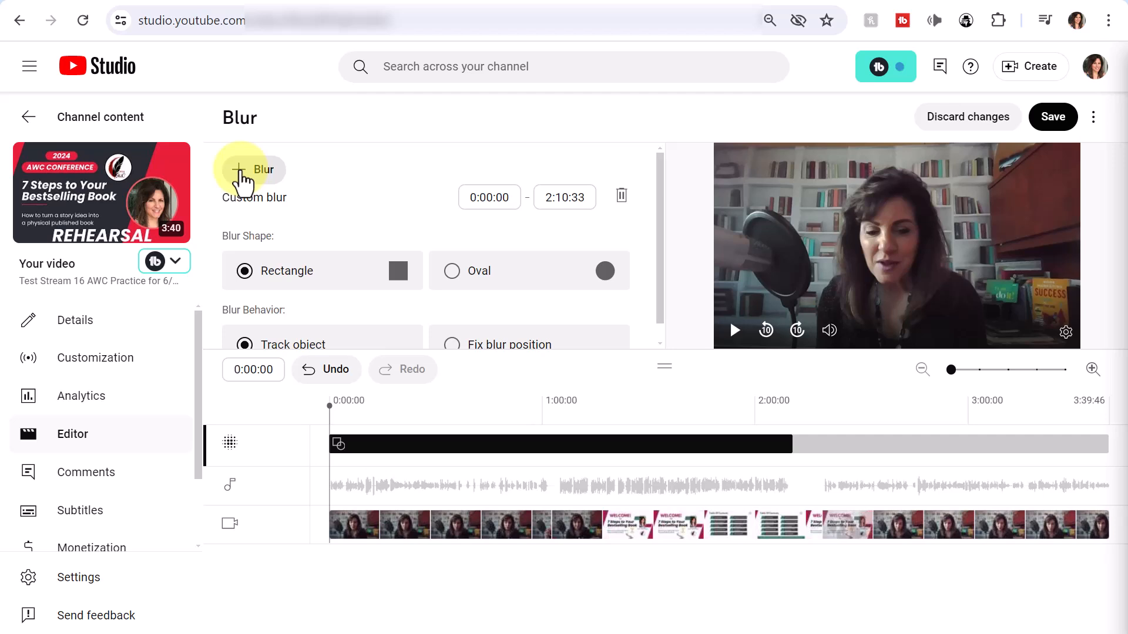
click(251, 170)
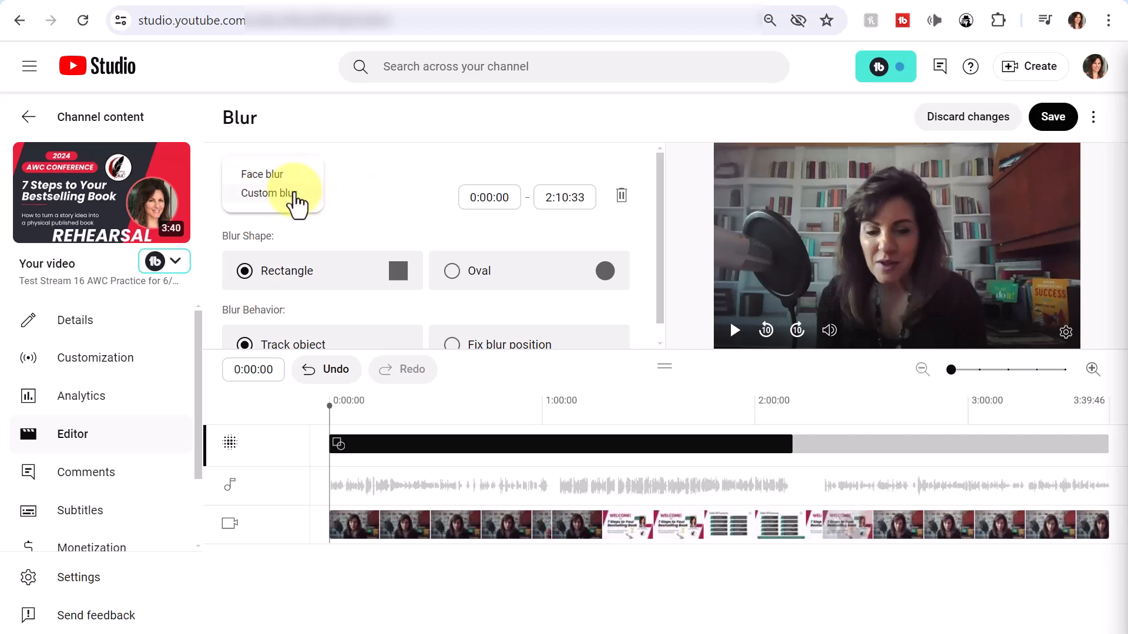
click(270, 192)
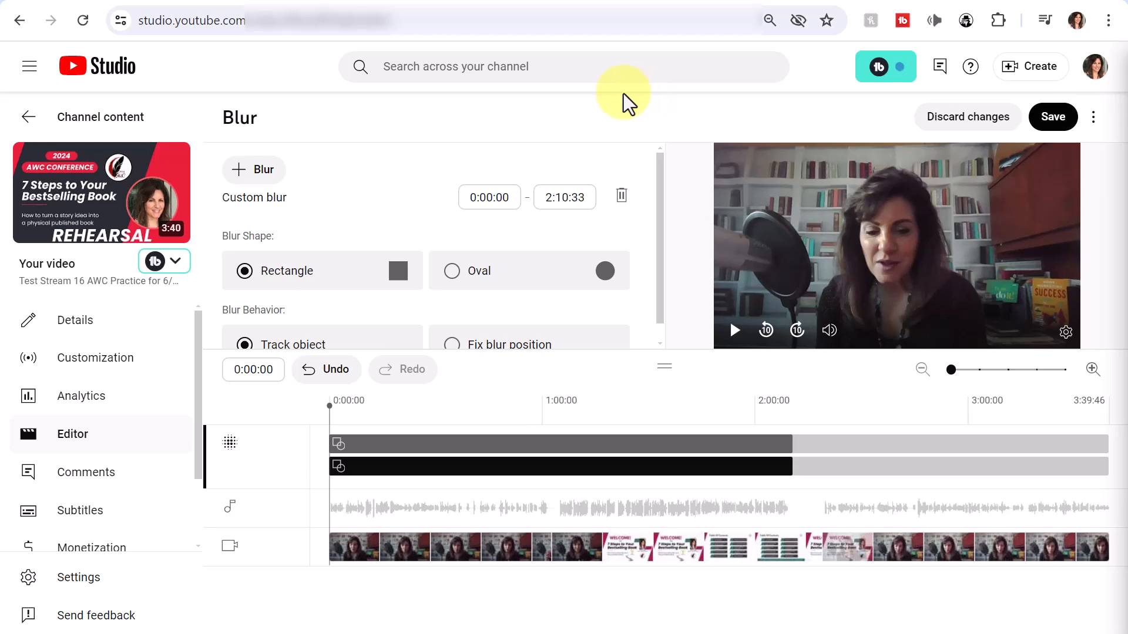
mouse_move(536, 158)
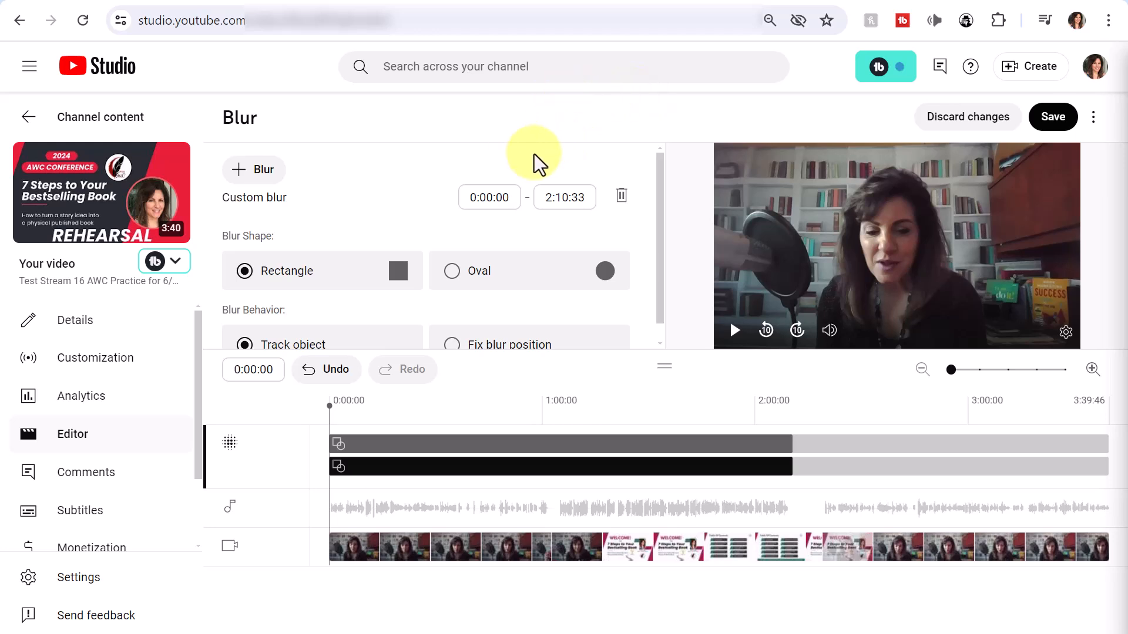
mouse_move(572, 93)
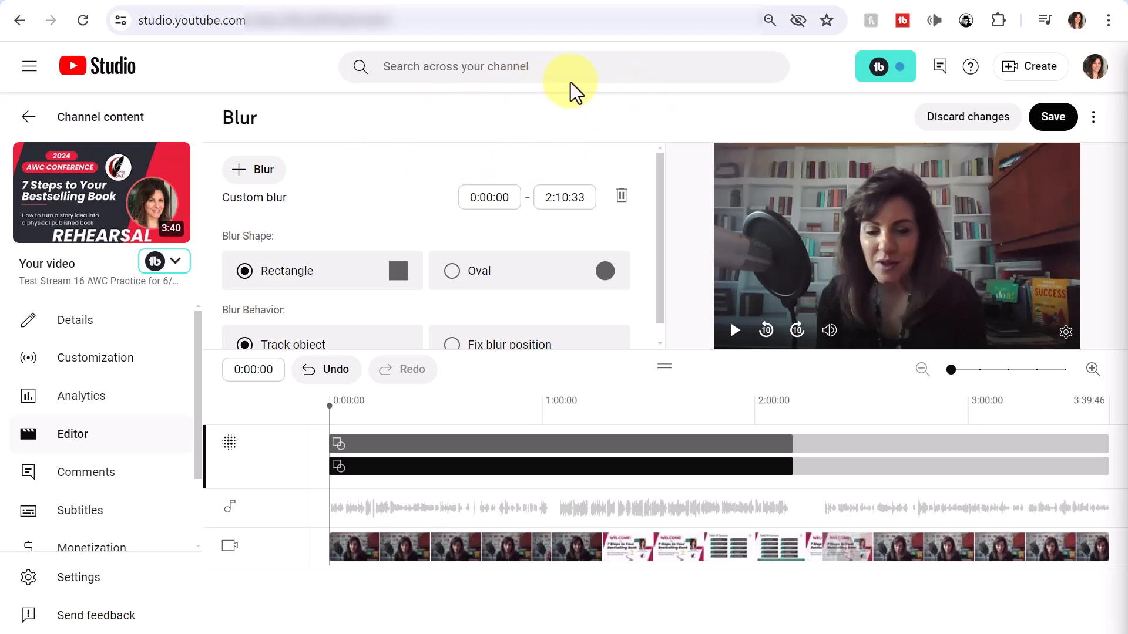
mouse_move(1052, 116)
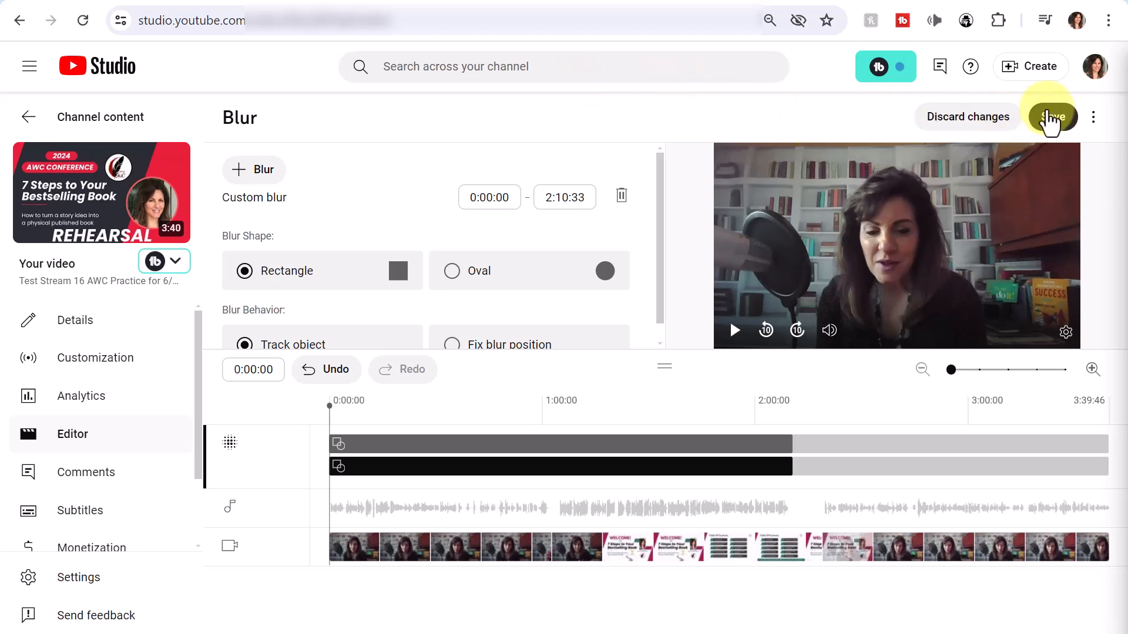
mouse_move(952, 122)
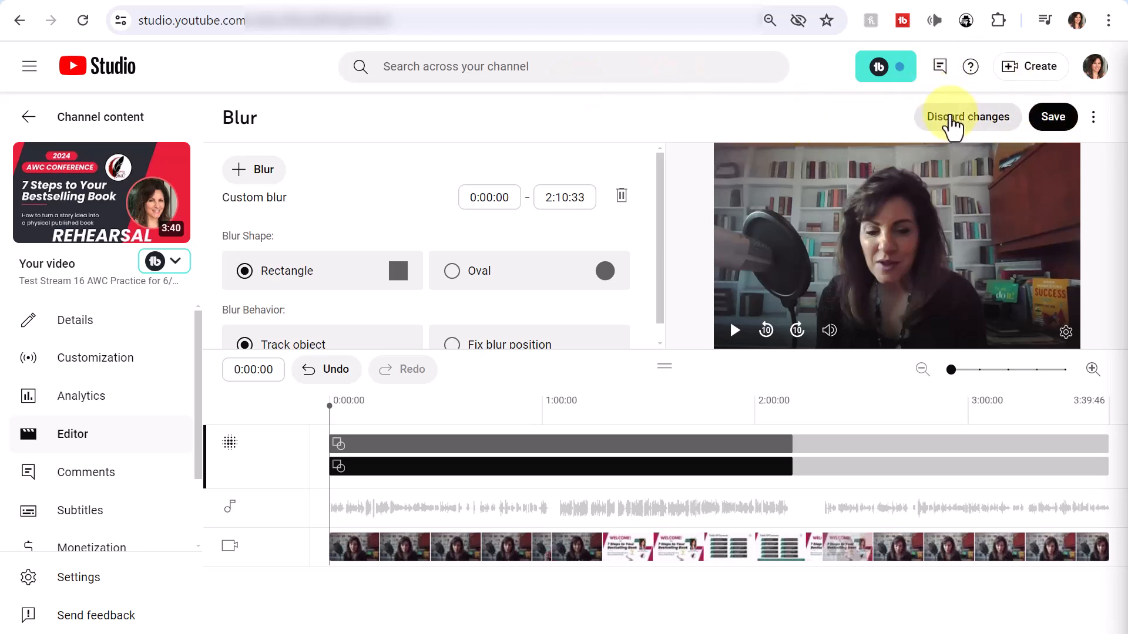
- Discard both unsaved custom blurs and open the audio Music library
click(968, 116)
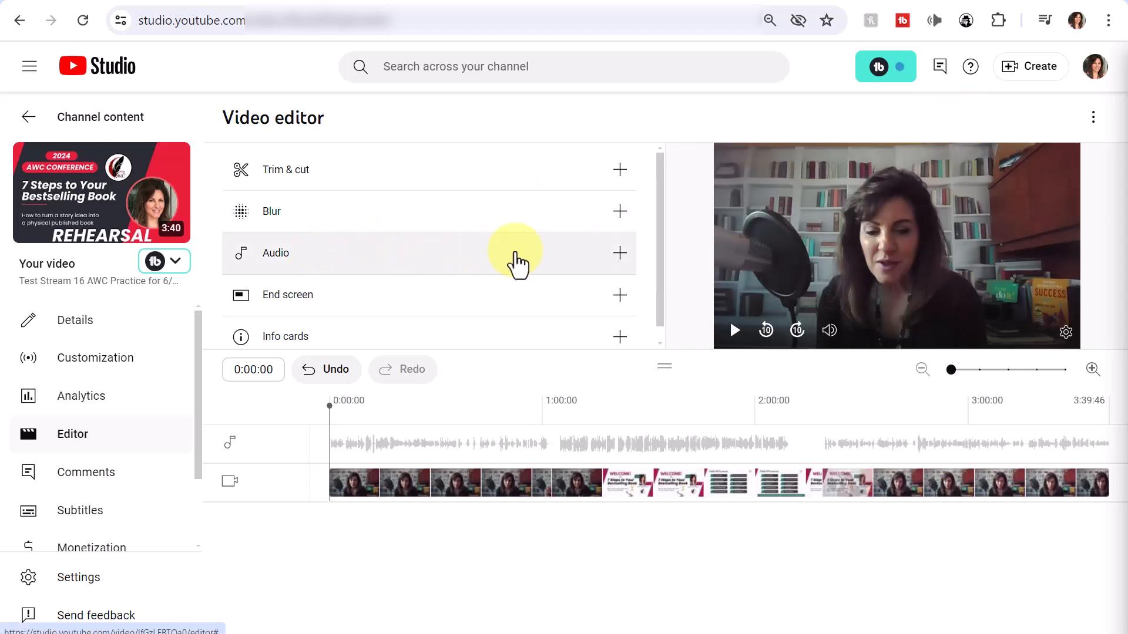
mouse_move(620, 253)
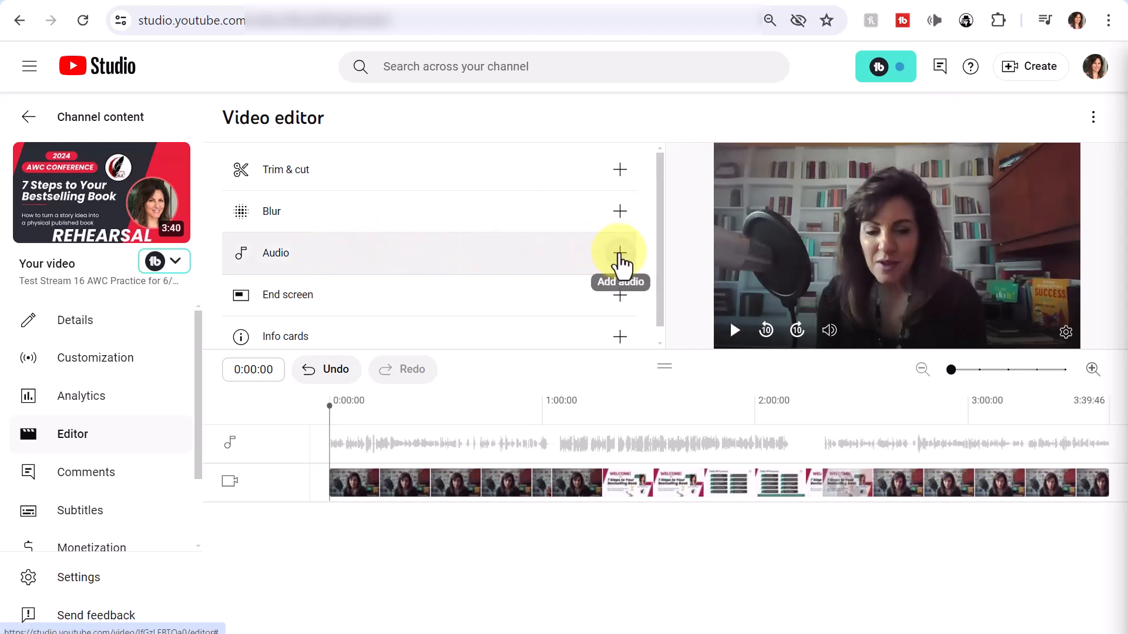
click(619, 252)
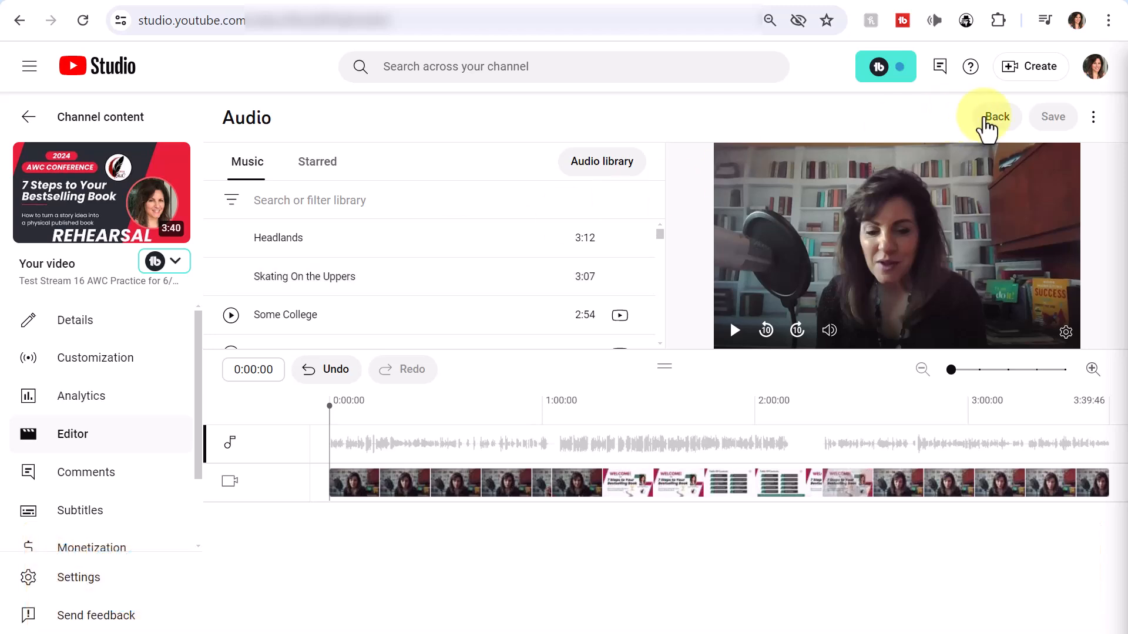
- Close the Music library without adding any audio track
click(997, 116)
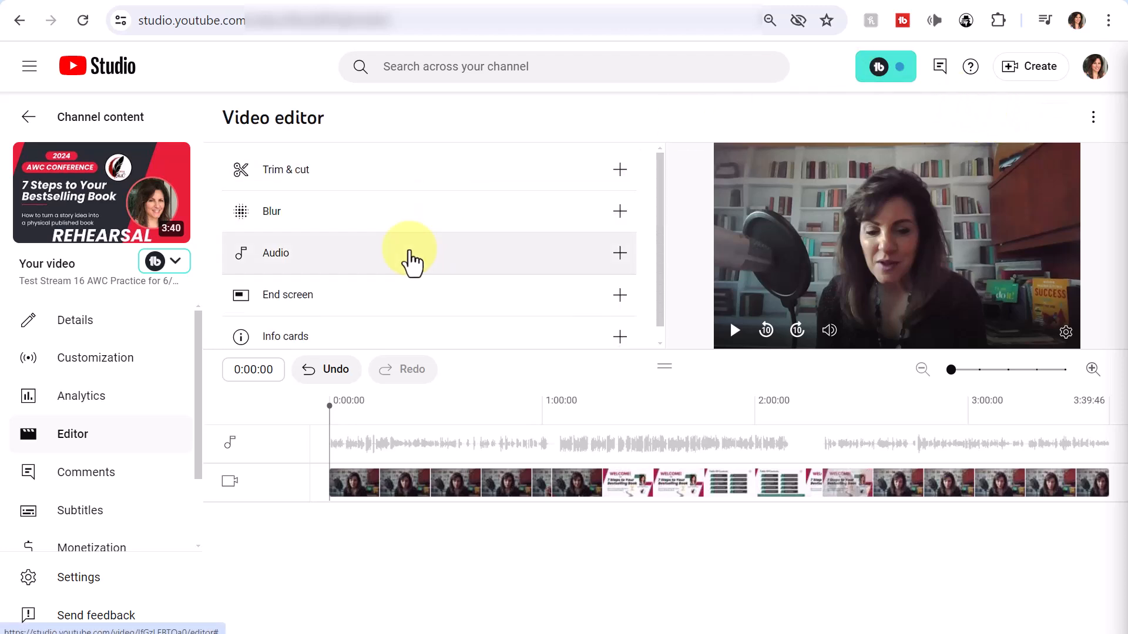
mouse_move(619, 295)
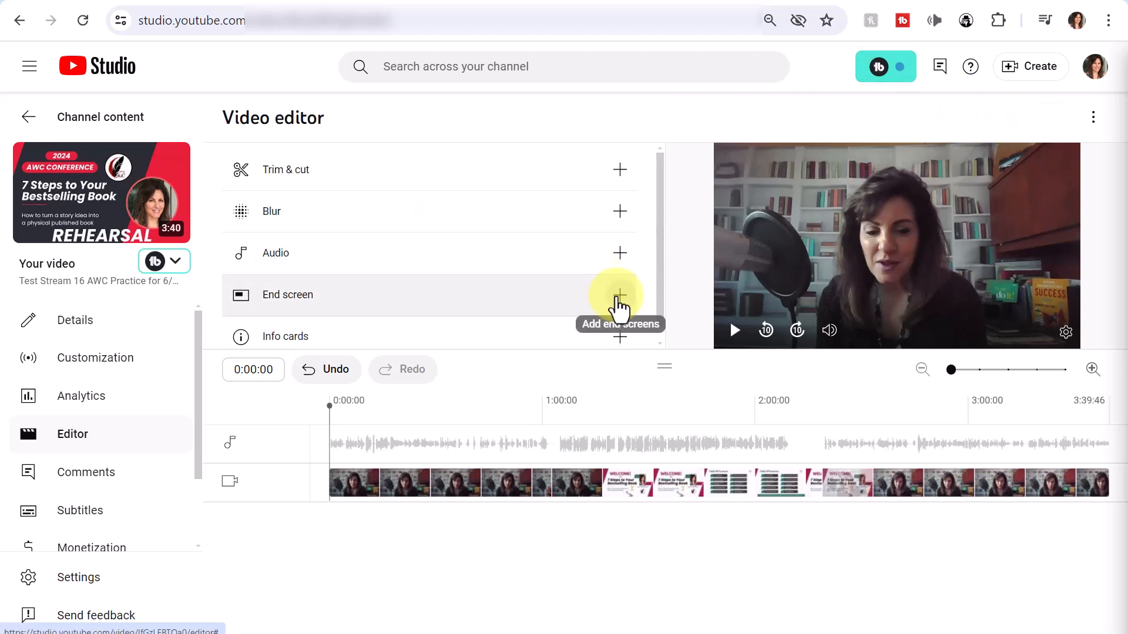
mouse_move(320, 309)
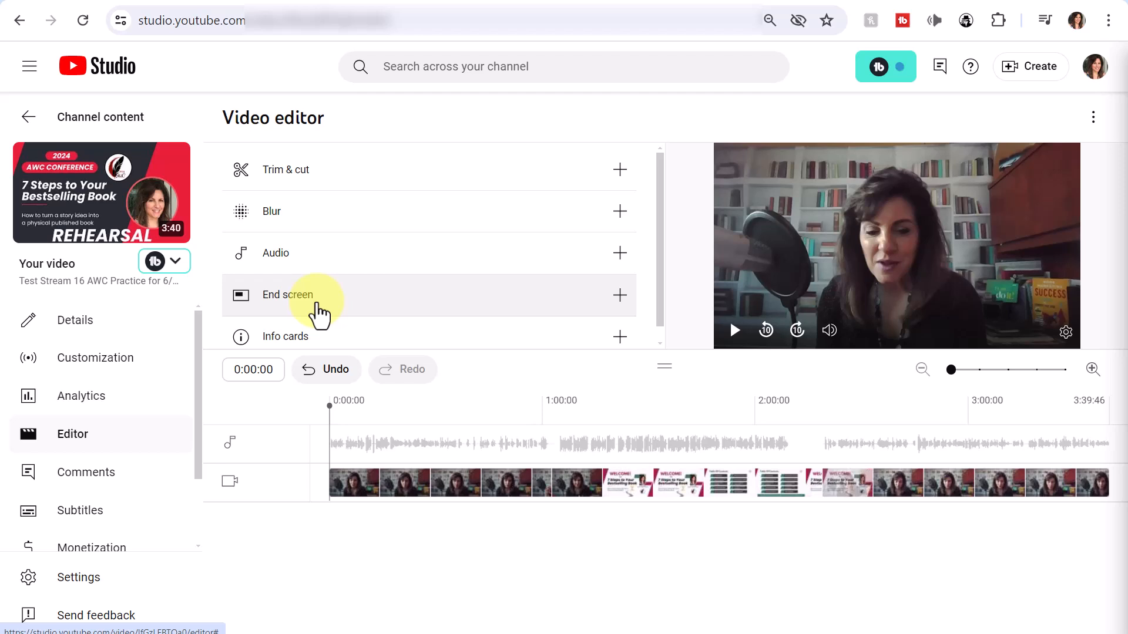
mouse_move(18, 324)
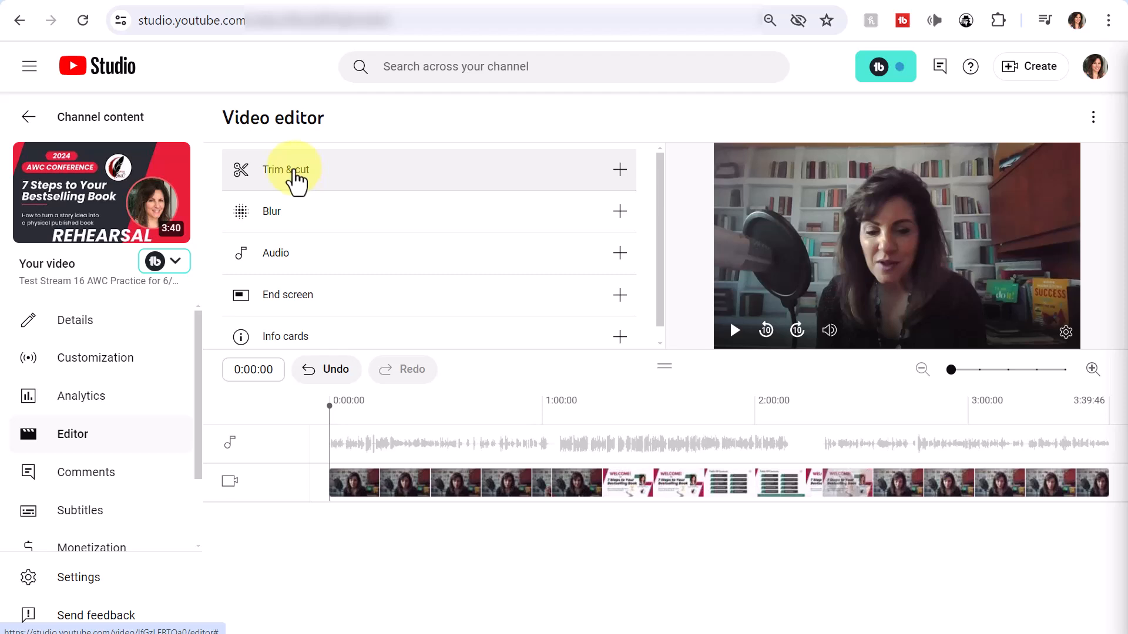
- Open the Trim & cut panel for the test stream replay
click(286, 170)
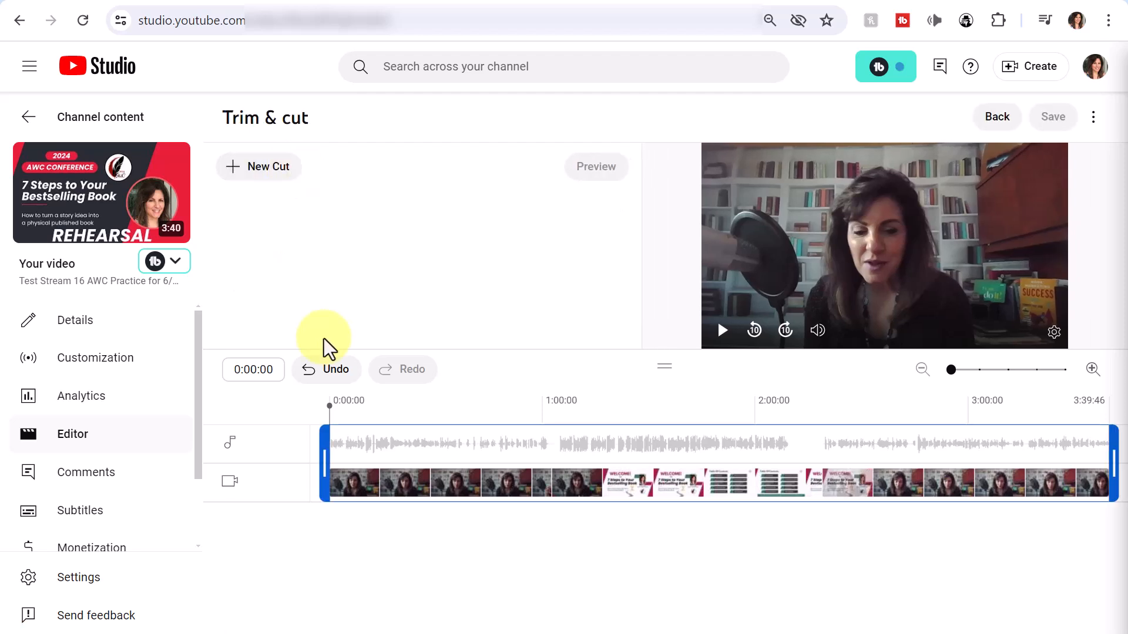
mouse_move(324, 445)
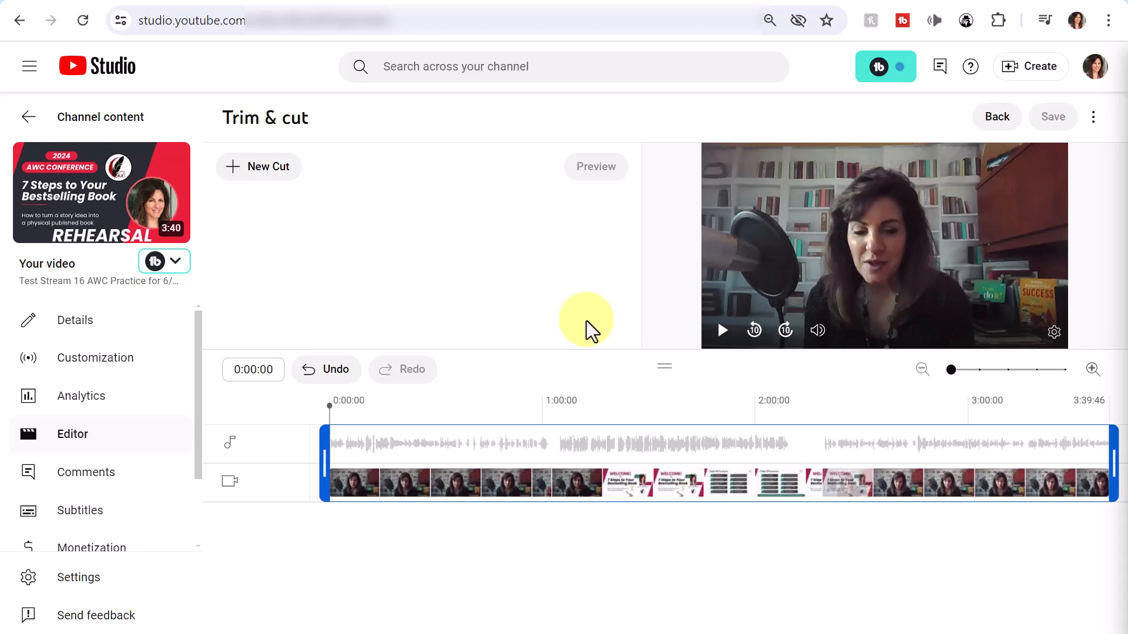
mouse_move(387, 378)
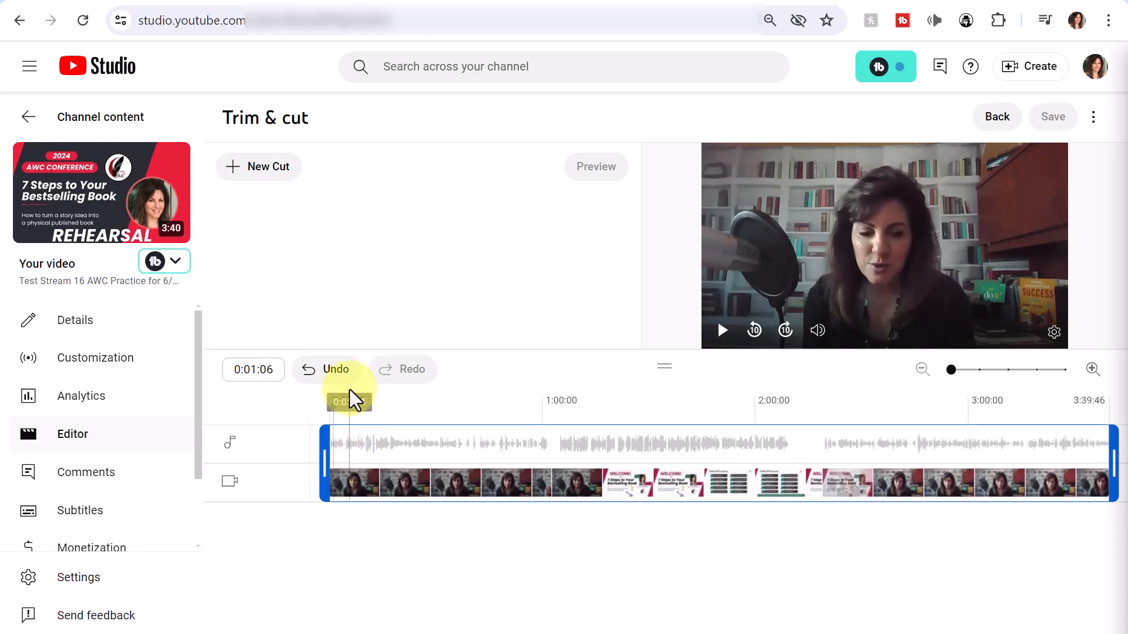
mouse_move(391, 395)
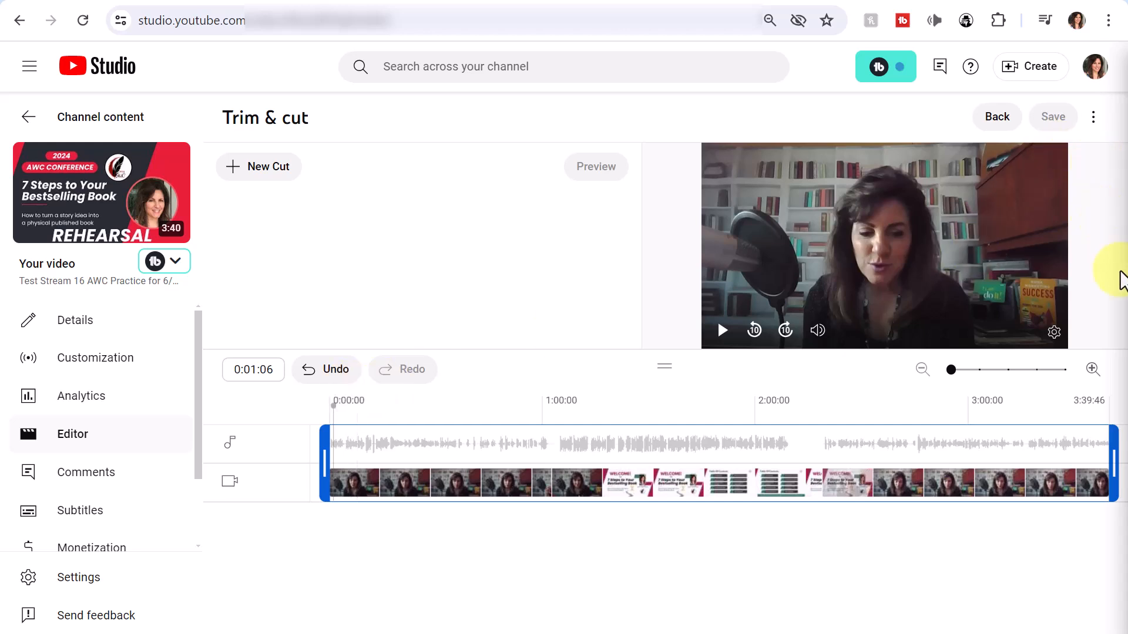
mouse_move(1121, 351)
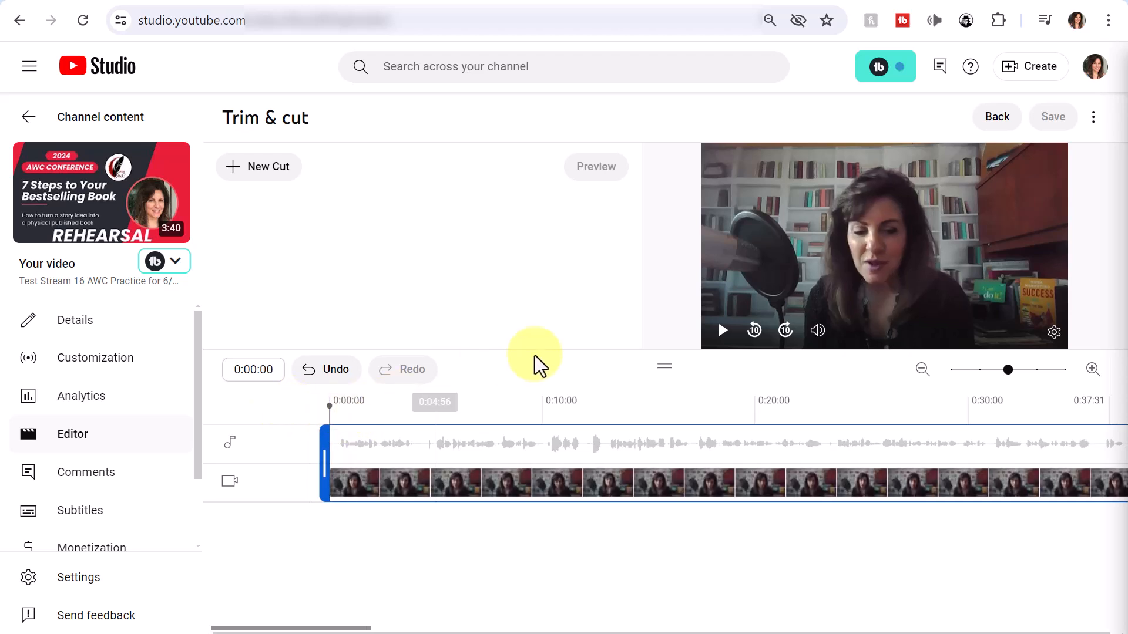
mouse_move(723, 331)
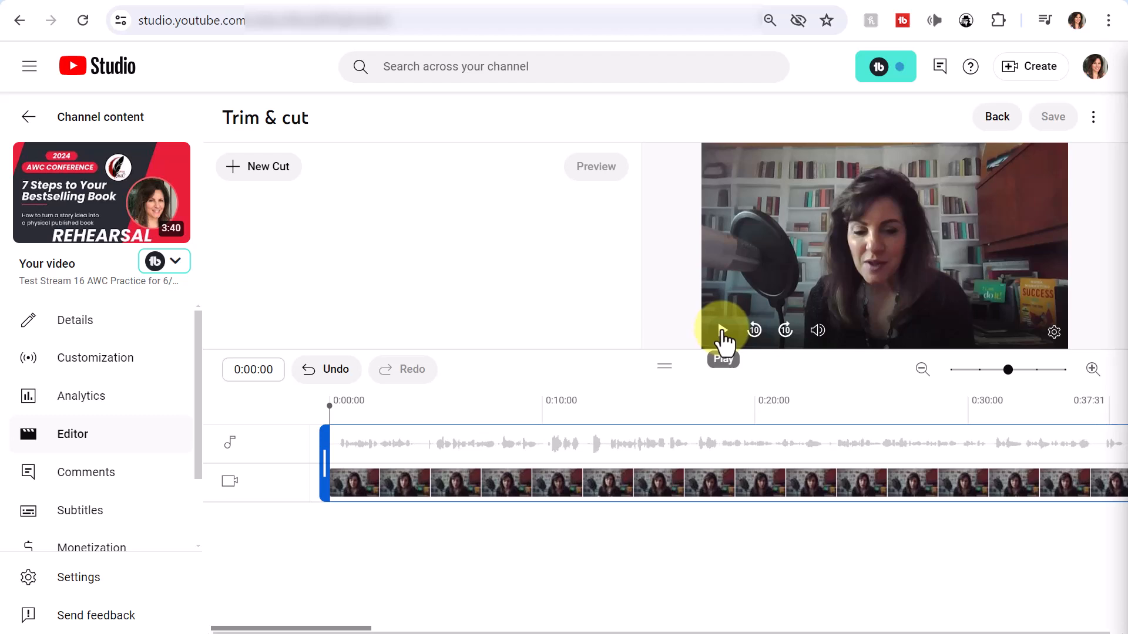
- Play and pause the preview to set the trimmed start near 0:04:13
click(723, 330)
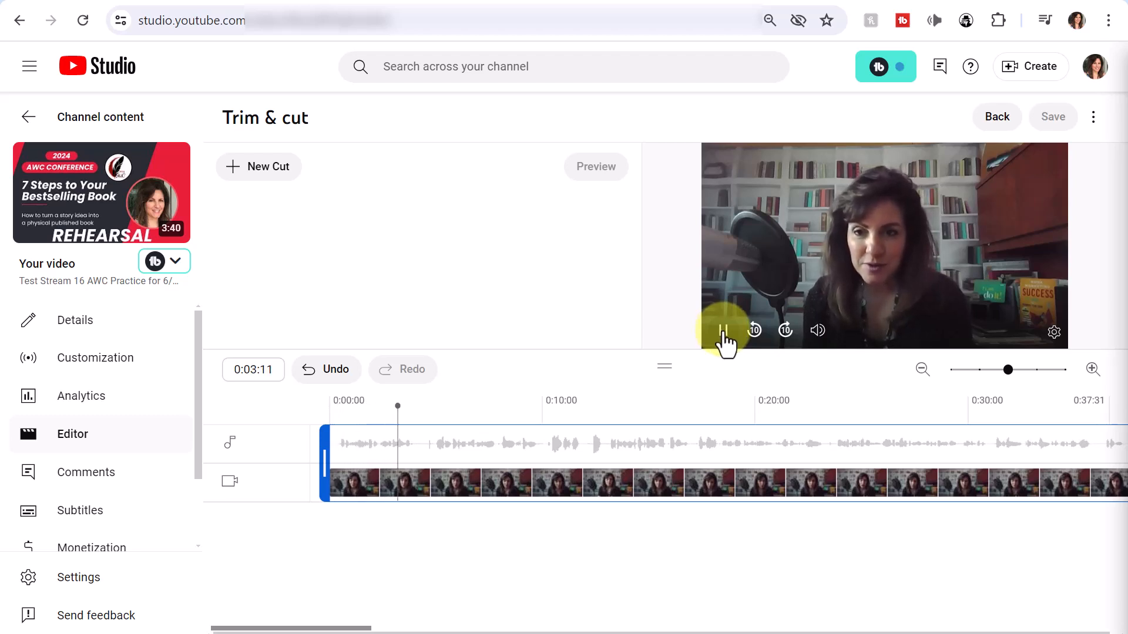
click(723, 330)
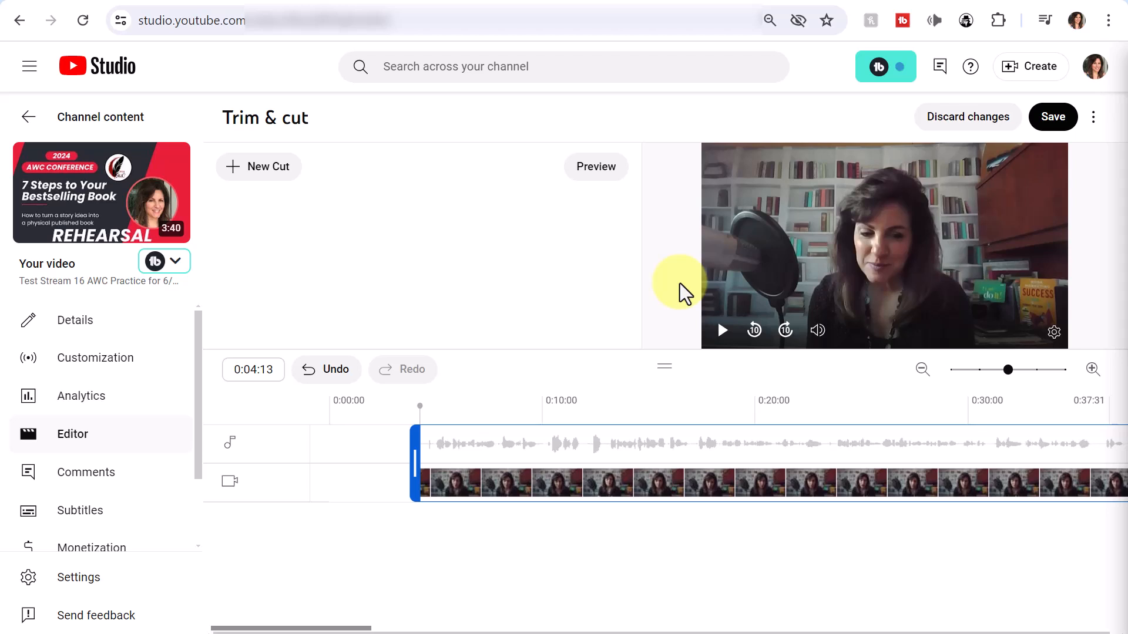
mouse_move(449, 209)
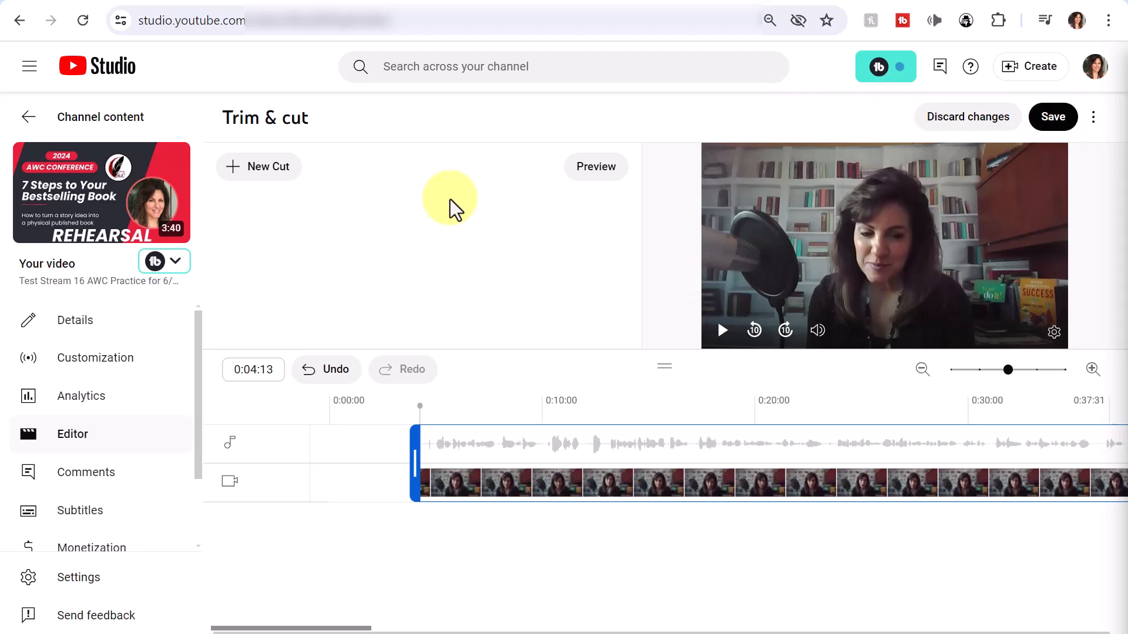
mouse_move(440, 199)
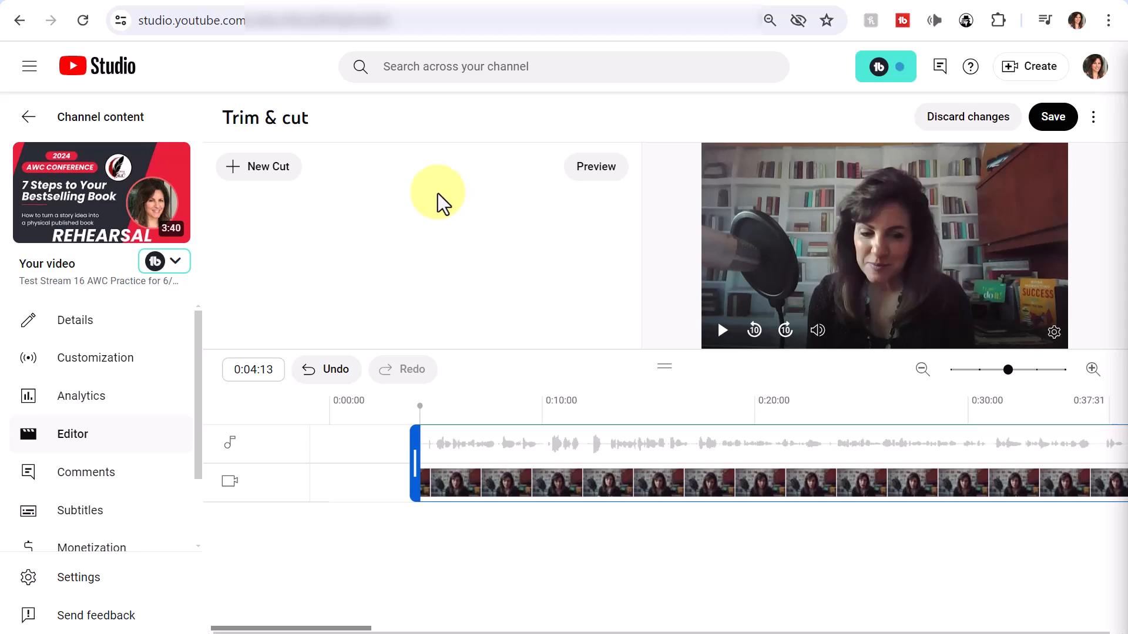
mouse_move(754, 331)
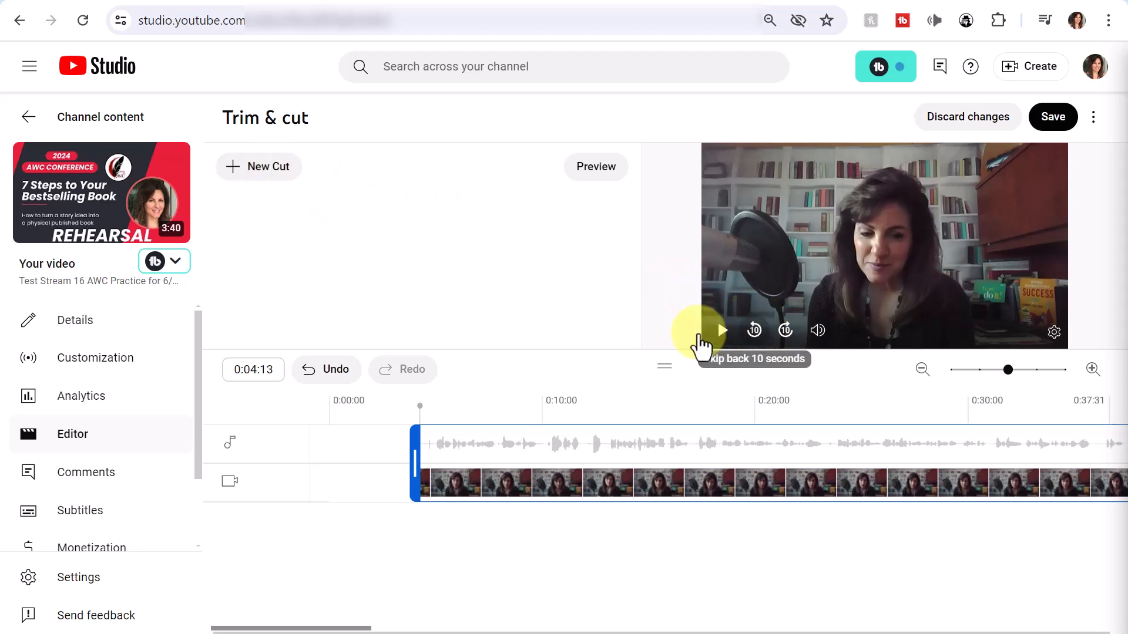
mouse_move(430, 407)
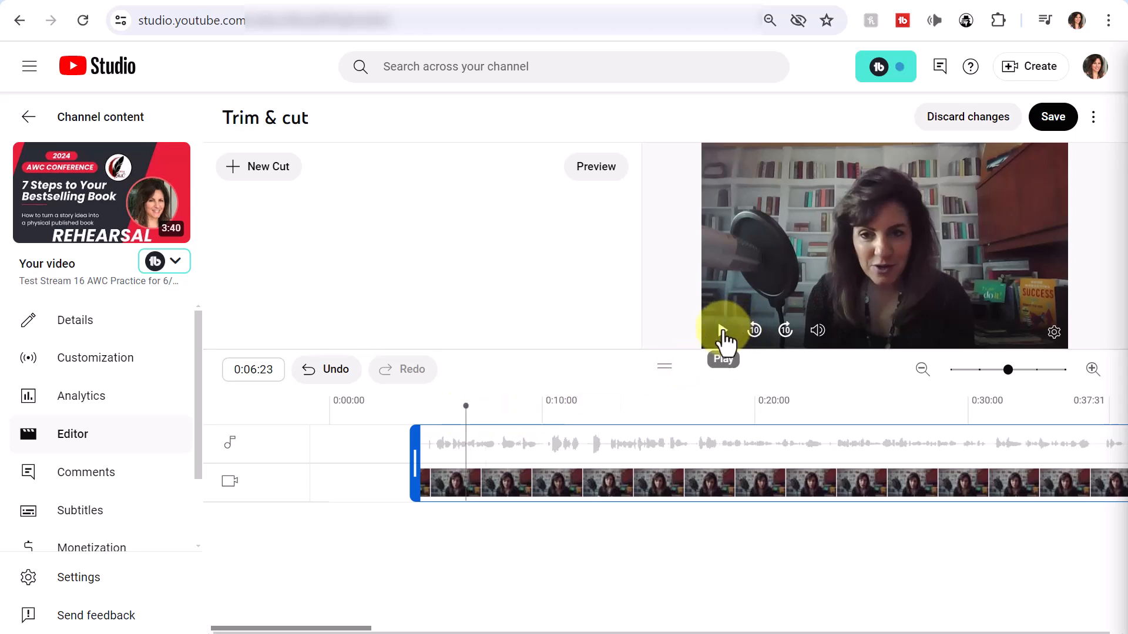
click(723, 331)
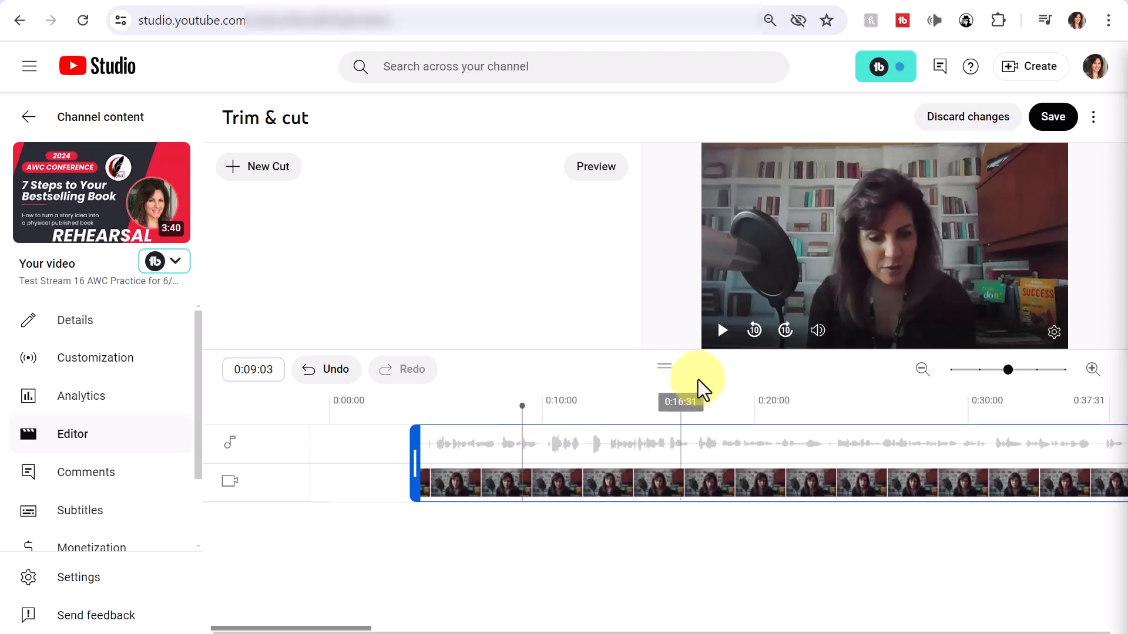
mouse_move(721, 330)
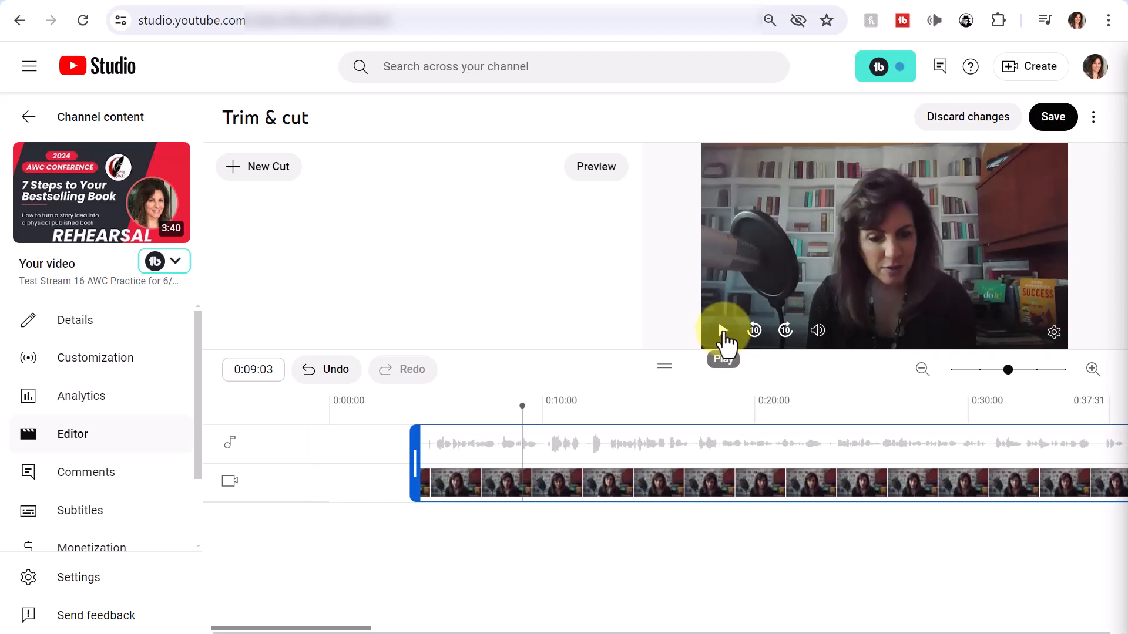
click(549, 400)
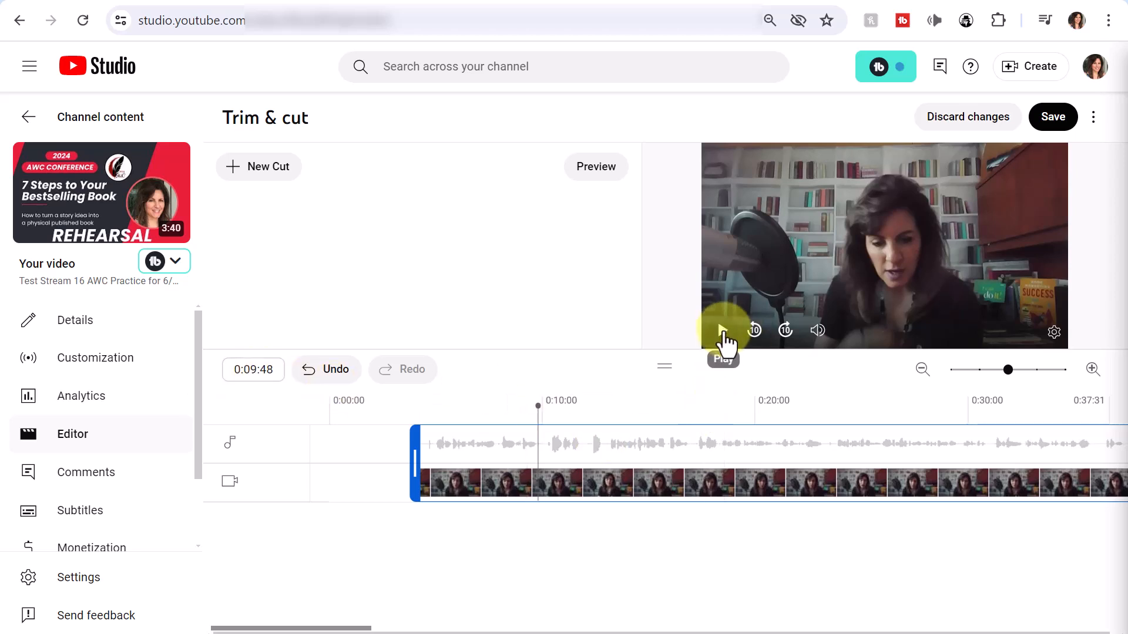
click(724, 330)
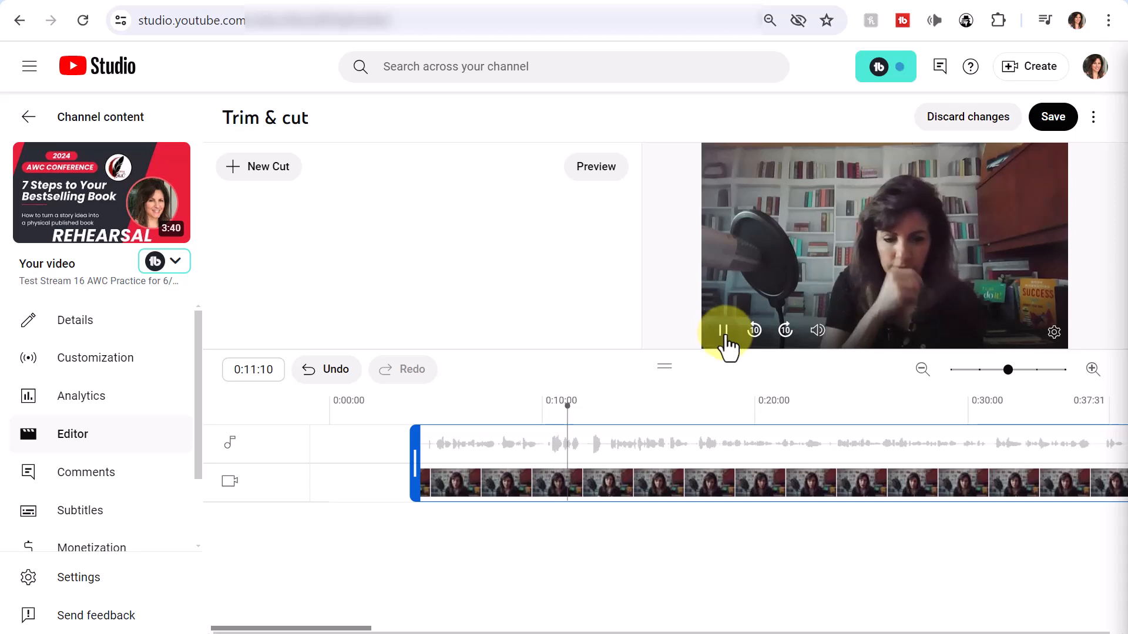
click(723, 330)
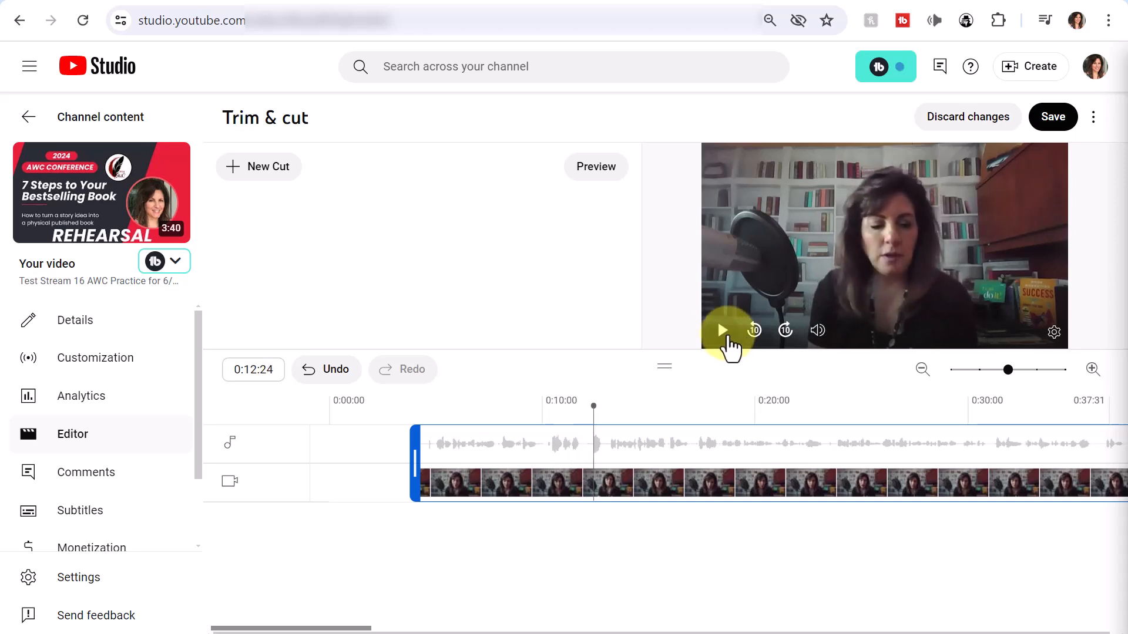
click(722, 330)
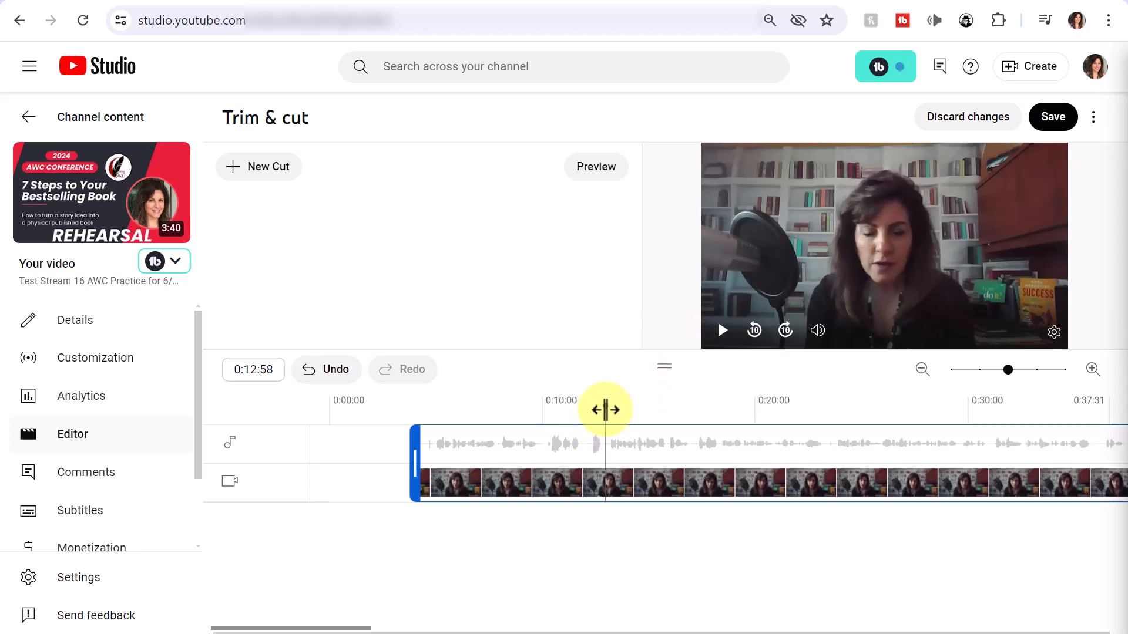
click(253, 370)
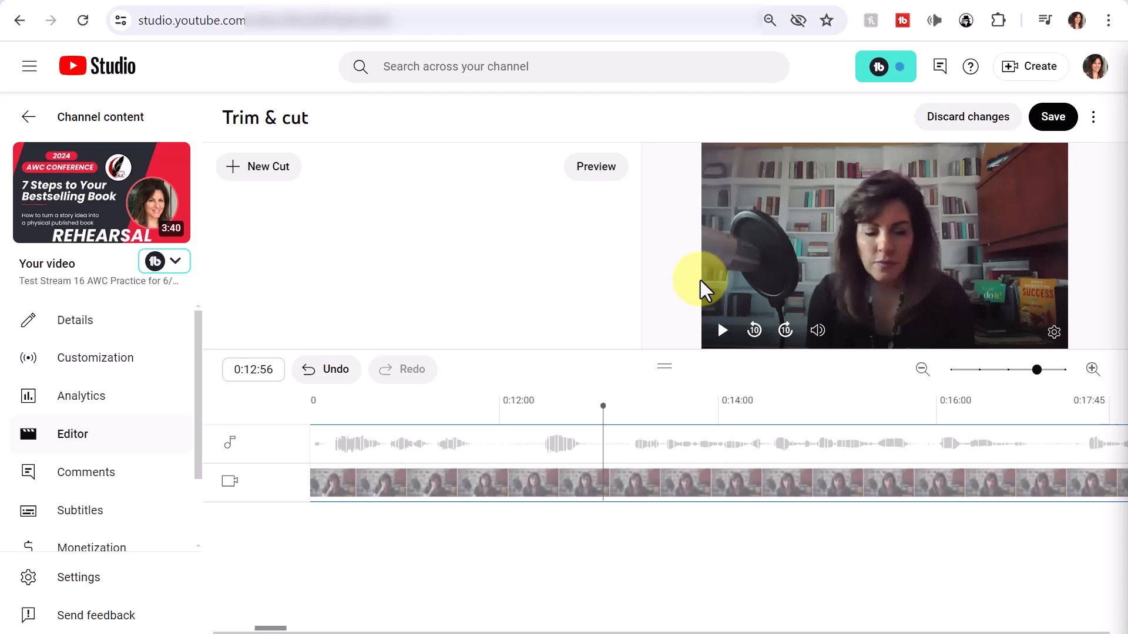
mouse_move(603, 406)
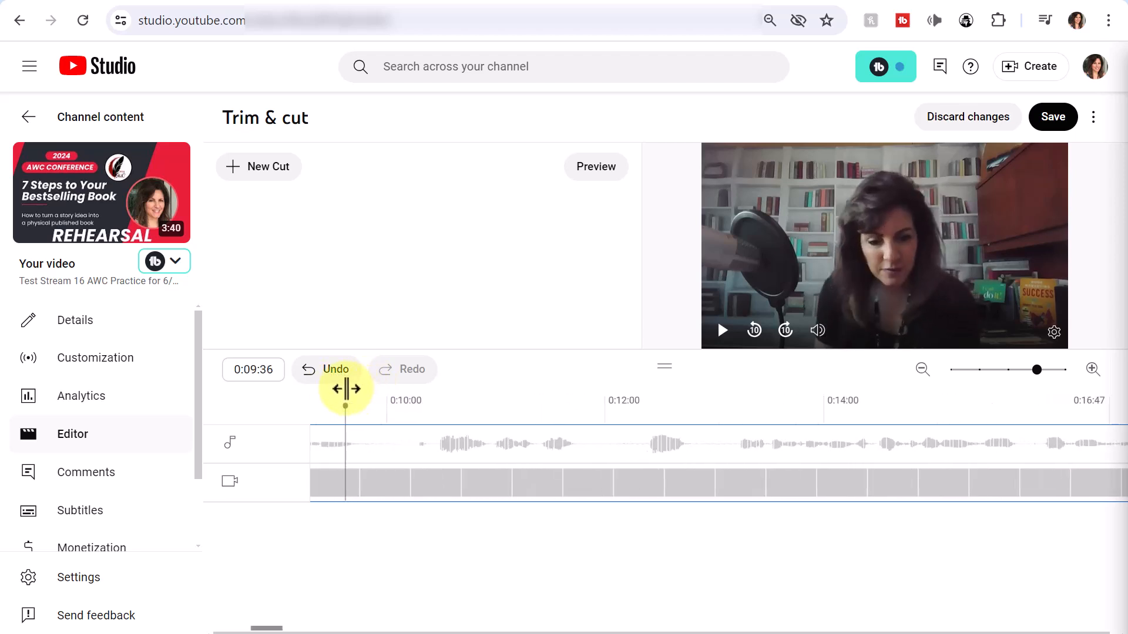
drag(346, 388, 374, 388)
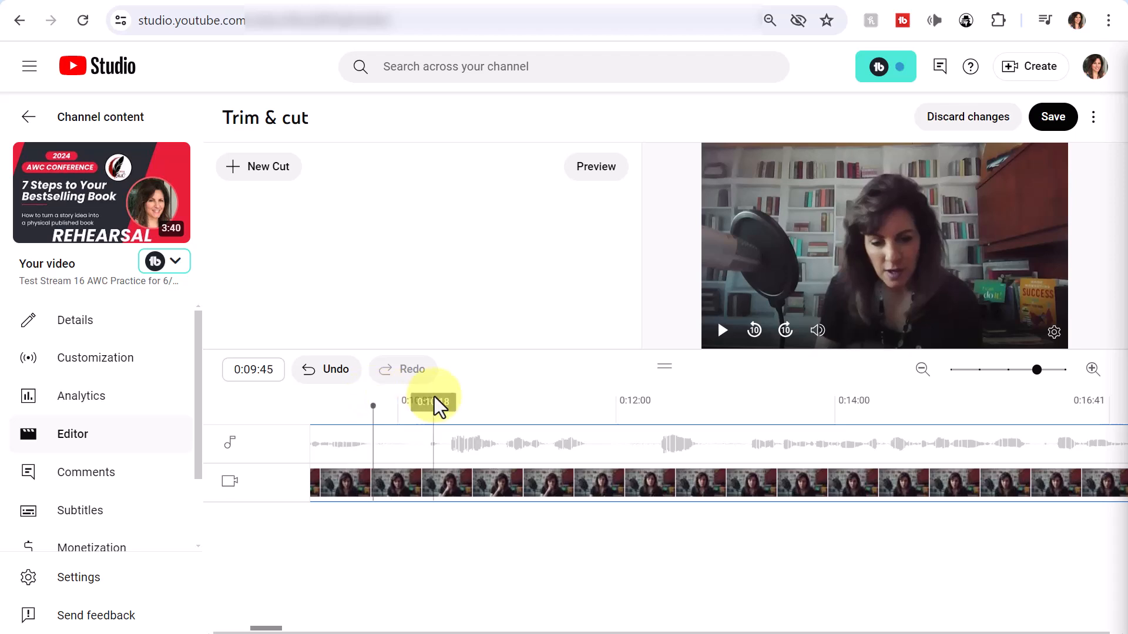
mouse_move(551, 86)
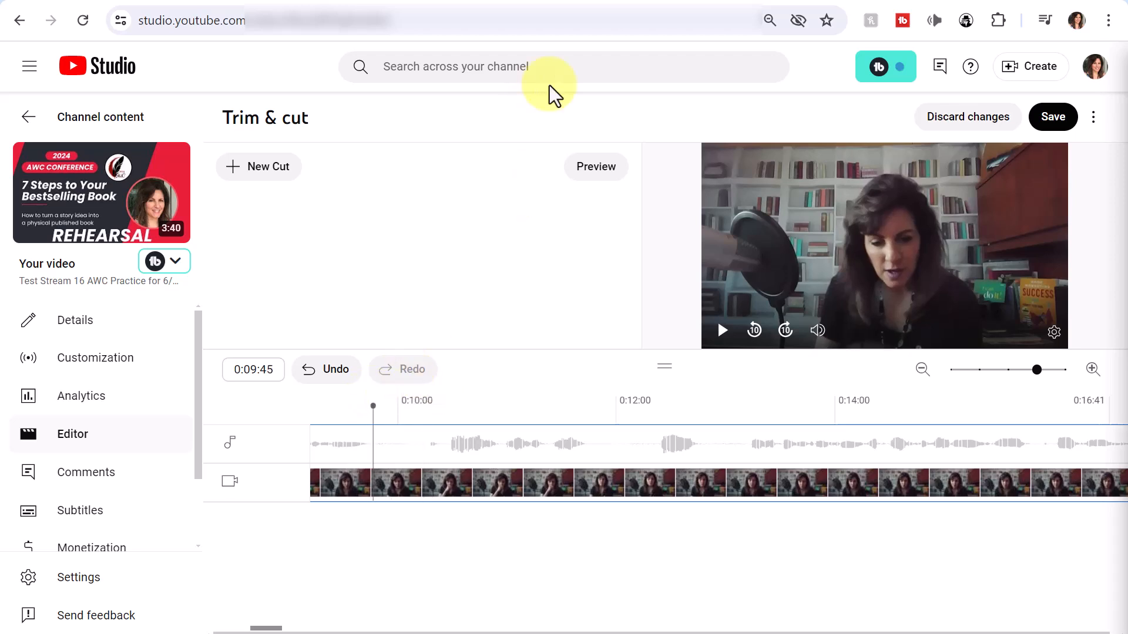
- Add a new cut starting at 0:09:46 and ending at 0:12:58
click(259, 166)
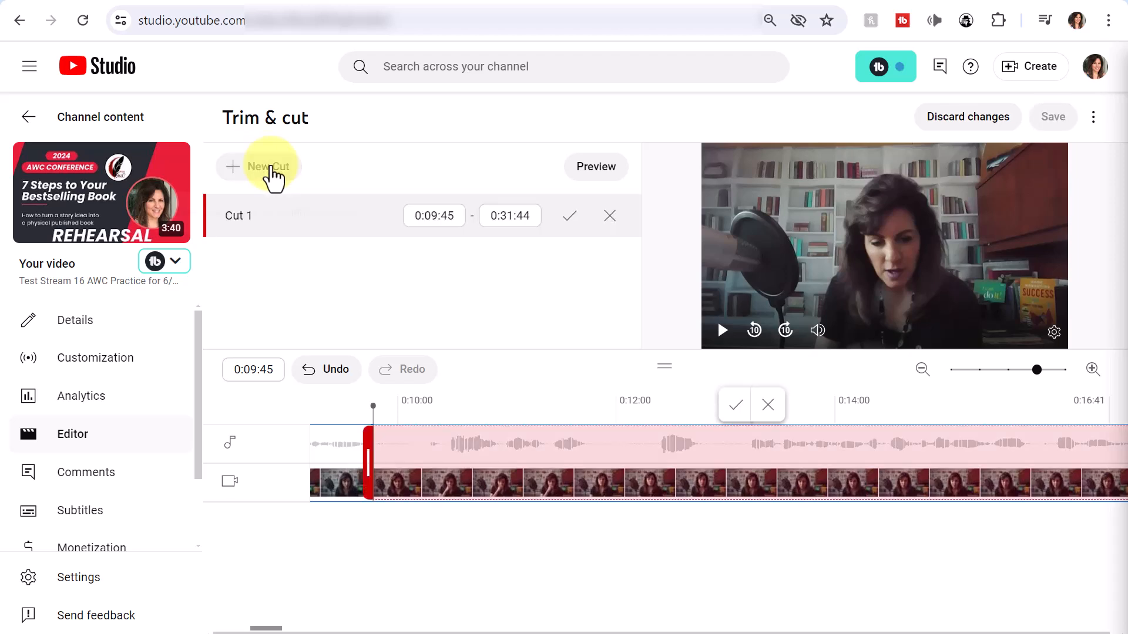
mouse_move(447, 252)
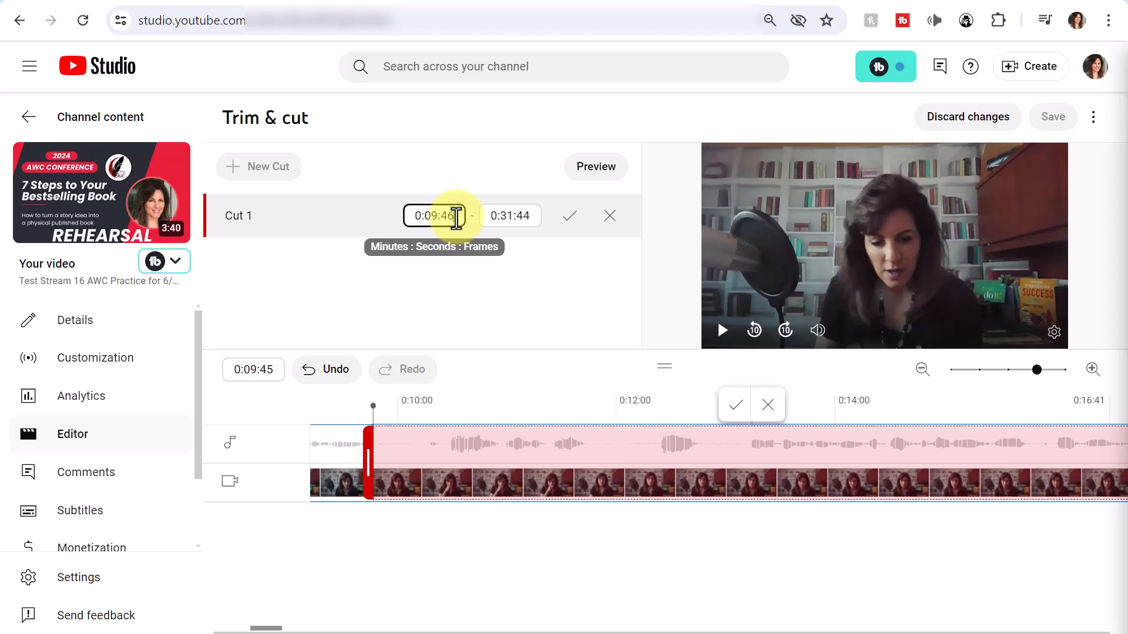
click(509, 215)
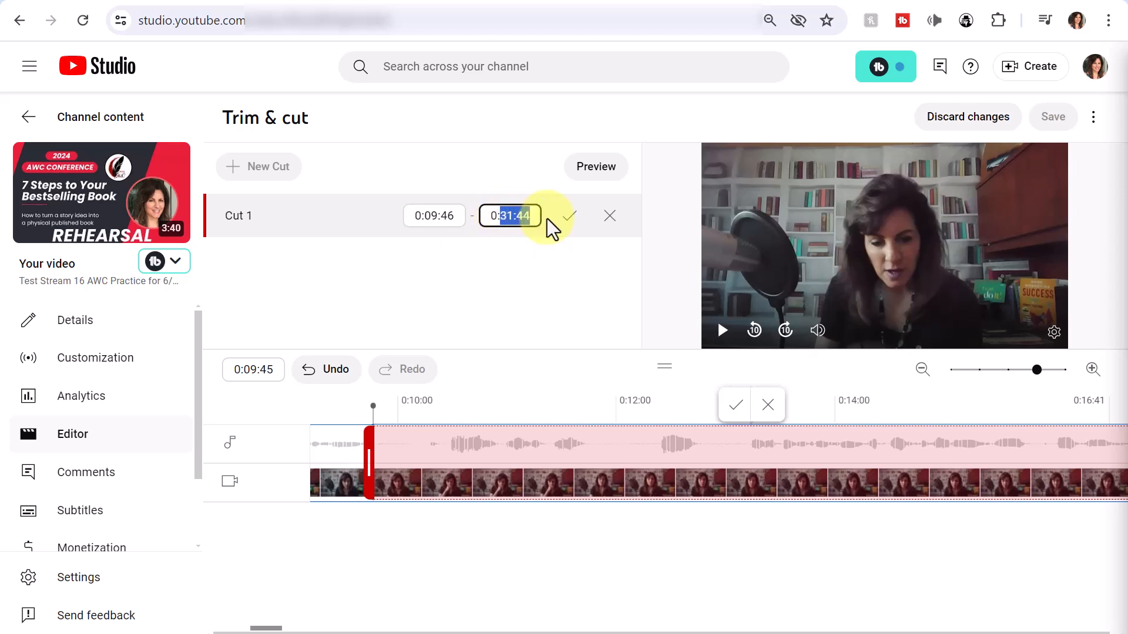
text(0:12:5)
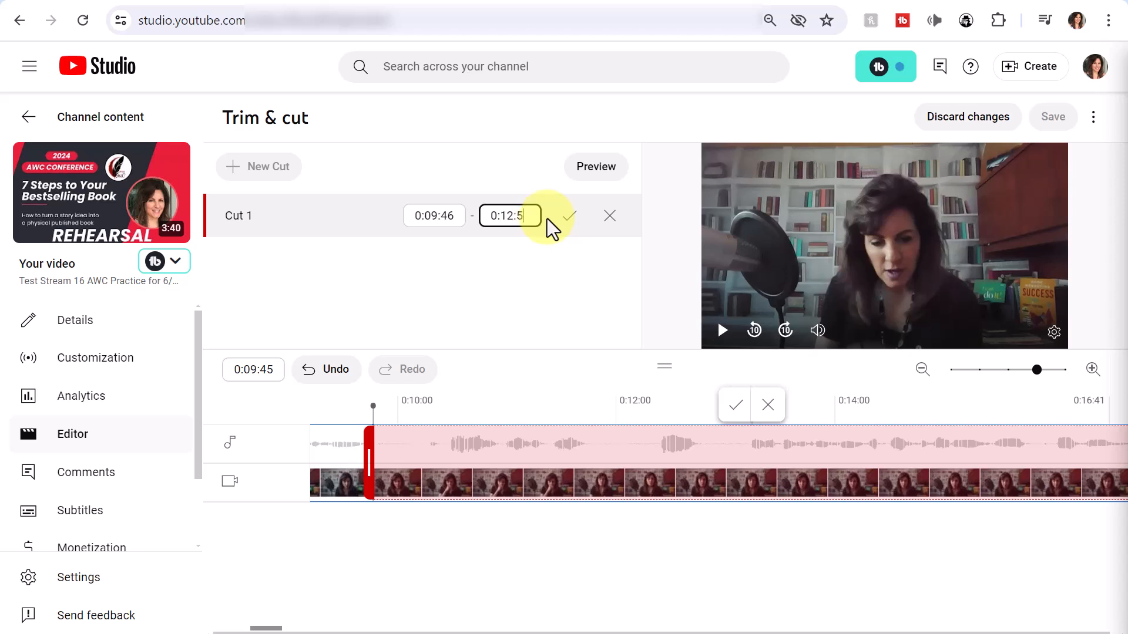
text(8)
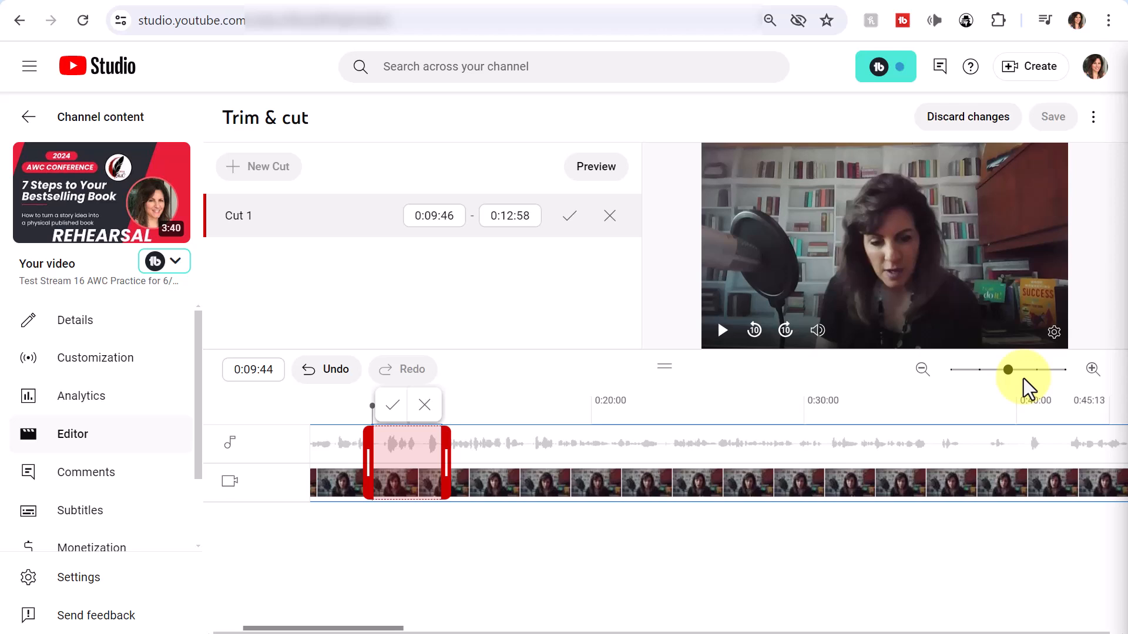
mouse_move(662, 320)
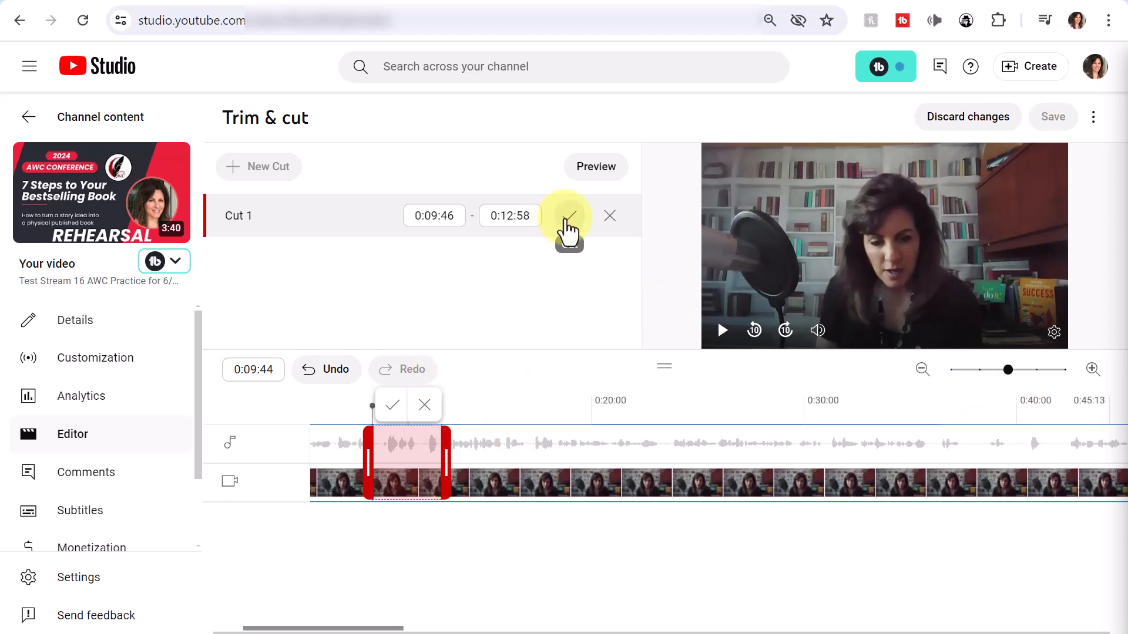
mouse_move(724, 330)
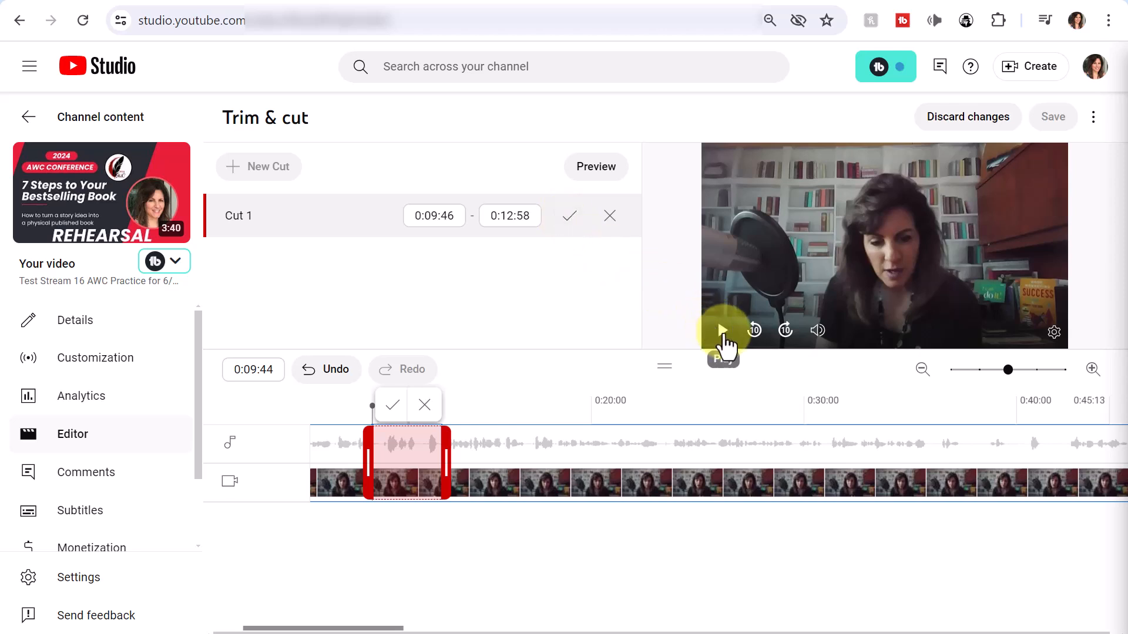
mouse_move(697, 338)
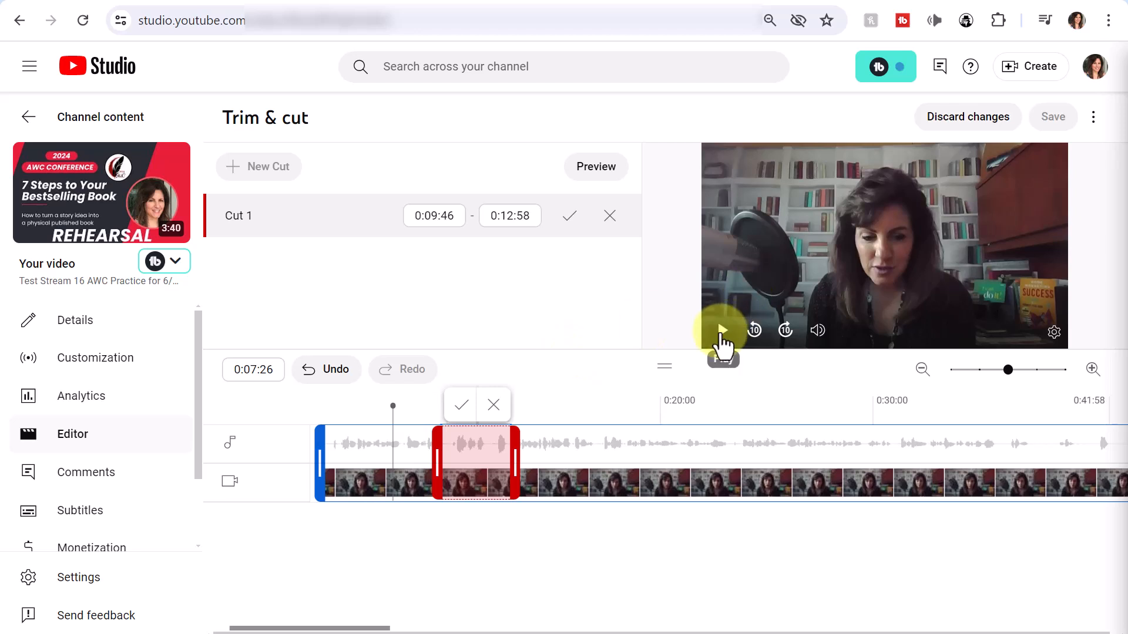
- Preview playback past the 0:09:46–0:12:58 cut, pausing near 0:16:03
click(723, 330)
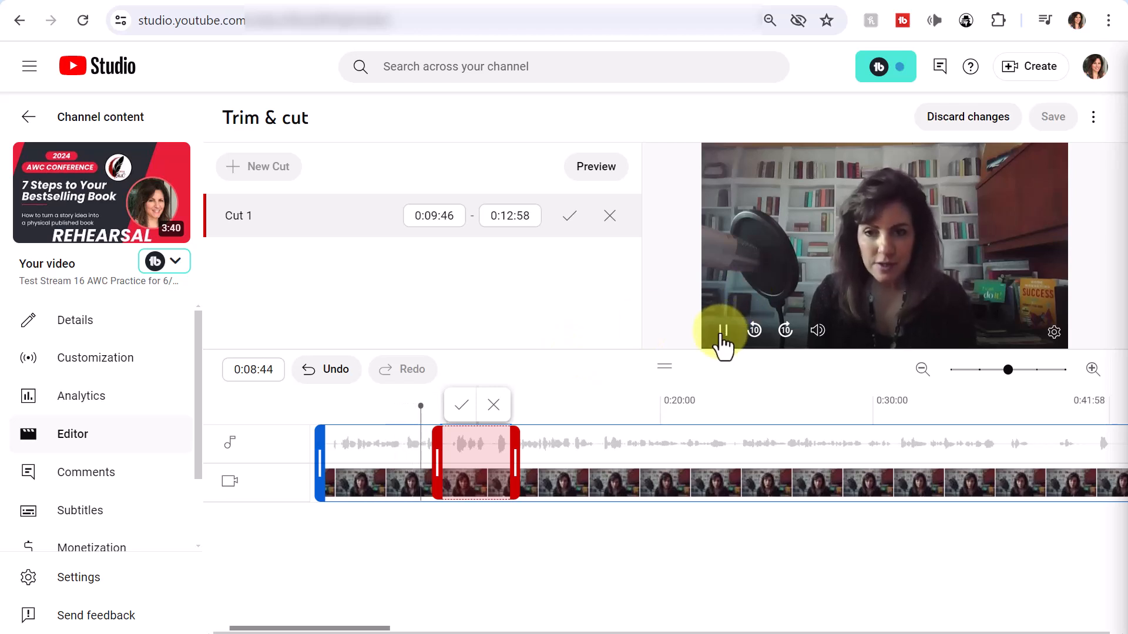
click(723, 331)
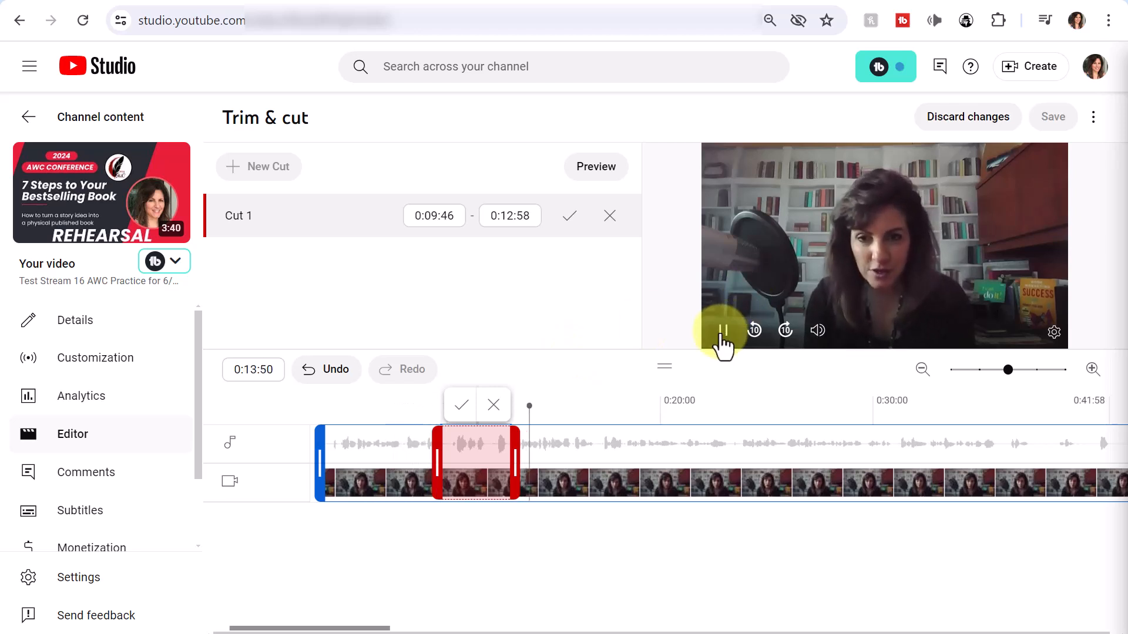
click(723, 330)
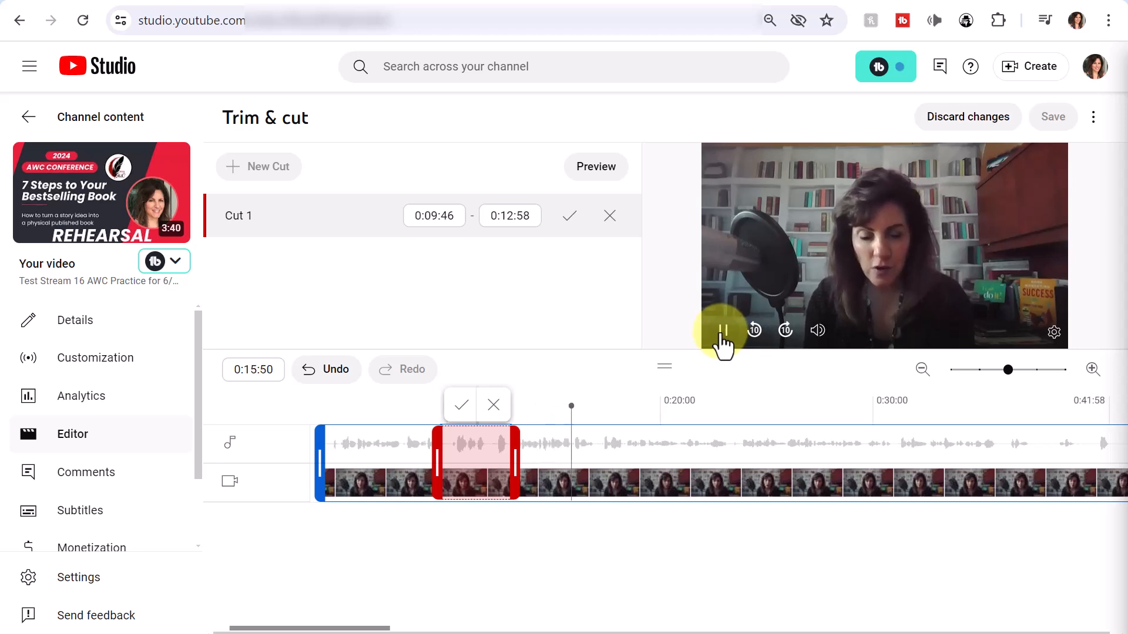
click(722, 330)
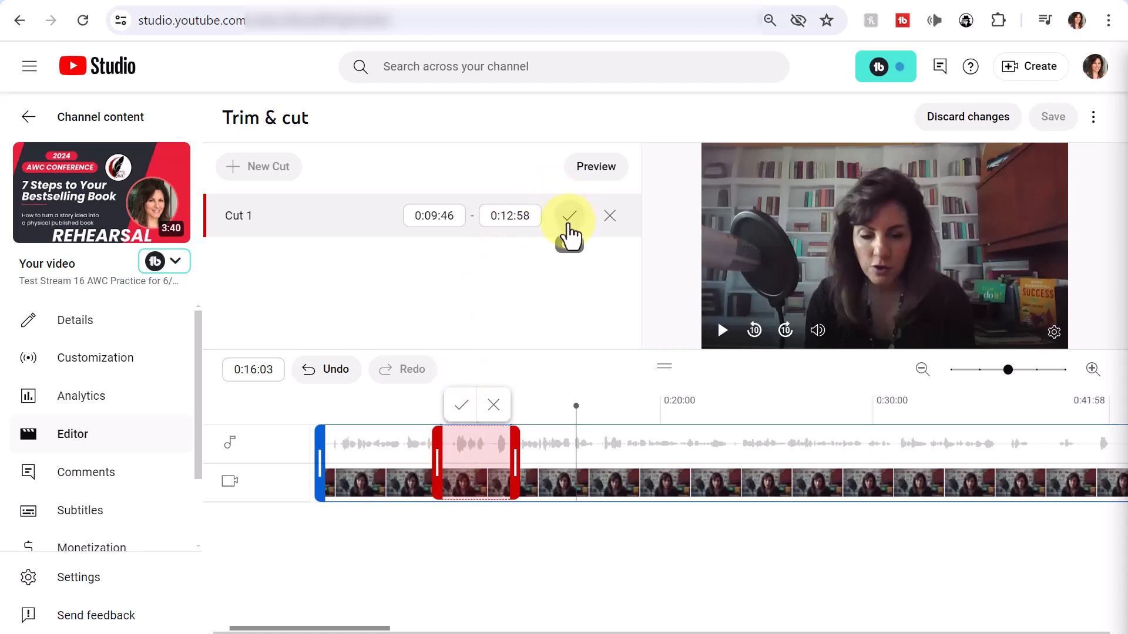
- Confirm Cut 1 (0:09:46–0:12:58), bringing up the save confirmation prompt
click(568, 215)
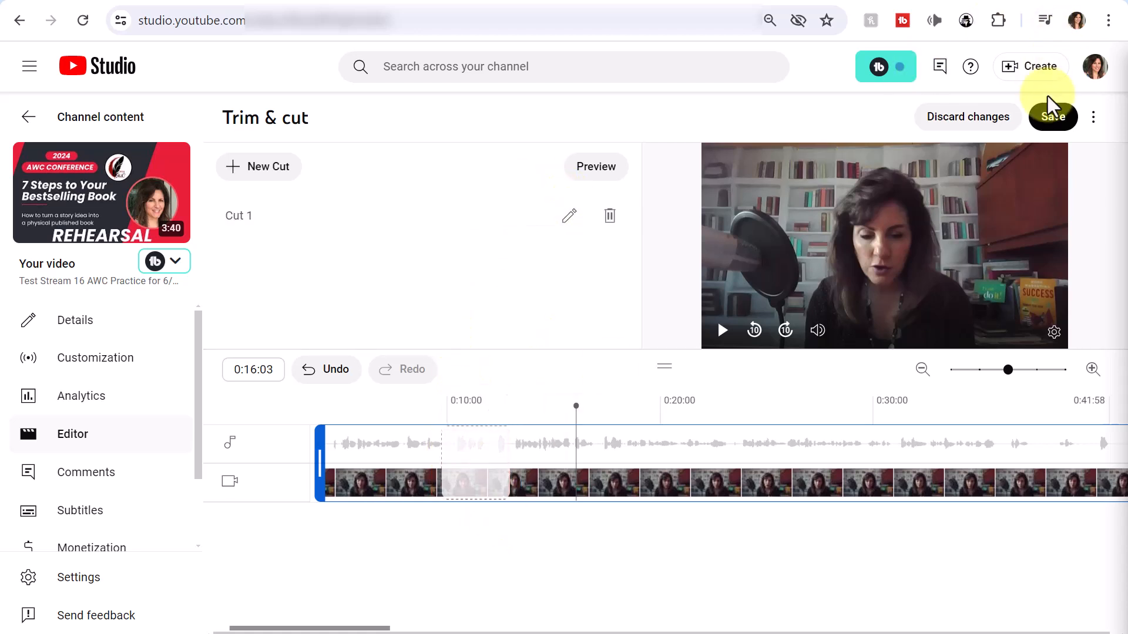
click(1052, 116)
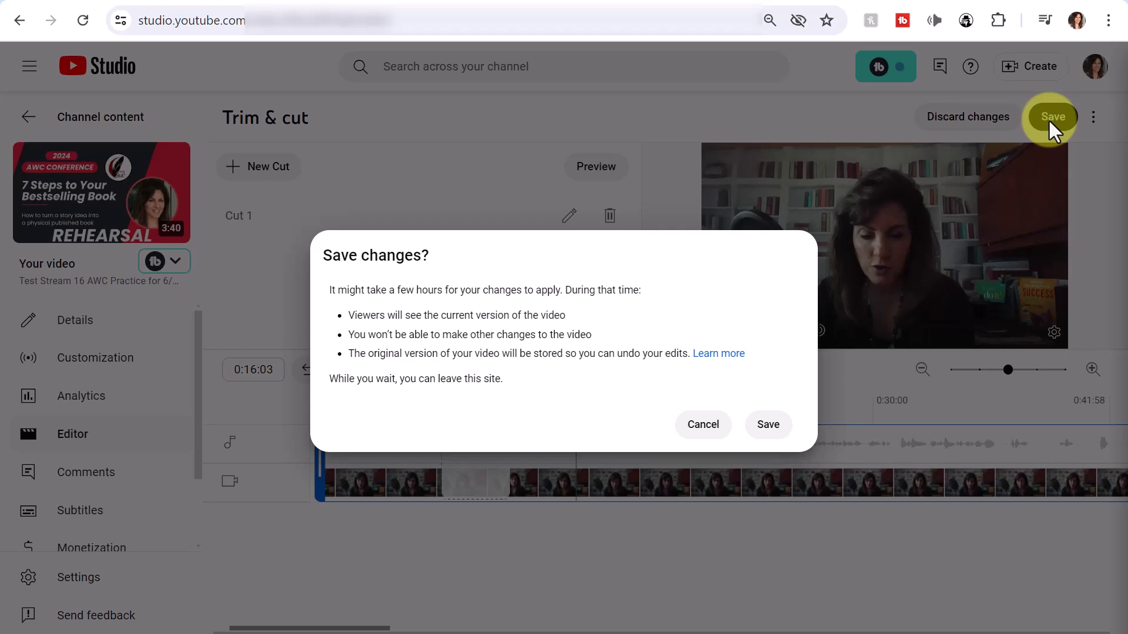
mouse_move(920, 137)
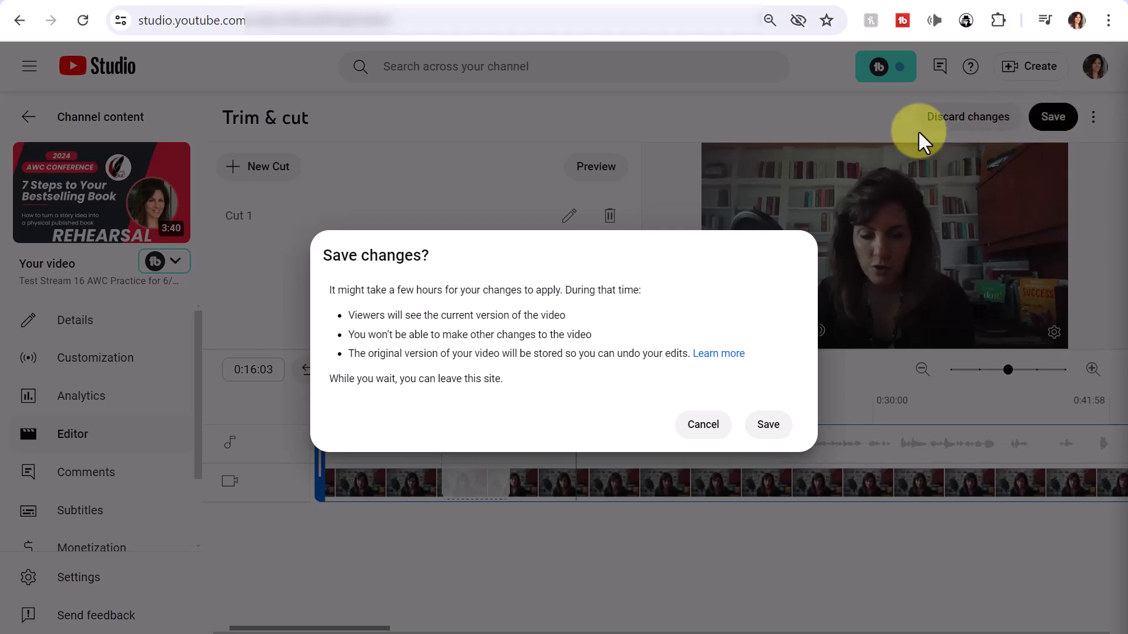
mouse_move(596, 318)
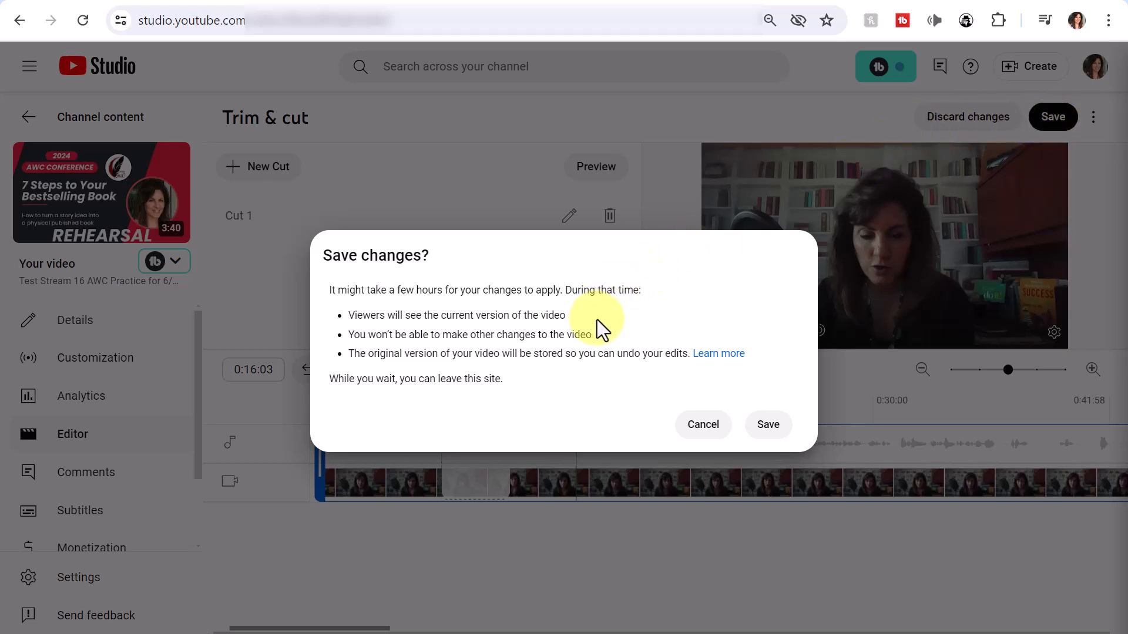
mouse_move(618, 335)
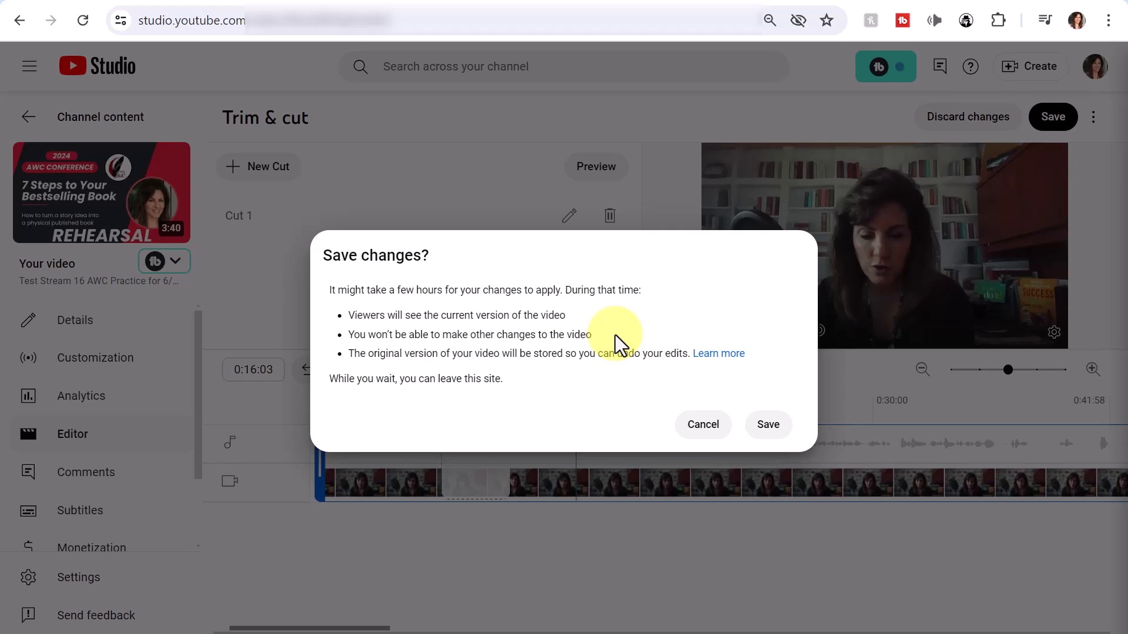
mouse_move(536, 370)
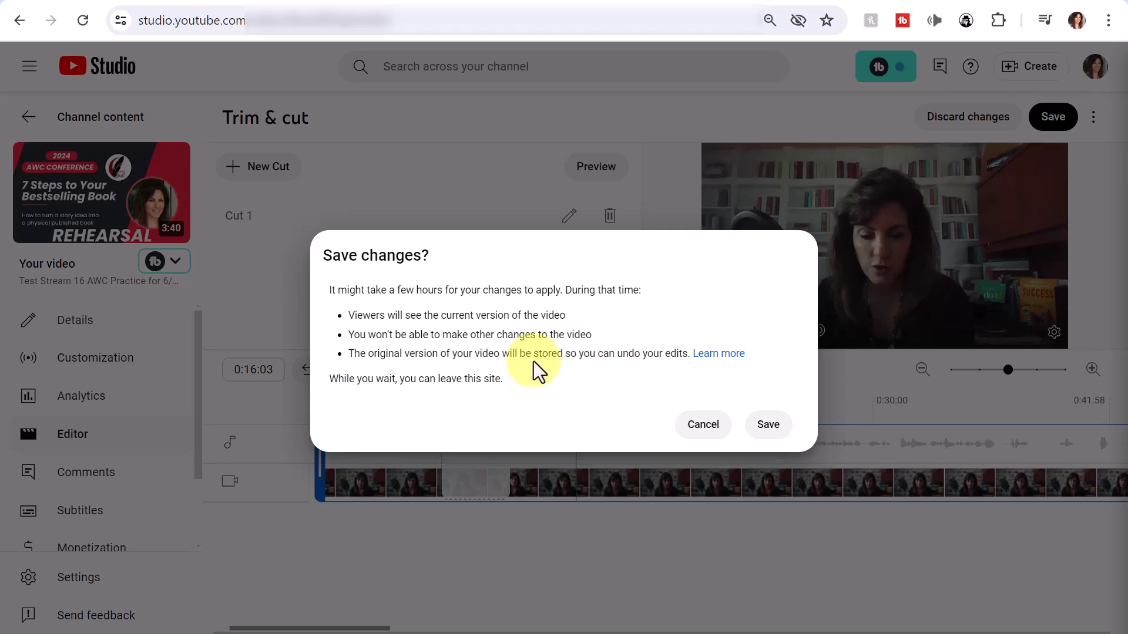
mouse_move(676, 378)
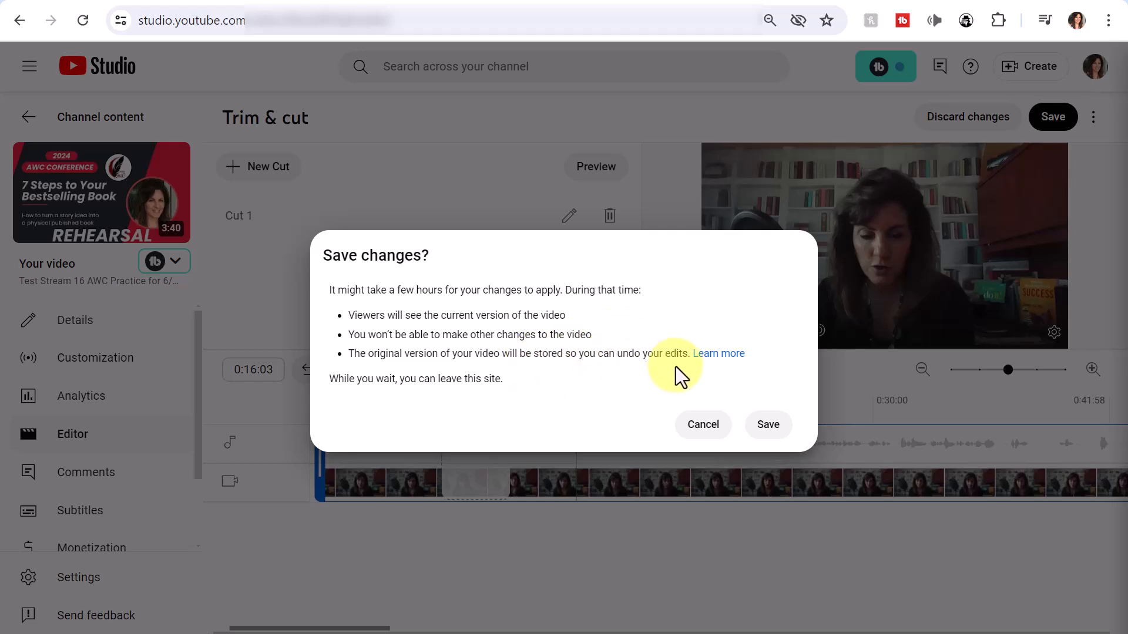
mouse_move(737, 363)
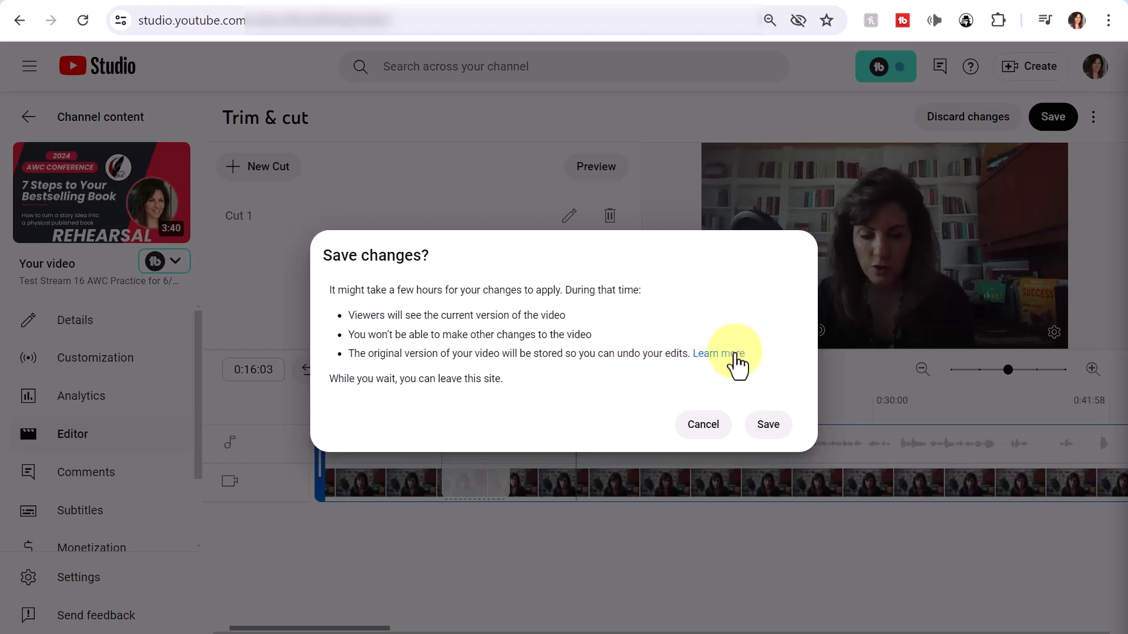
mouse_move(758, 320)
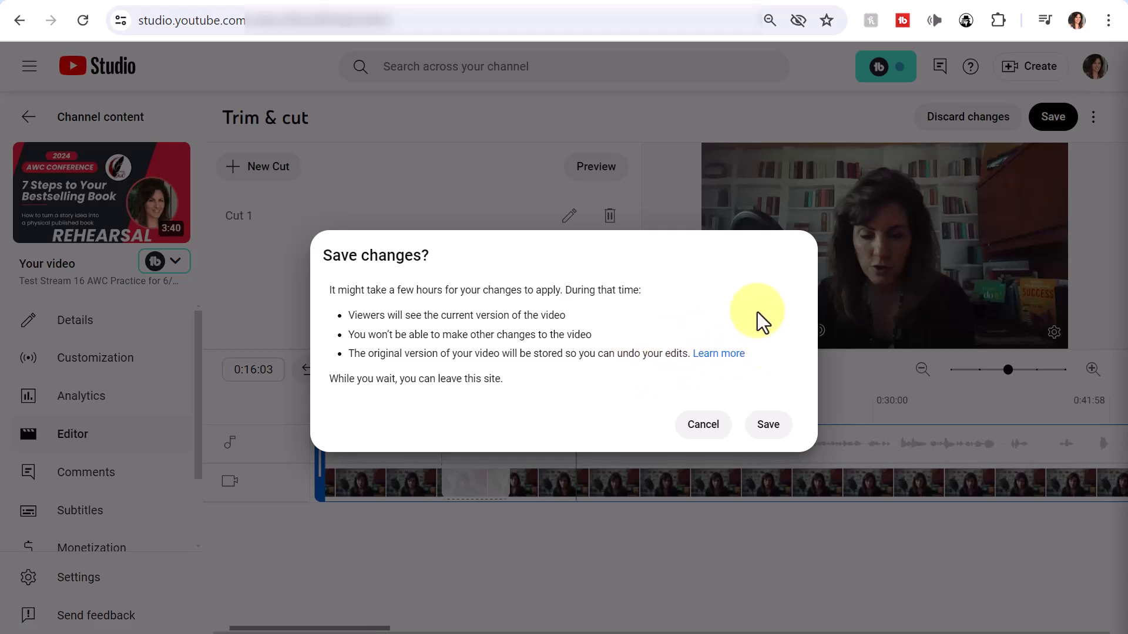
mouse_move(751, 325)
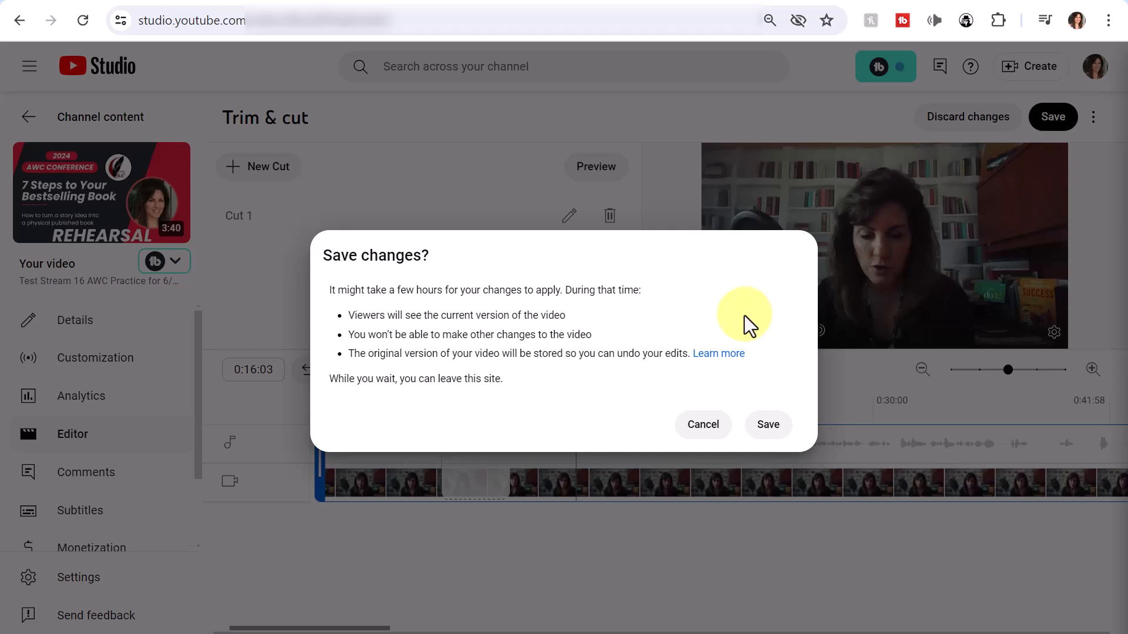
mouse_move(489, 421)
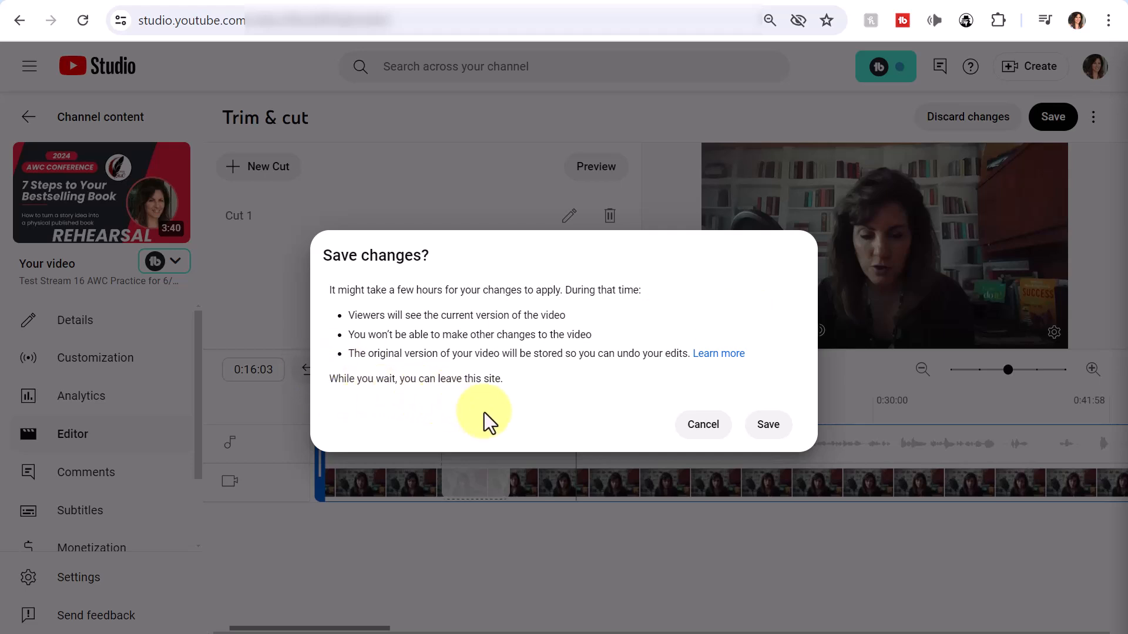
mouse_move(495, 397)
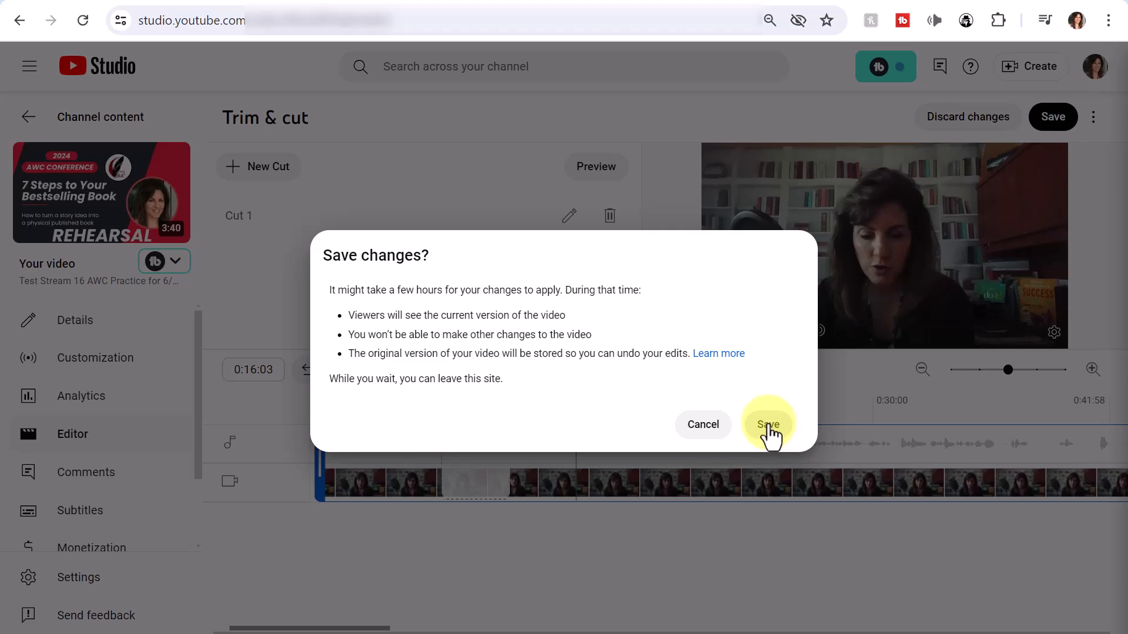
- Confirm the Save changes dialog to save the trim and cut edits
click(768, 425)
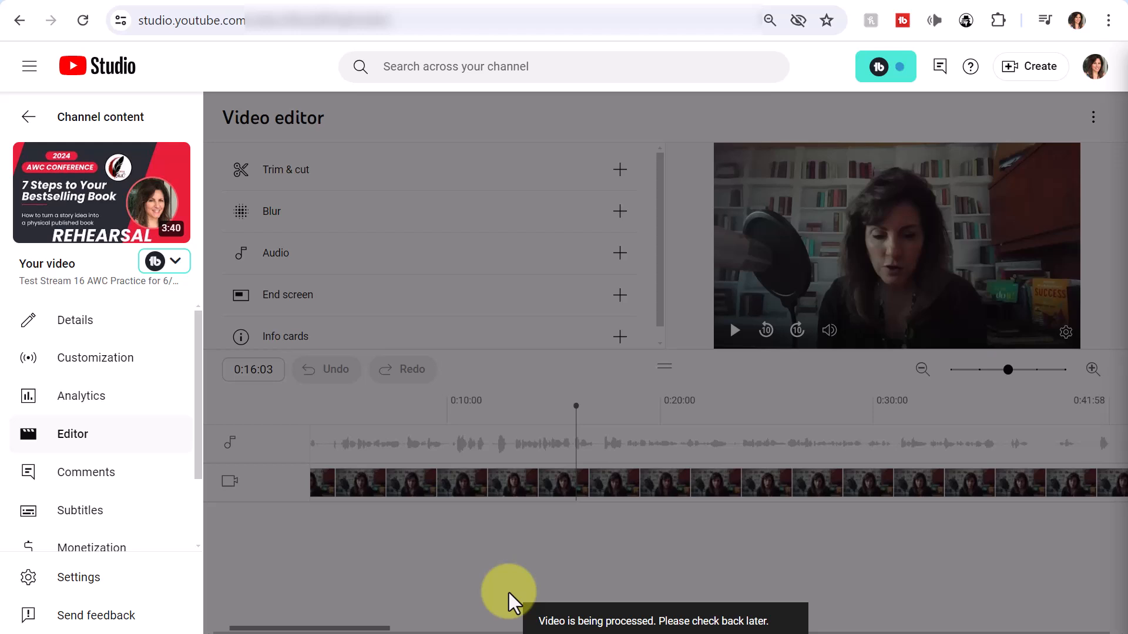
mouse_move(294, 76)
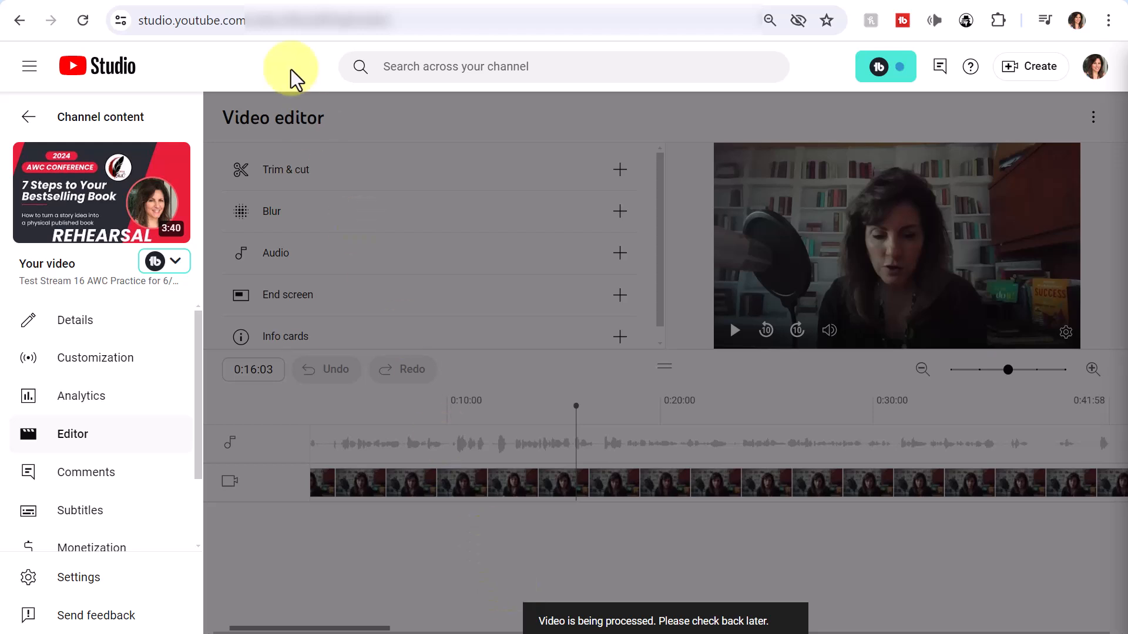
mouse_move(28, 116)
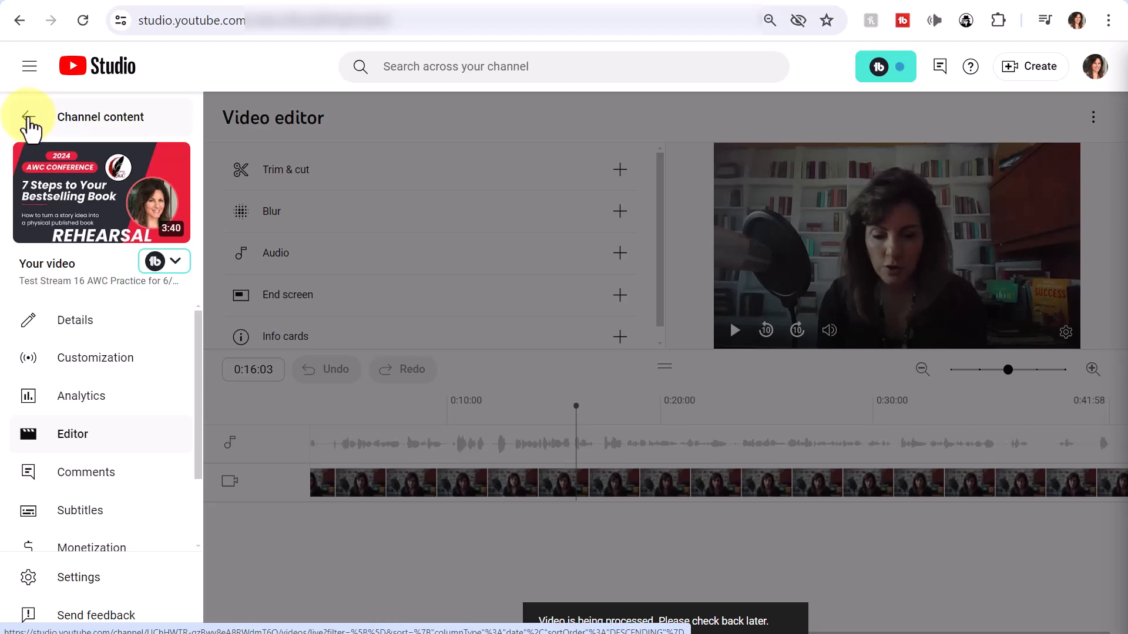
- Go back to the Channel content live replays list showing Test Stream 16
click(28, 117)
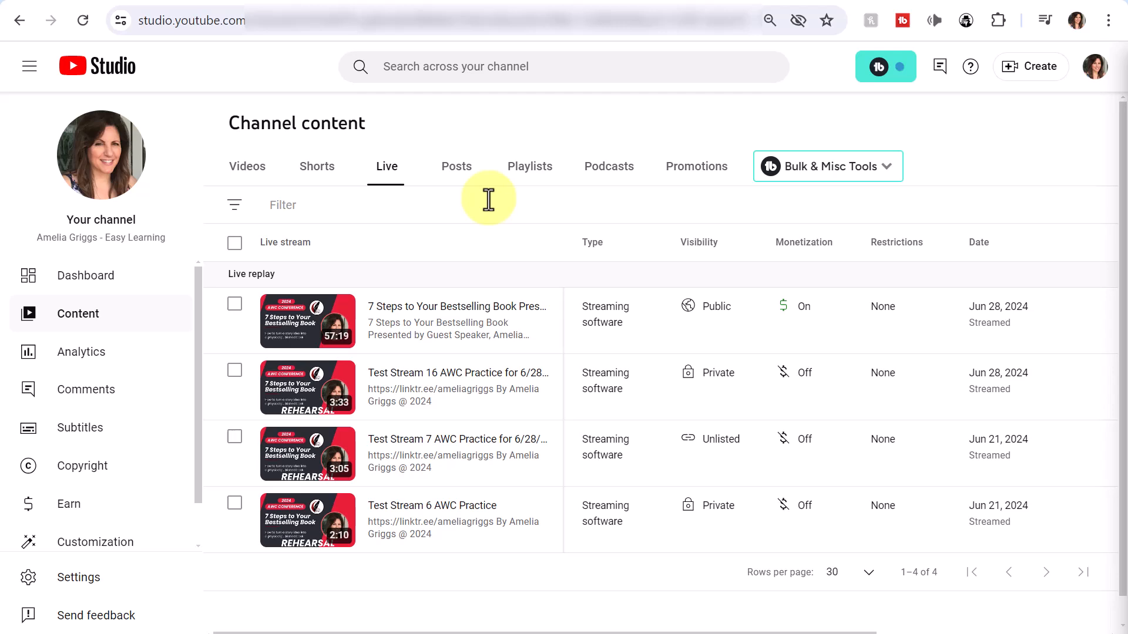
mouse_move(352, 413)
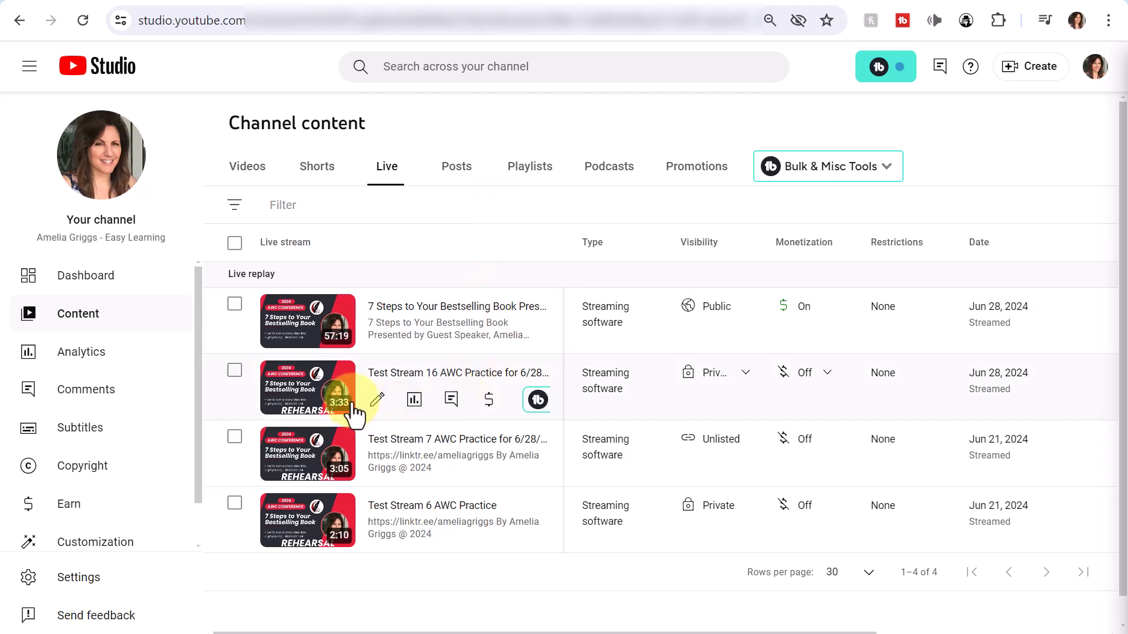
mouse_move(352, 420)
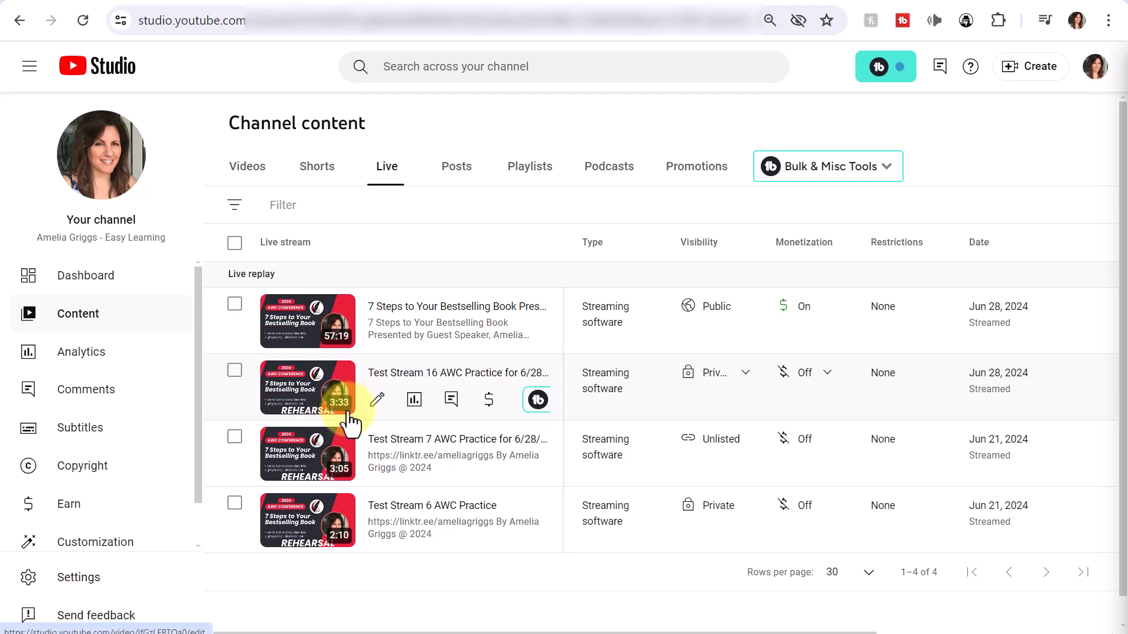
mouse_move(378, 410)
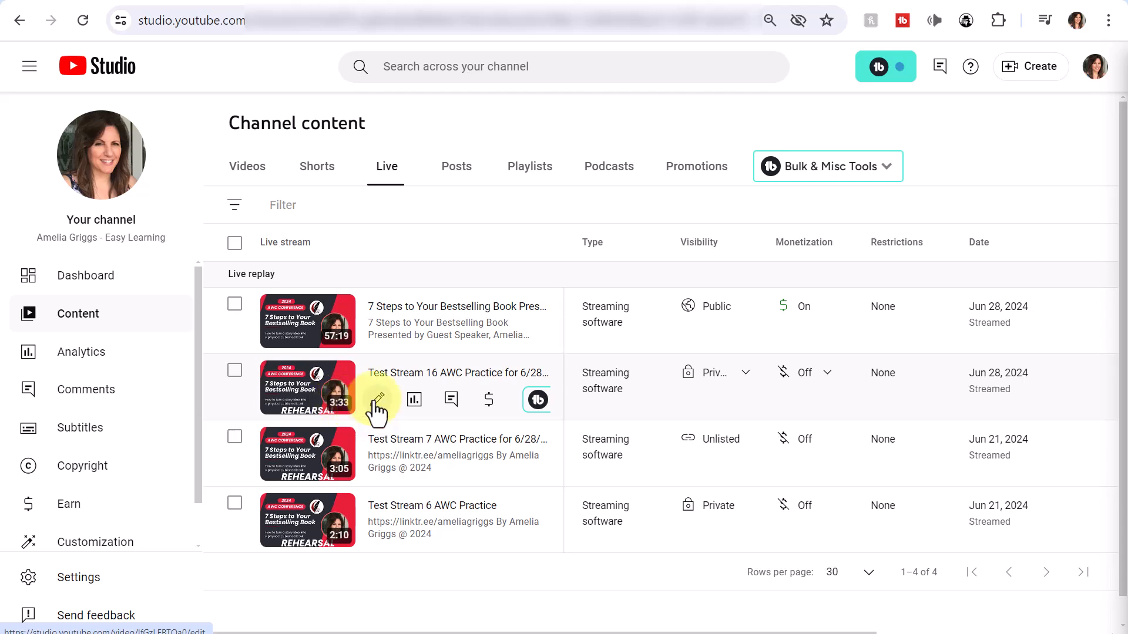
mouse_move(378, 400)
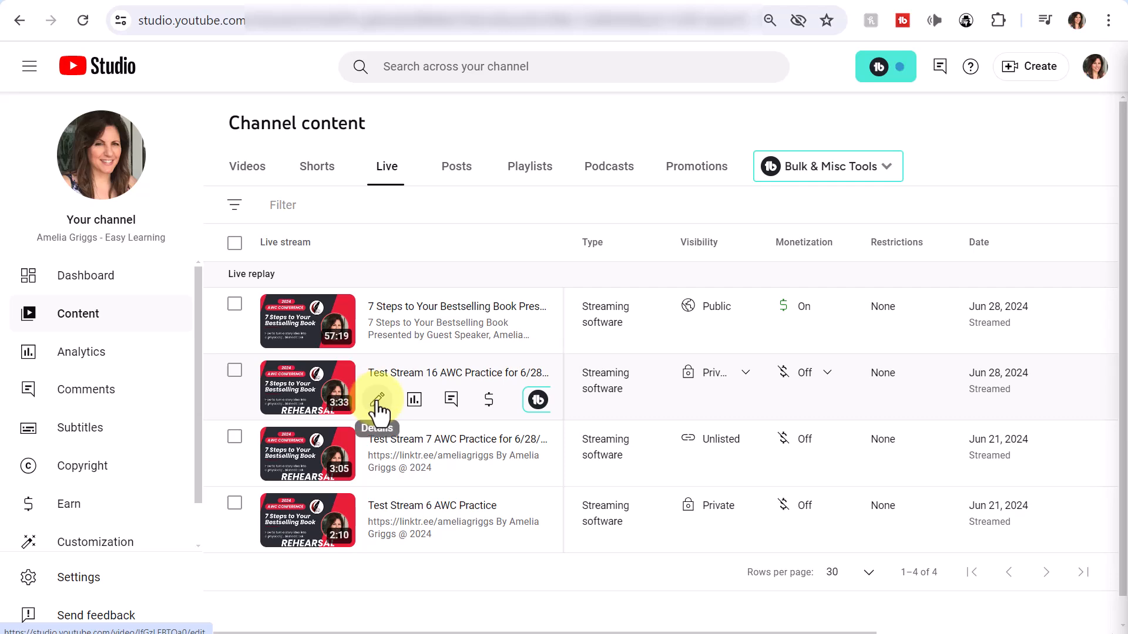
- Open Test Stream 16 details and briefly play then stop its 3:33 preview
click(378, 399)
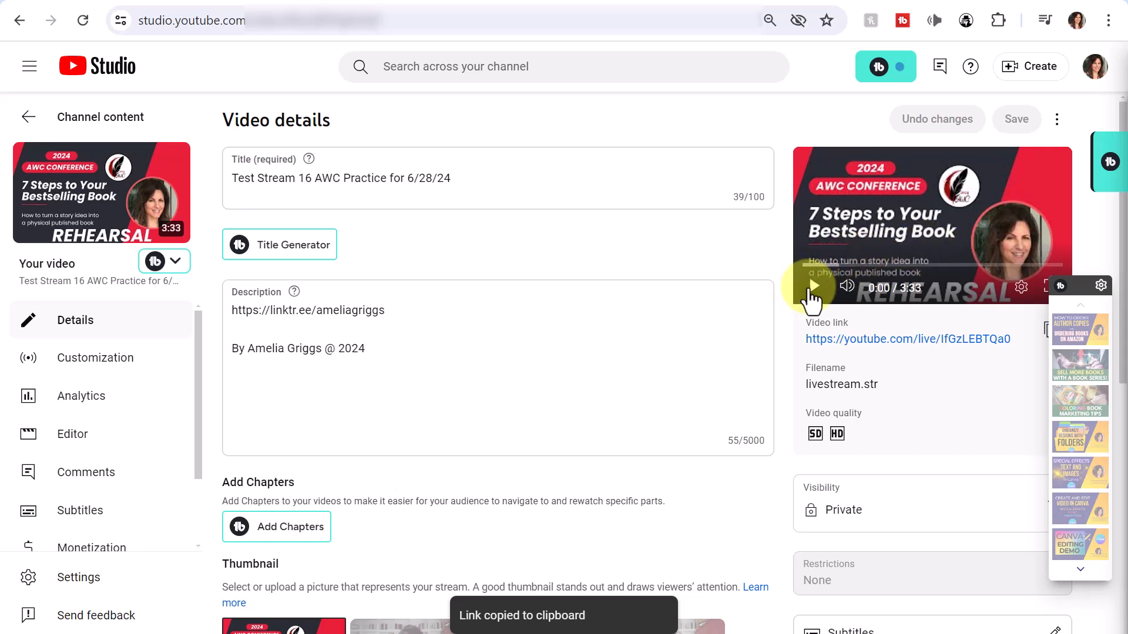
mouse_move(814, 295)
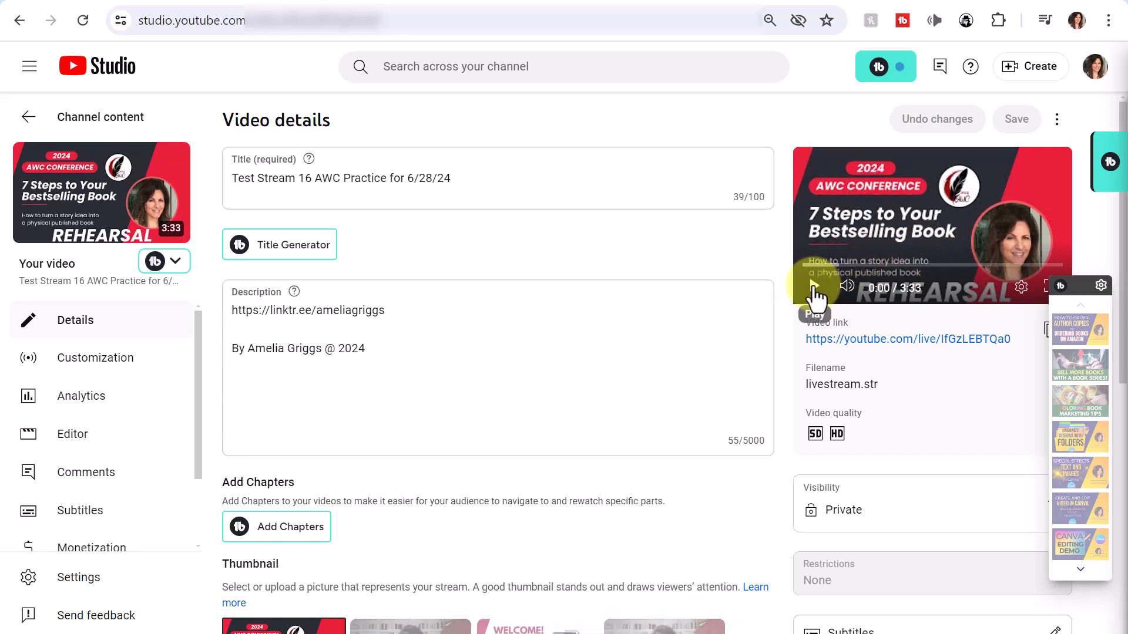
click(817, 287)
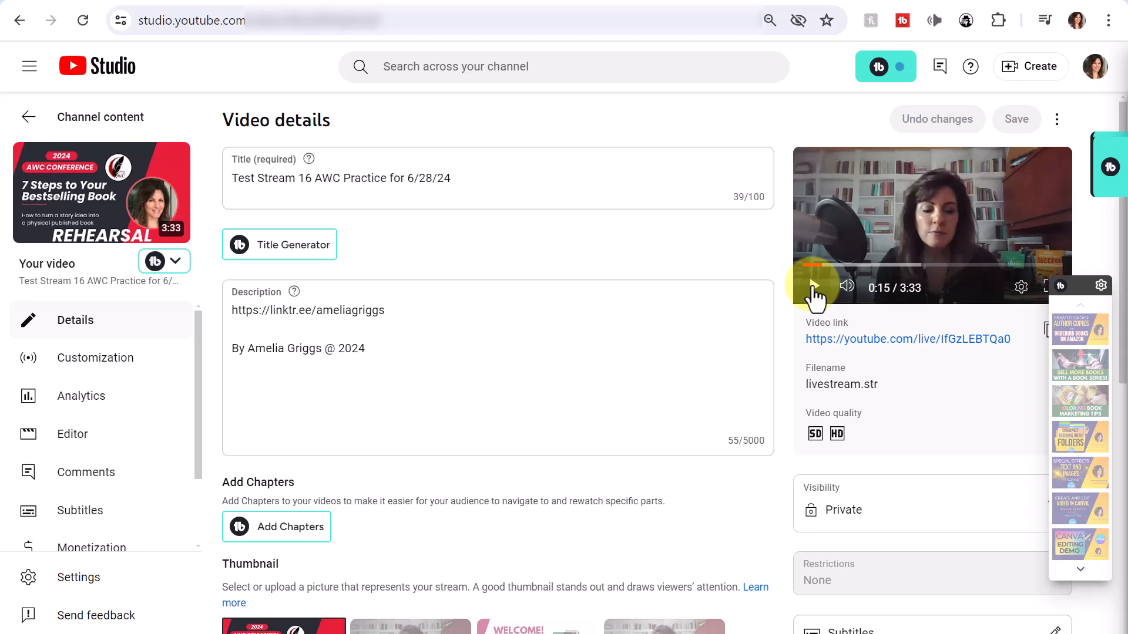
click(813, 286)
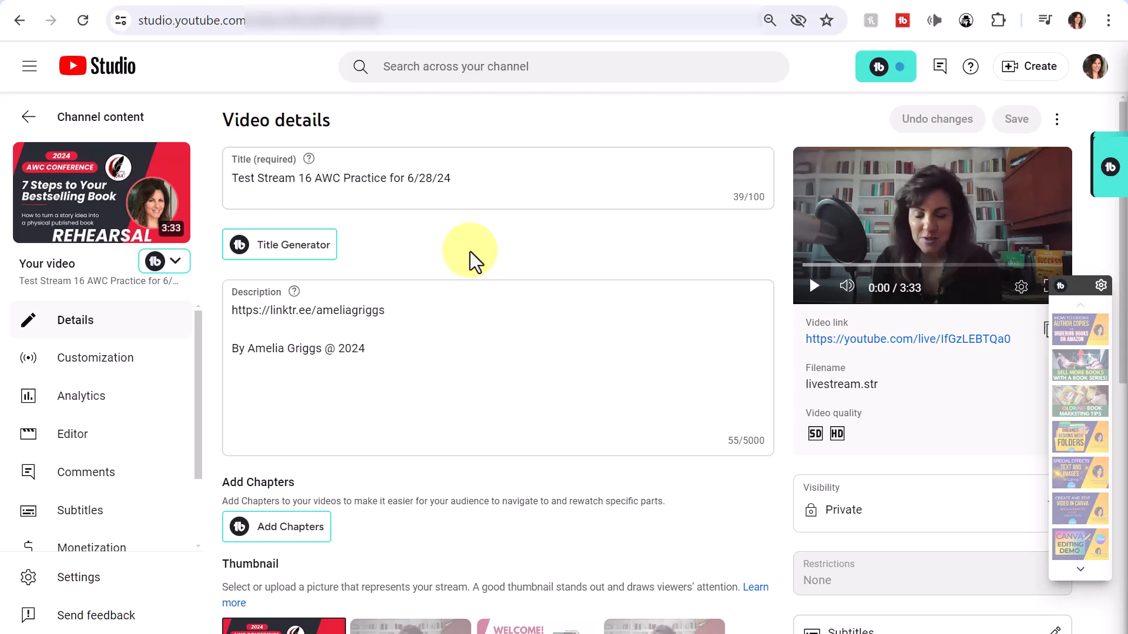
mouse_move(476, 260)
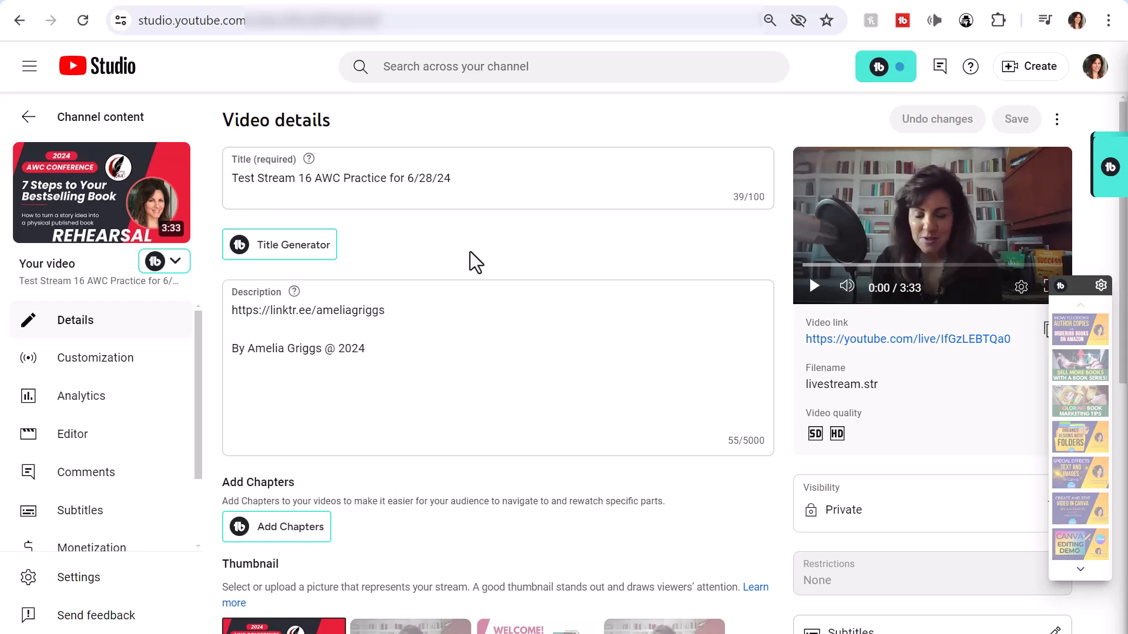